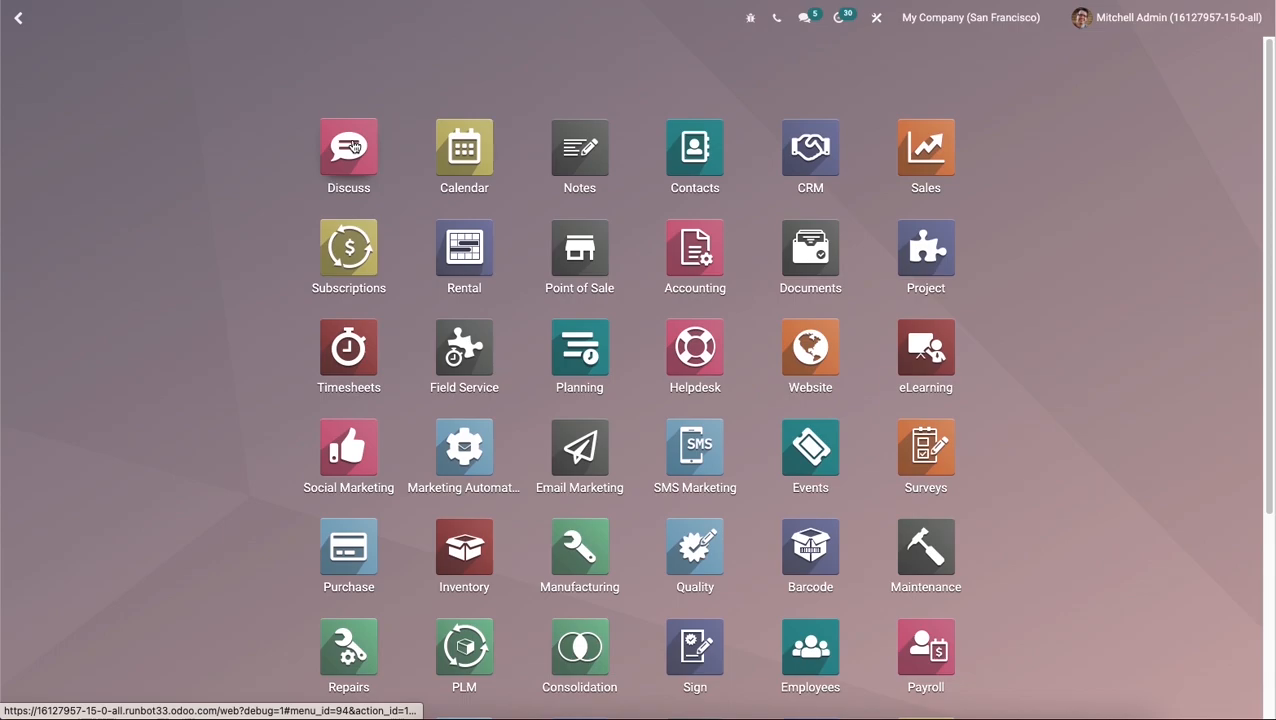
Step: Find and open the Settings app, then scroll down to the Companies section
type("set")
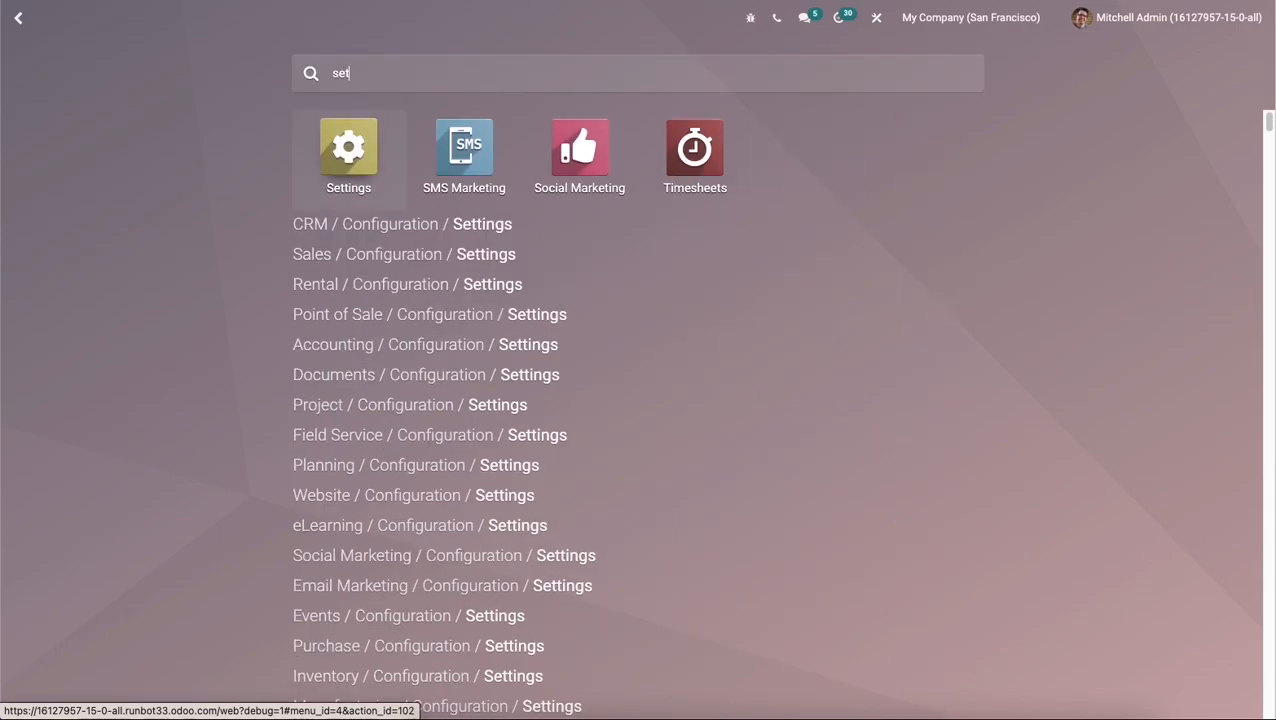
left_click(348, 150)
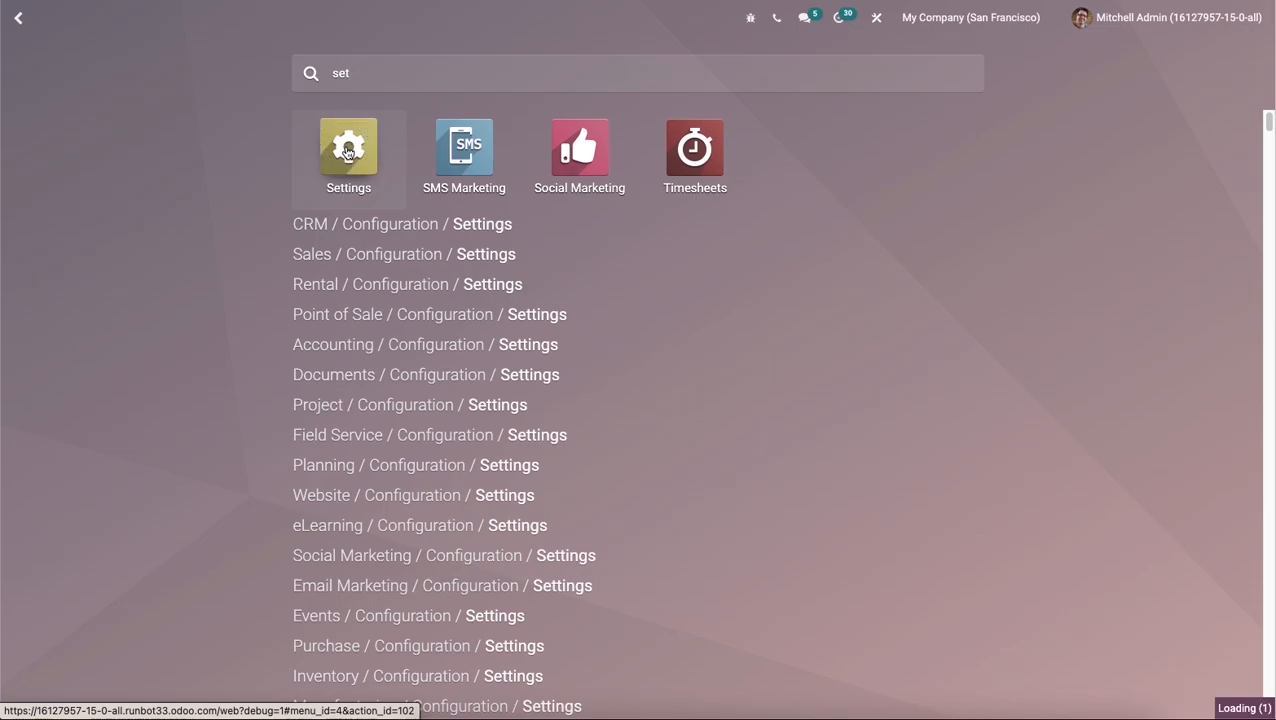
left_click(348, 150)
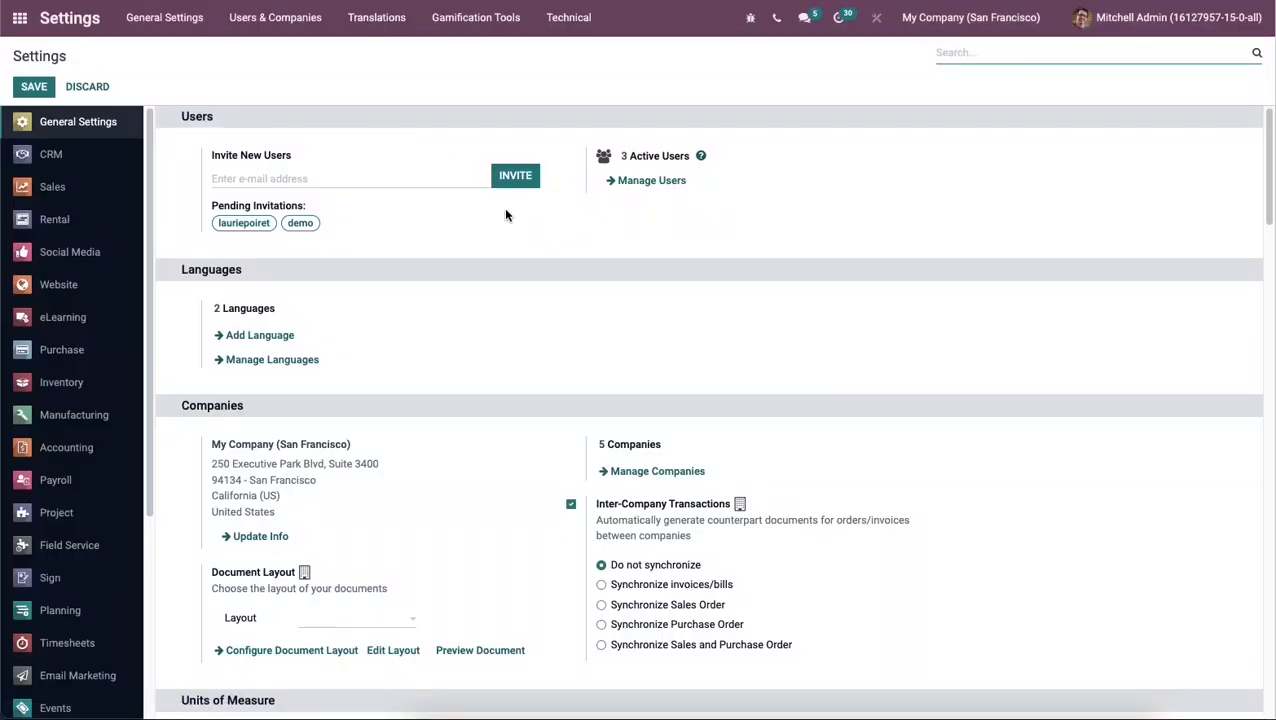
scroll("down", 3)
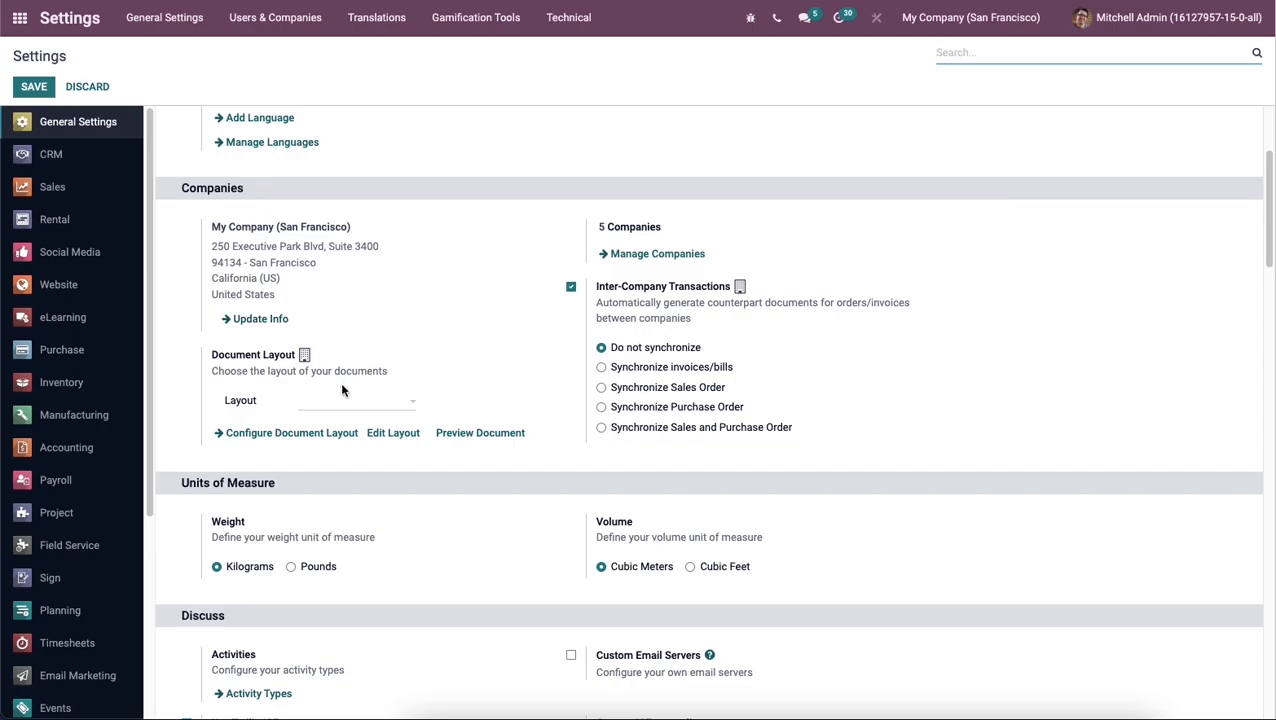
mouse_move(363, 421)
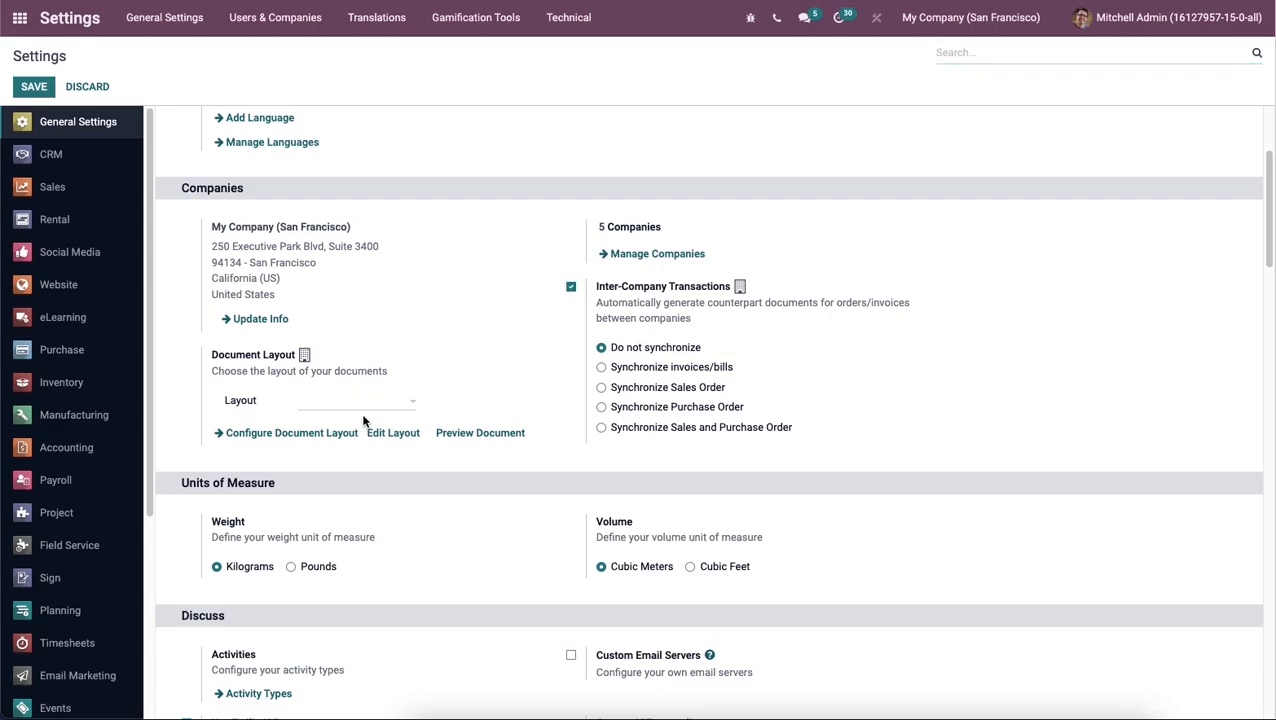
mouse_move(380, 409)
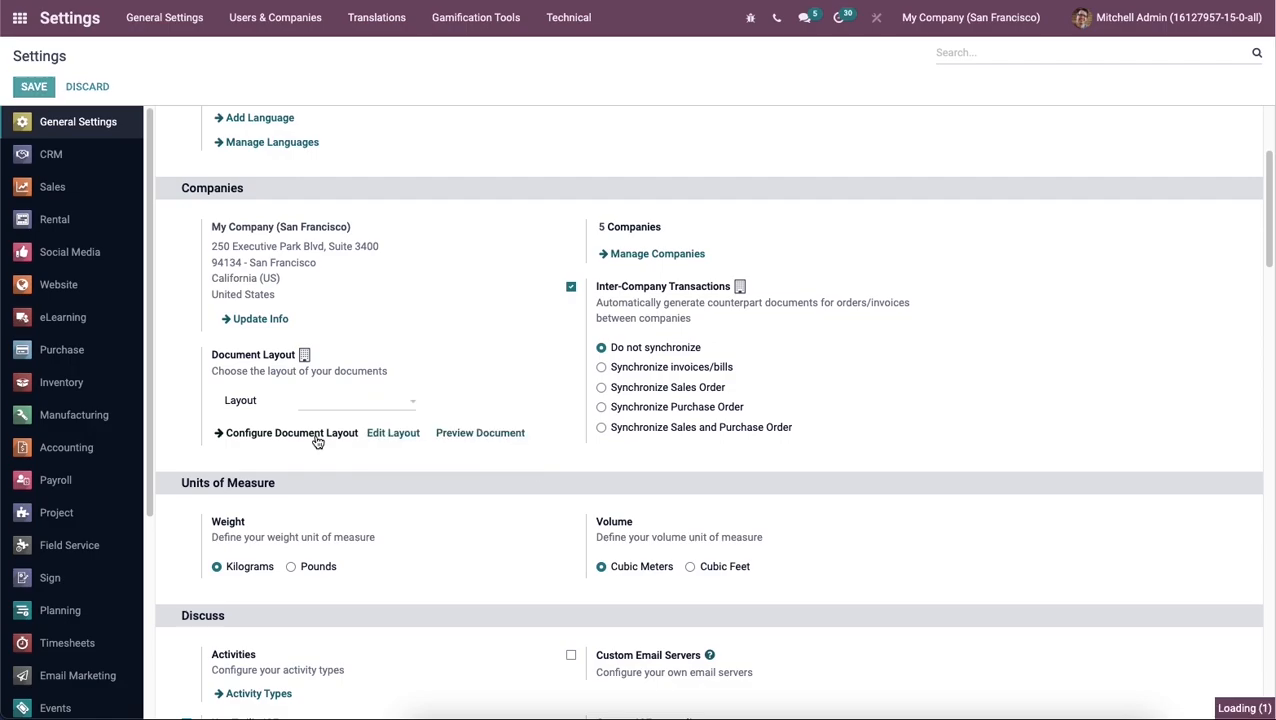
Step: In Configure Document Layout, choose the Striped layout with the Open Sans font
left_click(292, 433)
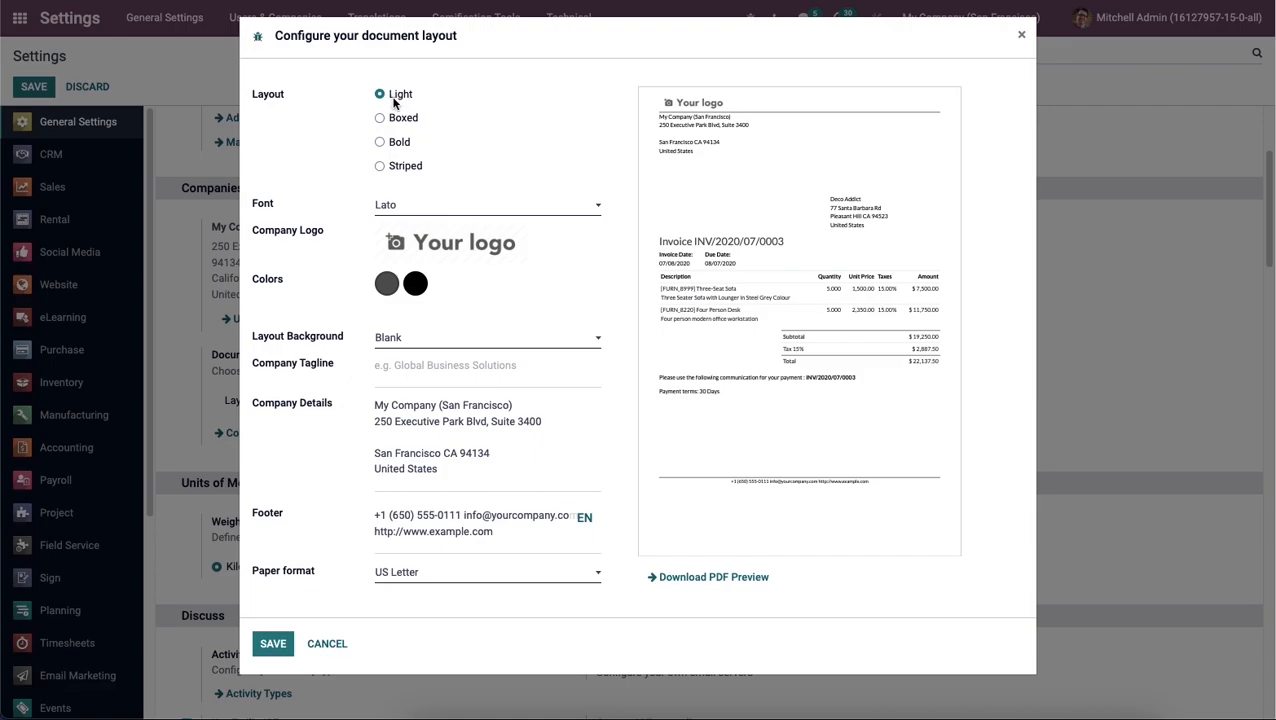
mouse_move(399, 174)
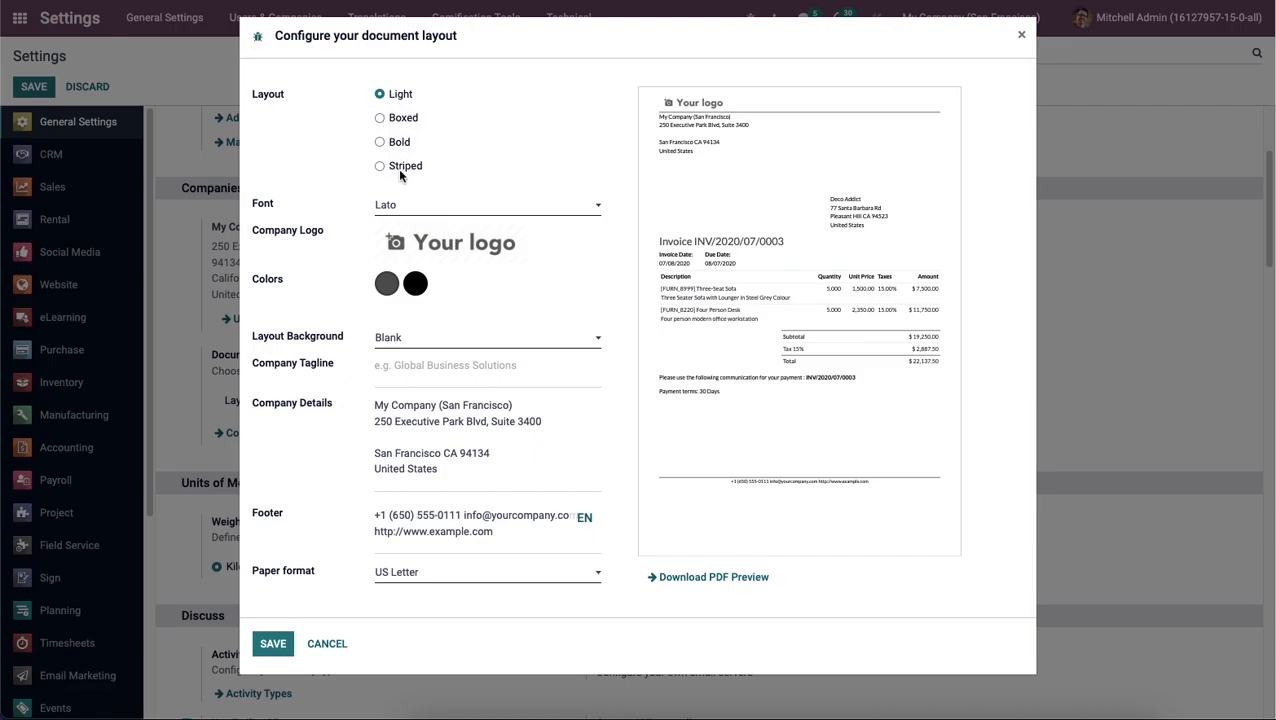
left_click(379, 117)
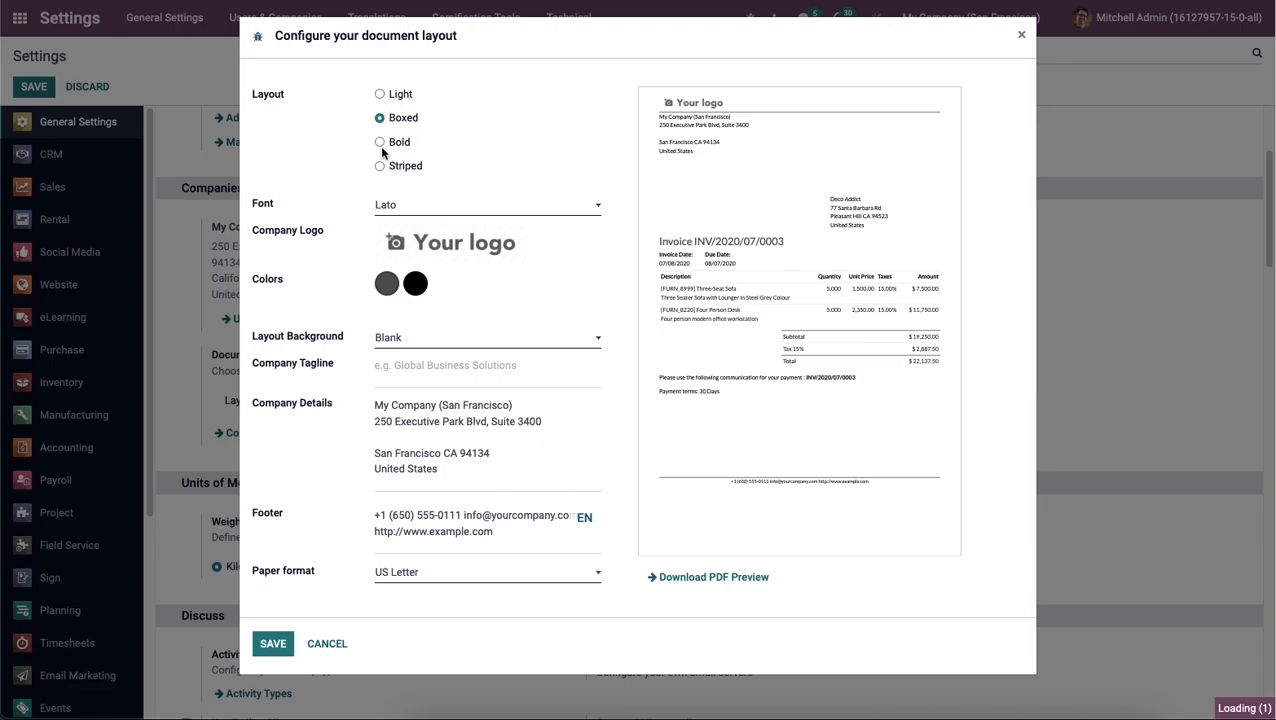
left_click(379, 141)
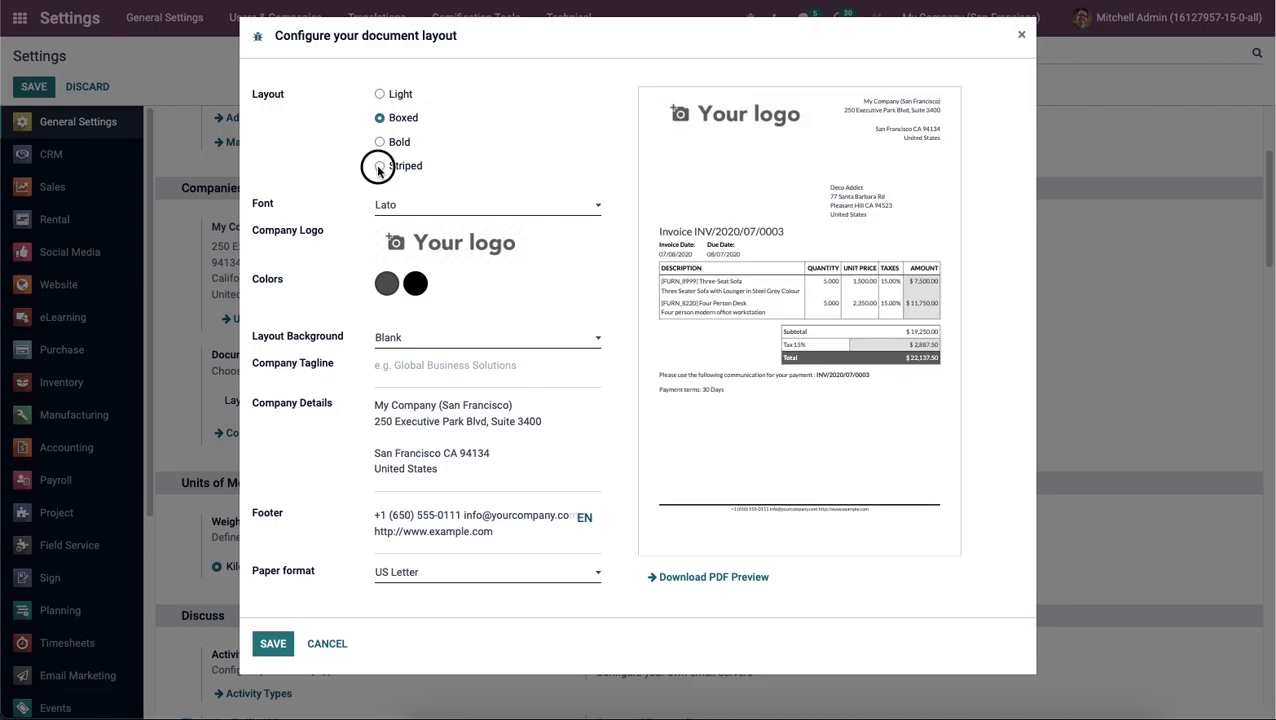
left_click(379, 165)
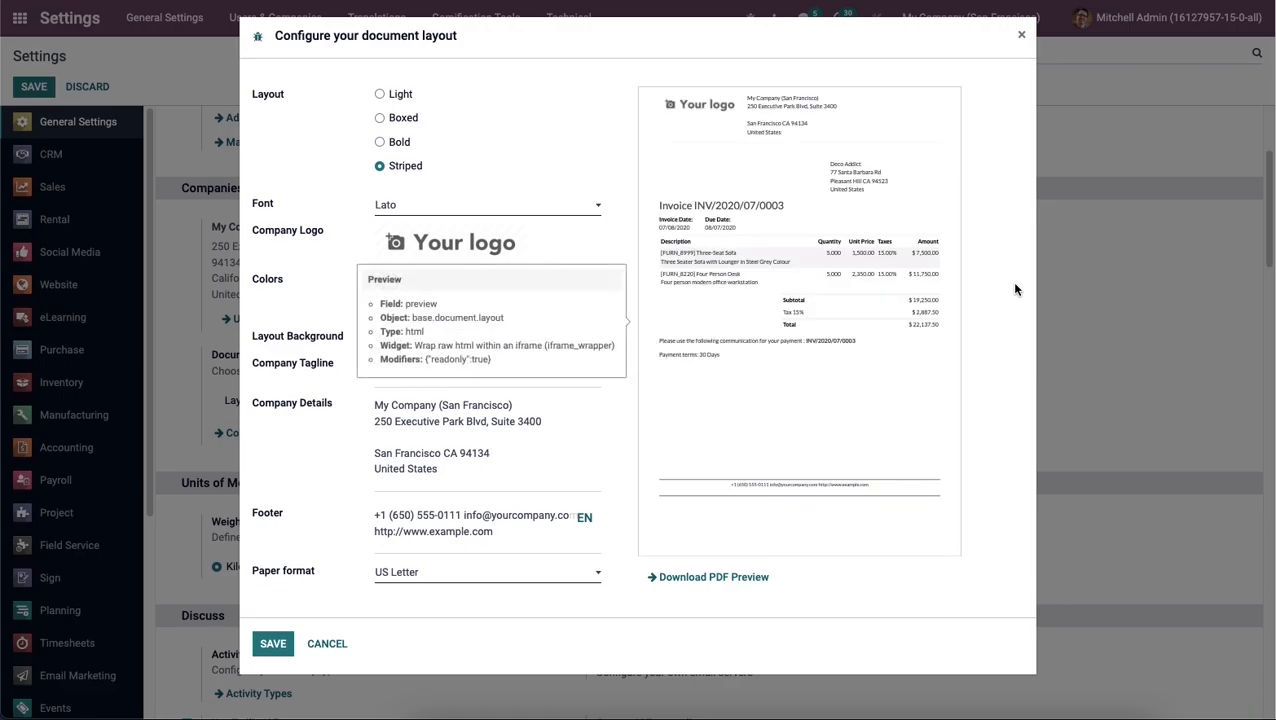
mouse_move(968, 265)
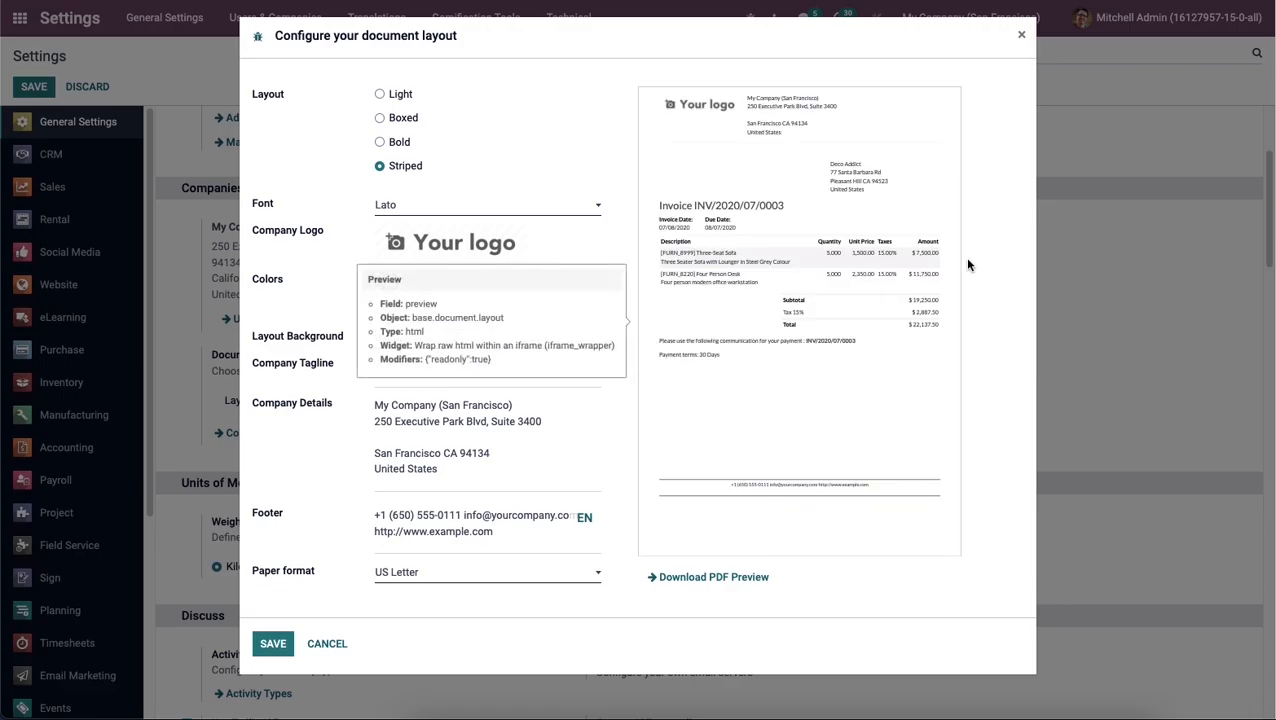
left_click(487, 205)
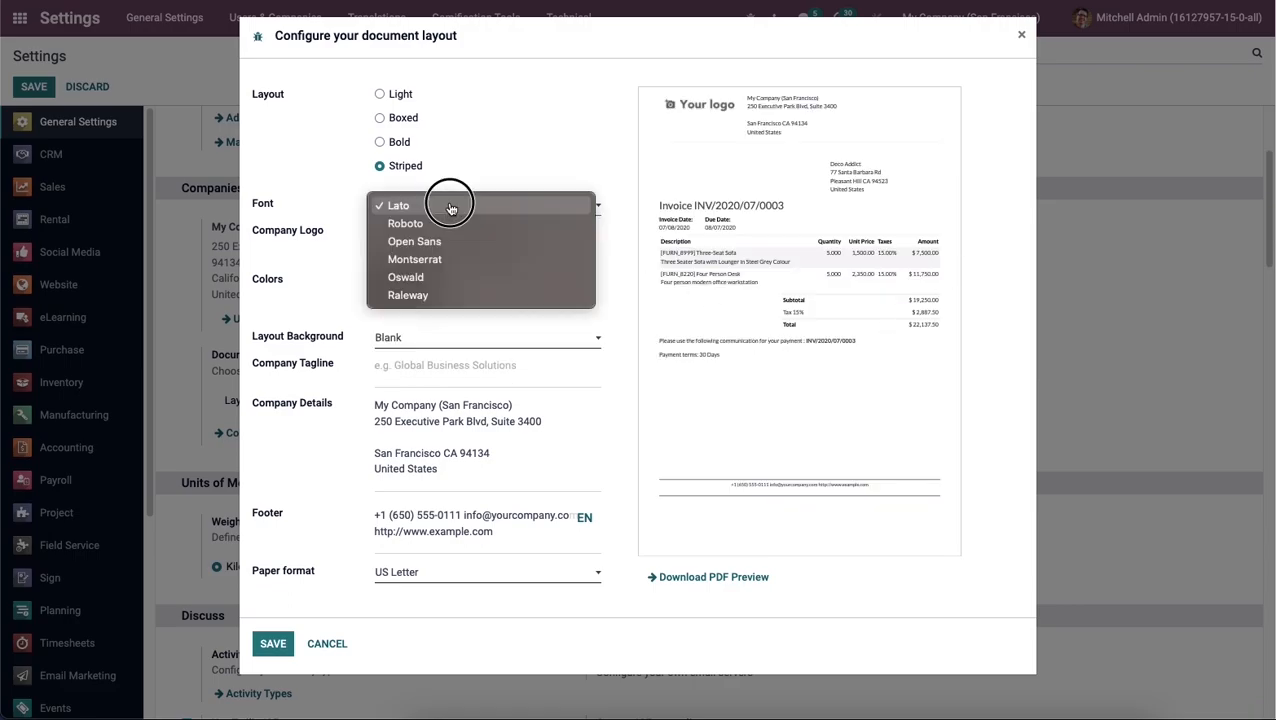
mouse_move(453, 241)
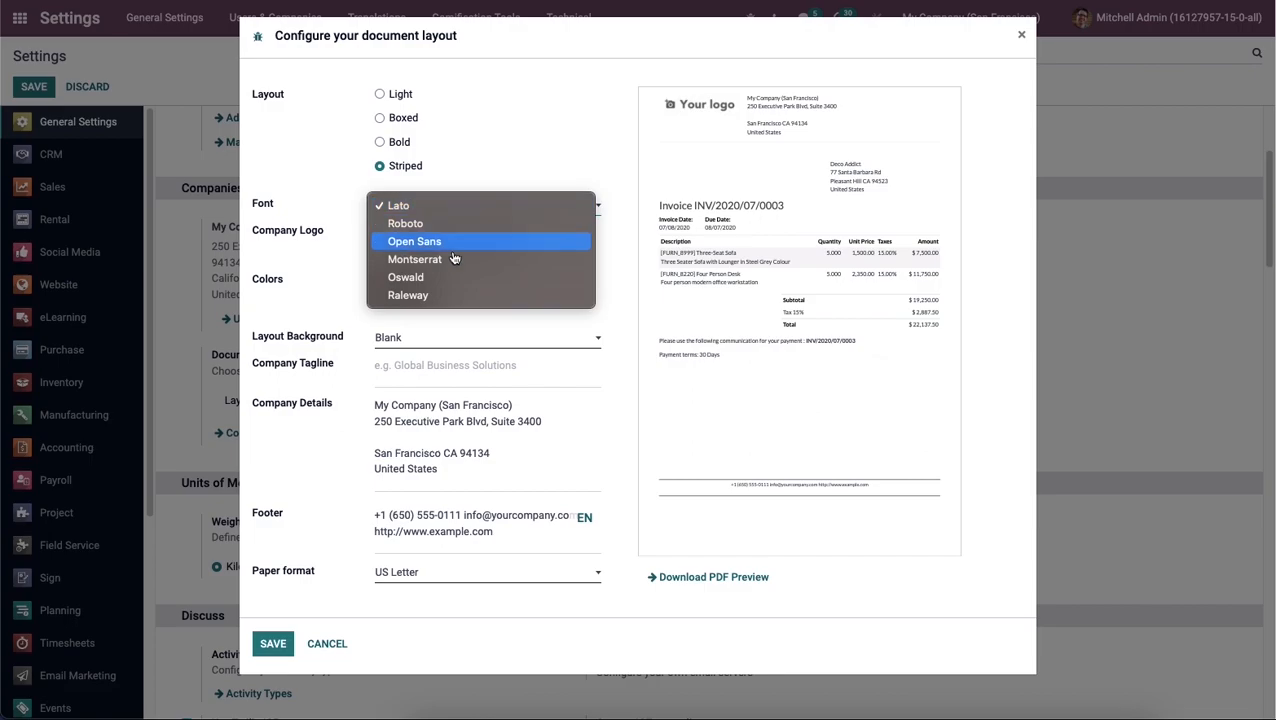
left_click(413, 241)
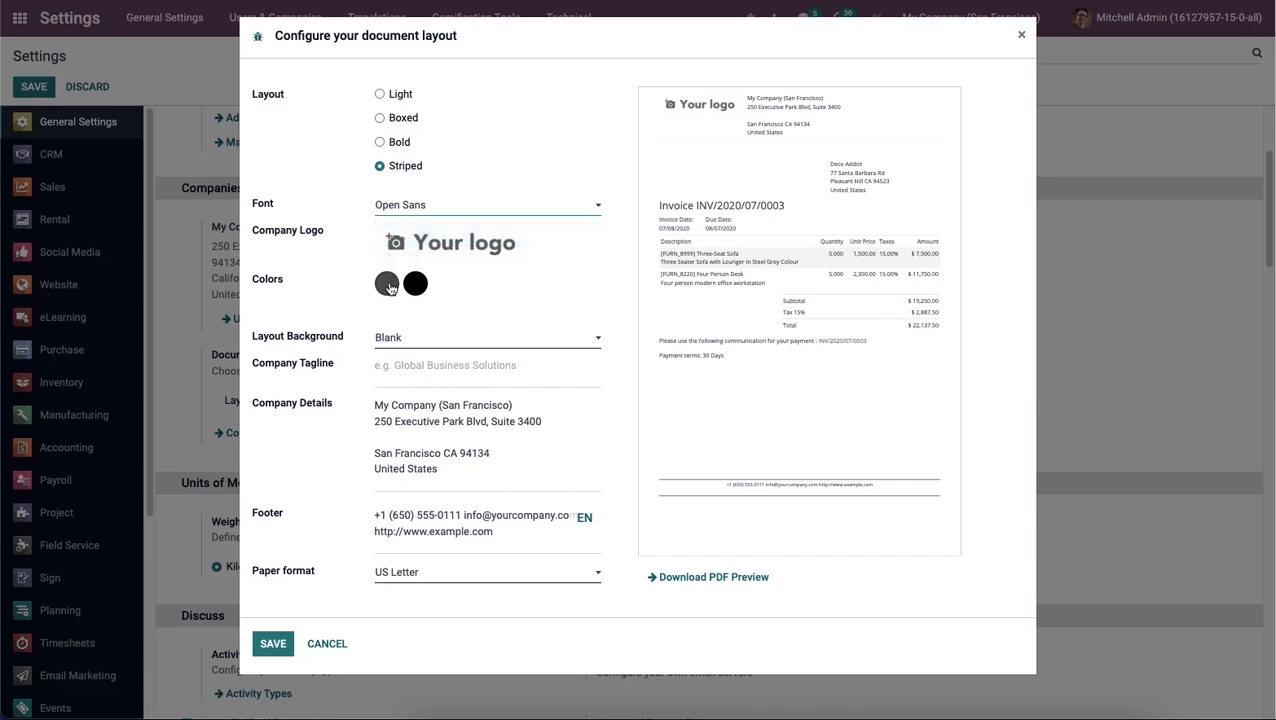
mouse_move(387, 283)
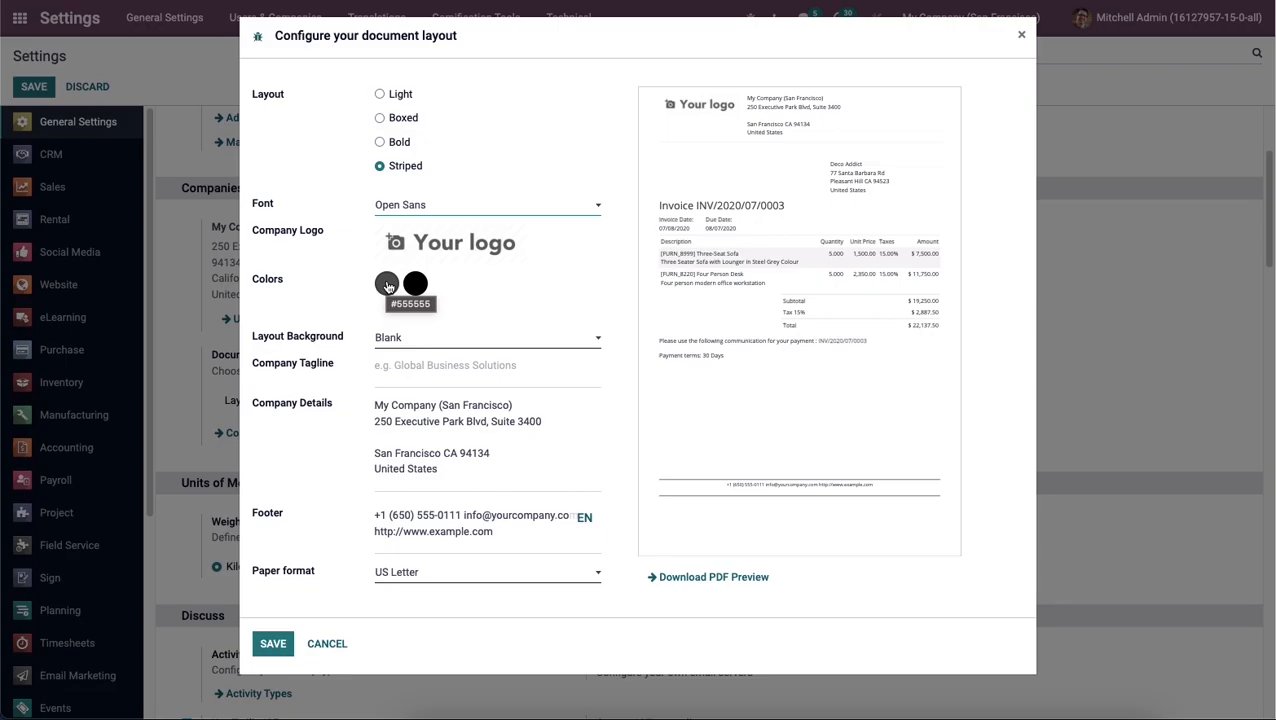
Step: Set both the primary and secondary layout colours to a dark teal
left_click(387, 284)
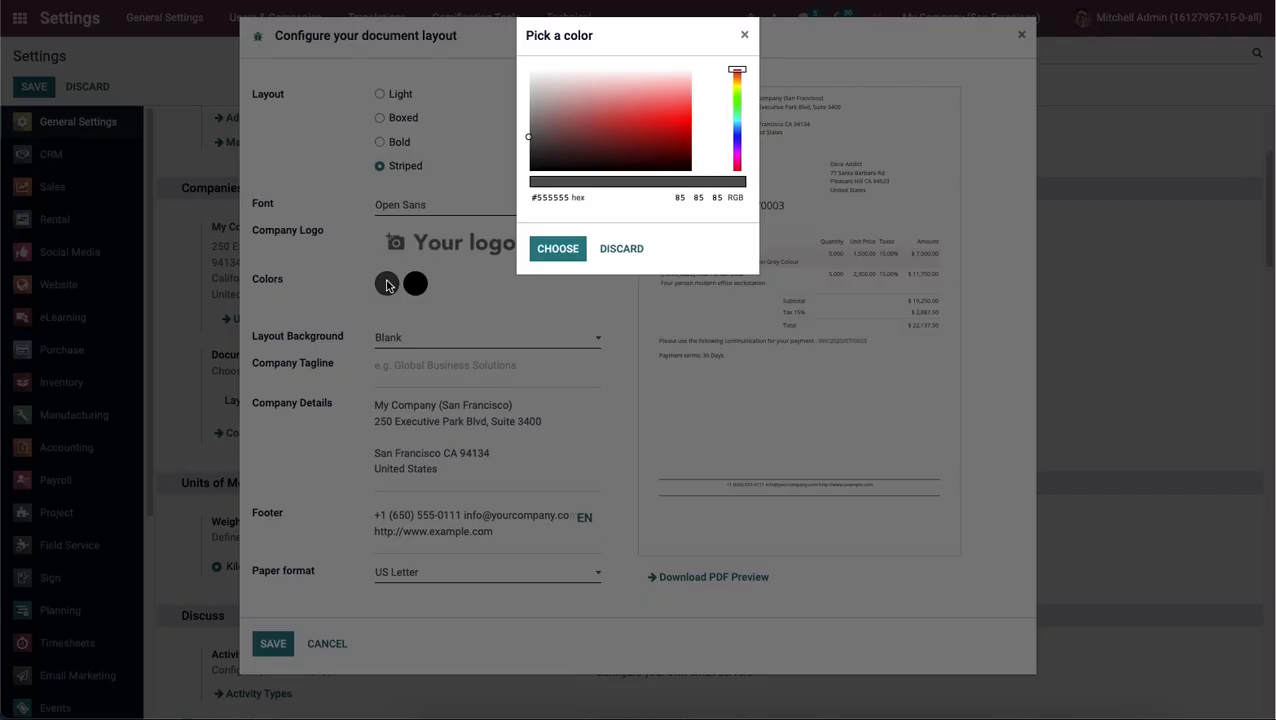
mouse_move(866, 28)
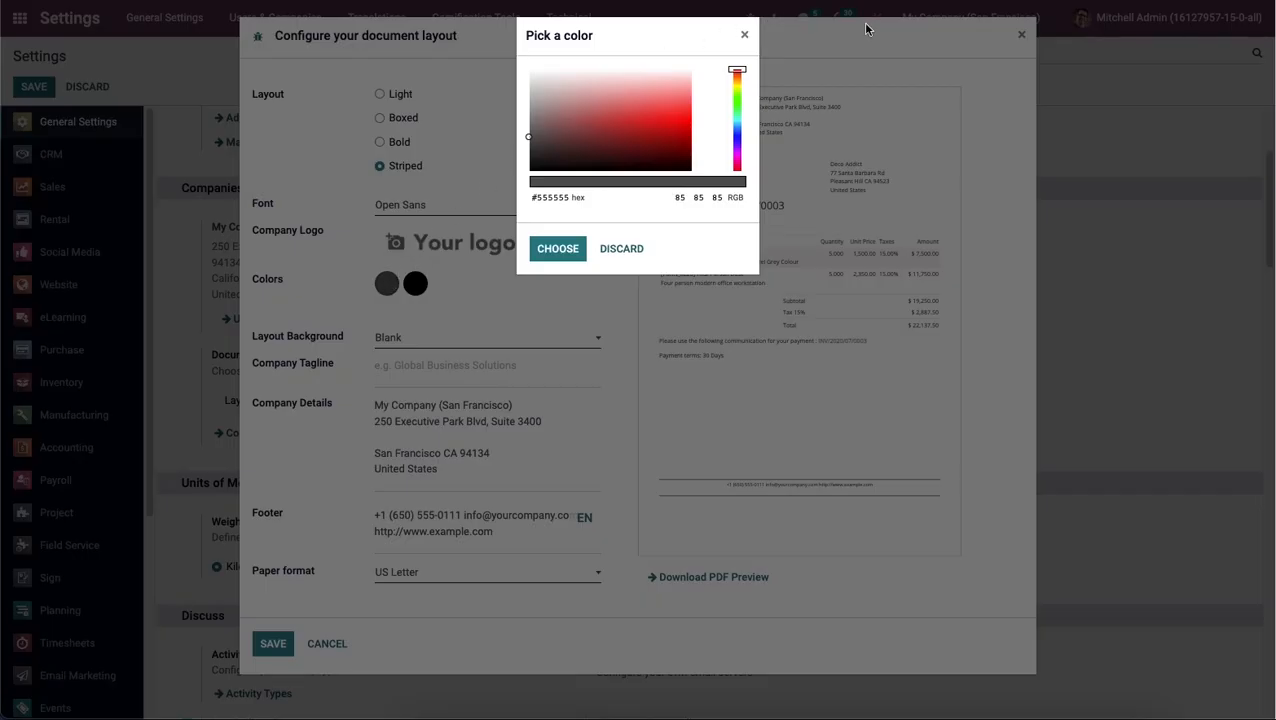
left_click_drag(737, 72, 737, 125)
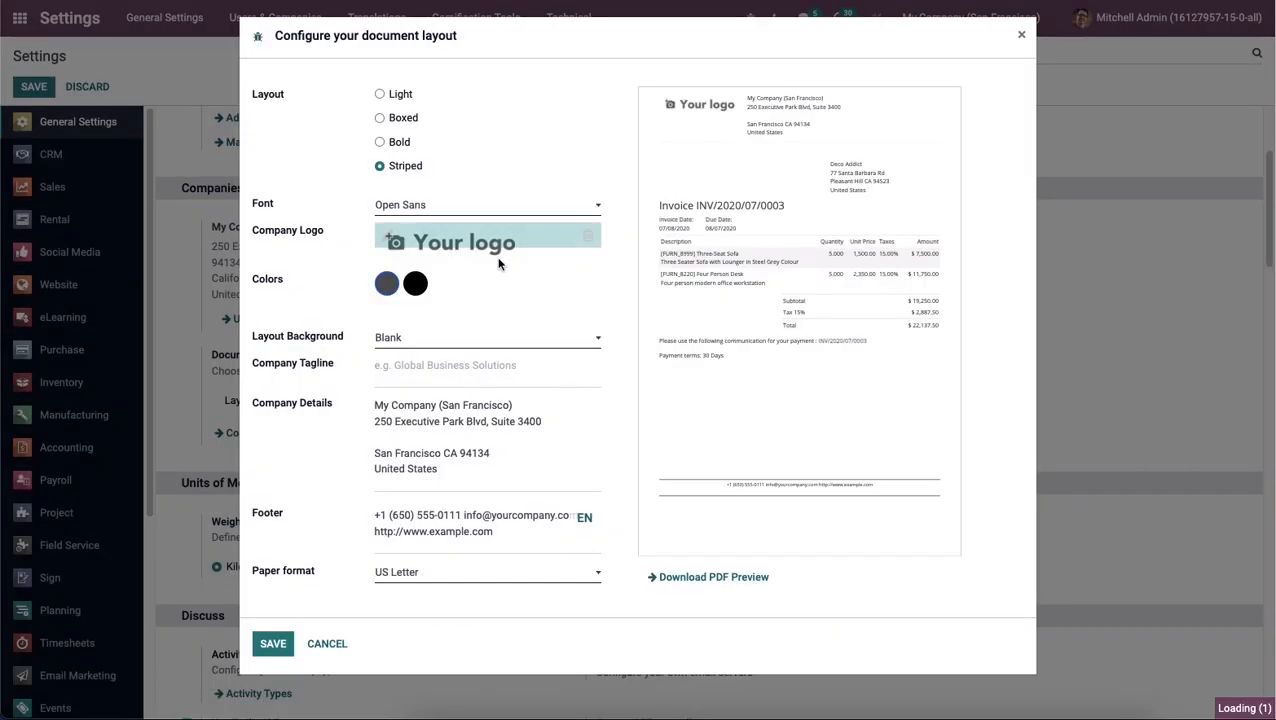
left_click(387, 283)
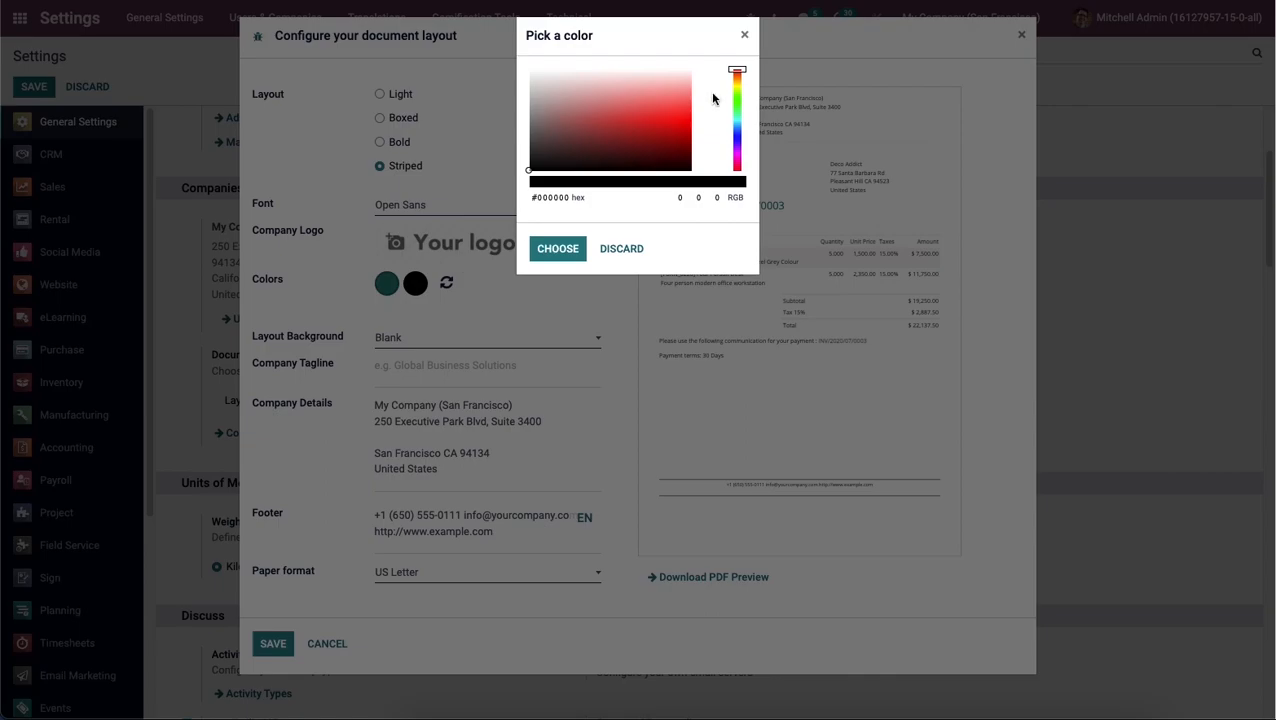
left_click_drag(737, 72, 737, 118)
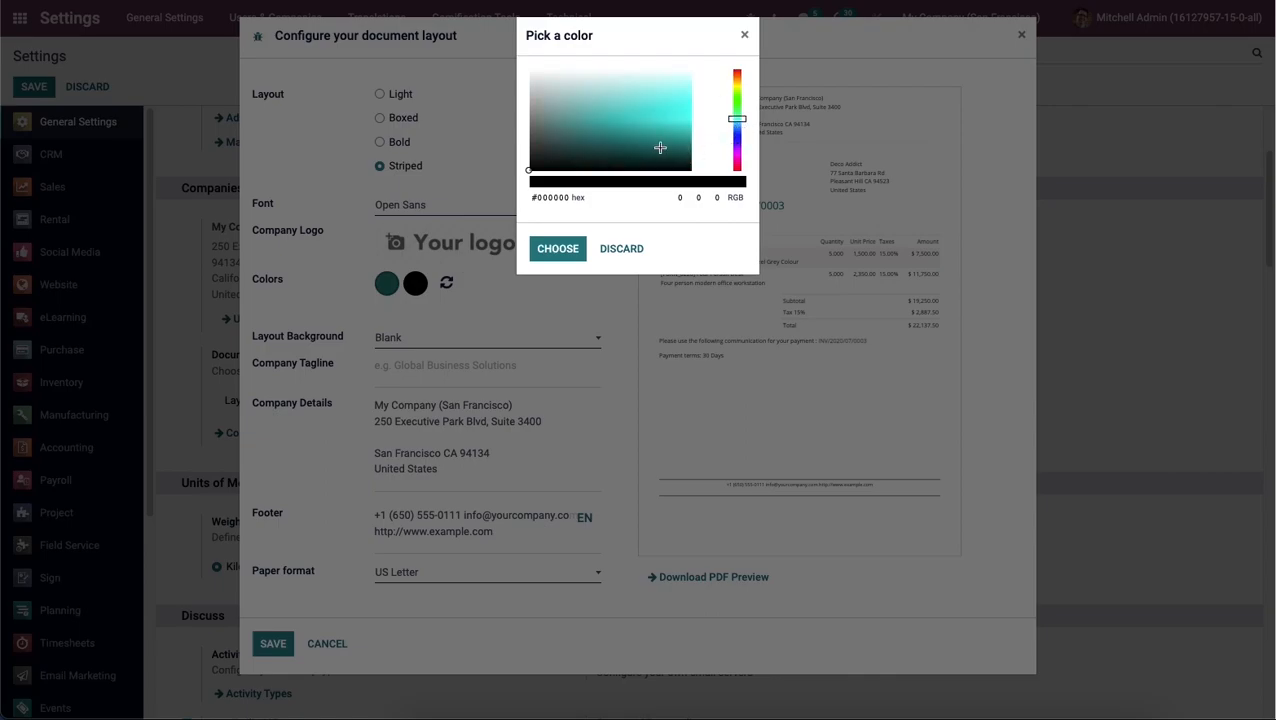
left_click(658, 145)
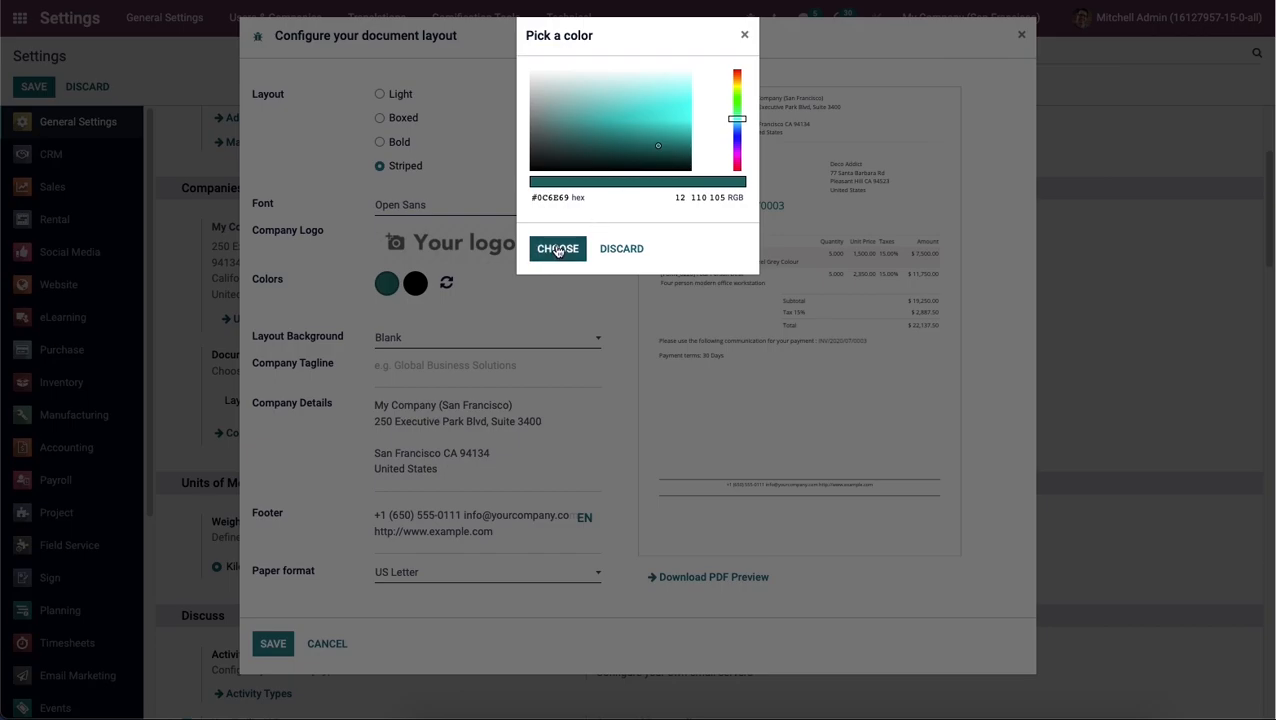
left_click(557, 248)
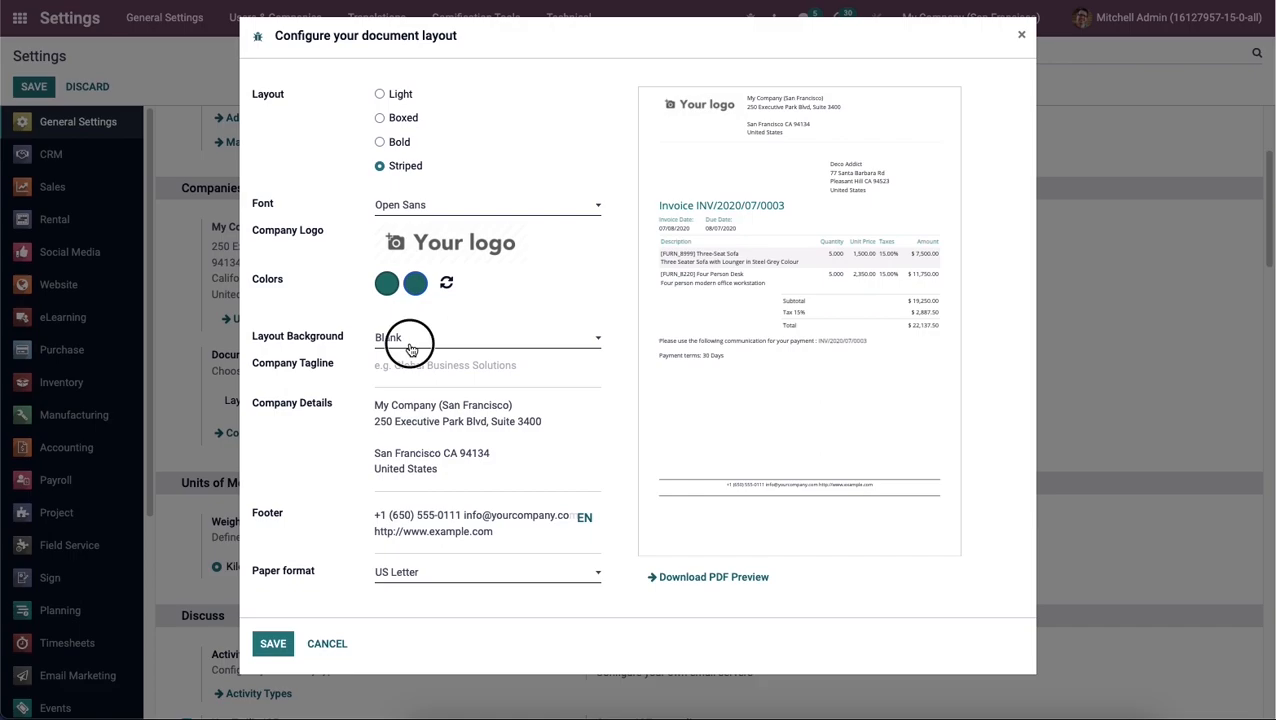
Step: Set the layout background to Custom and upload Theme.jpeg as the image
left_click(487, 337)
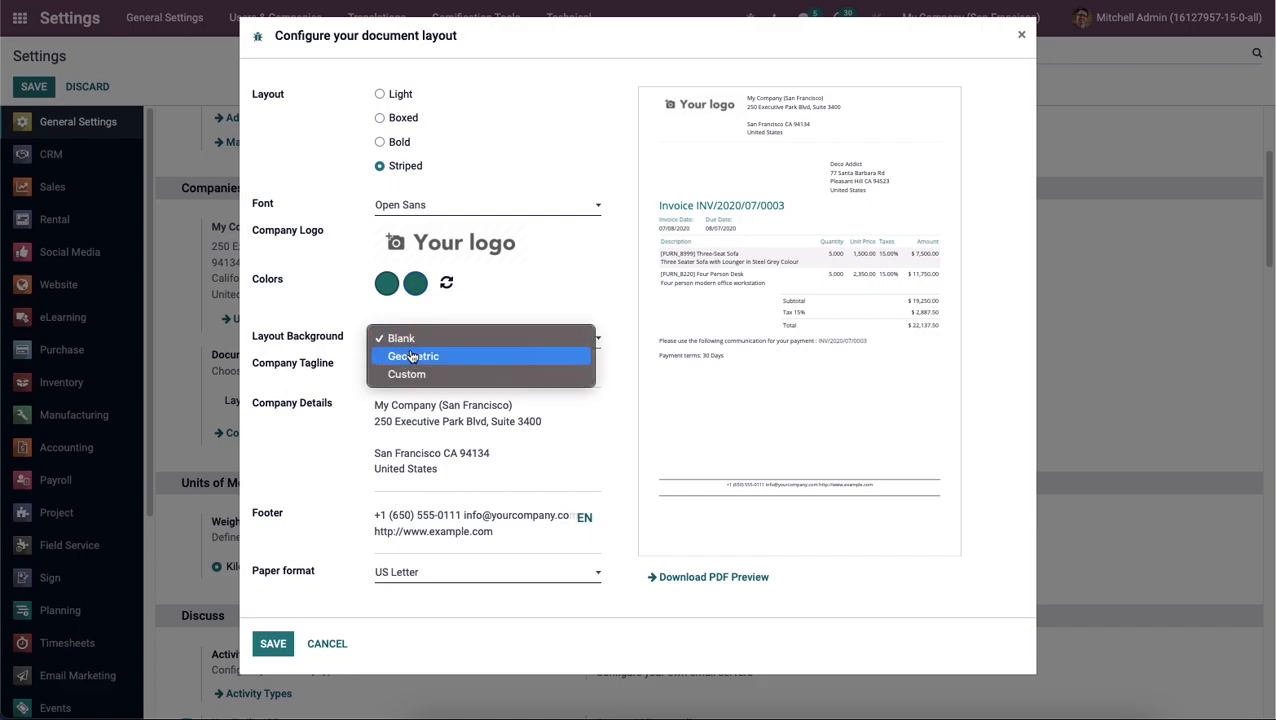
left_click(406, 374)
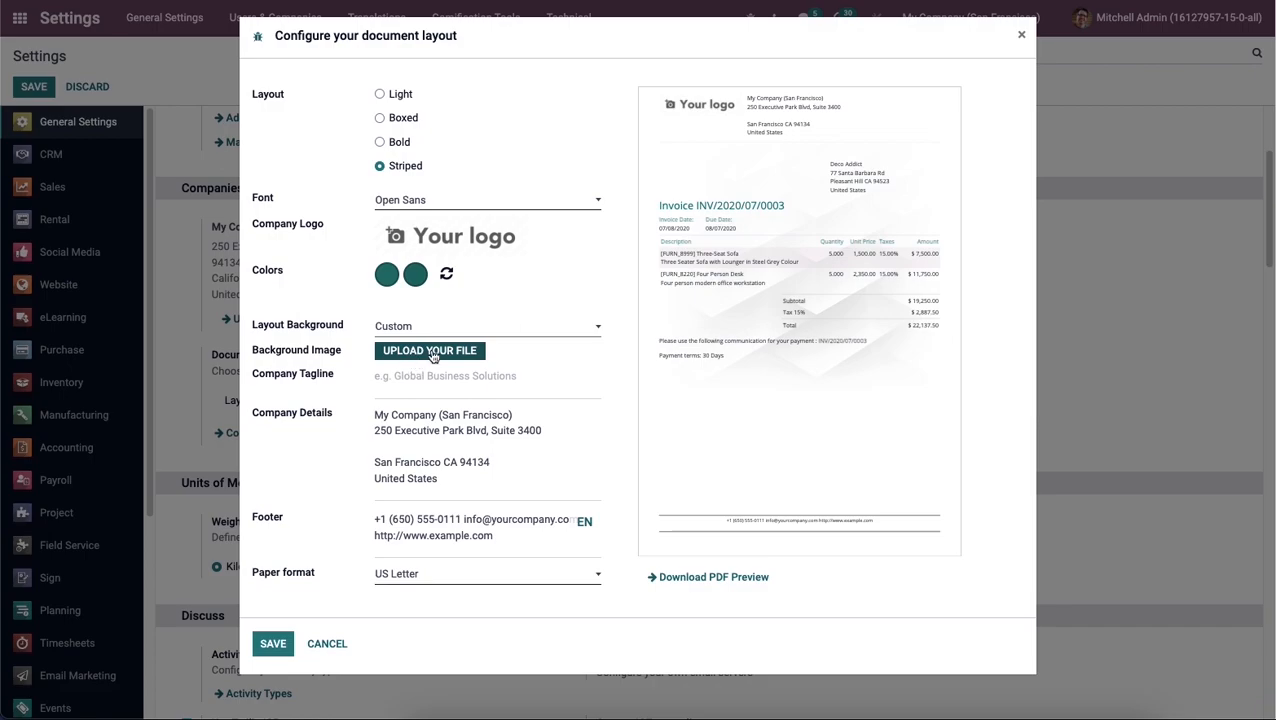
mouse_move(430, 350)
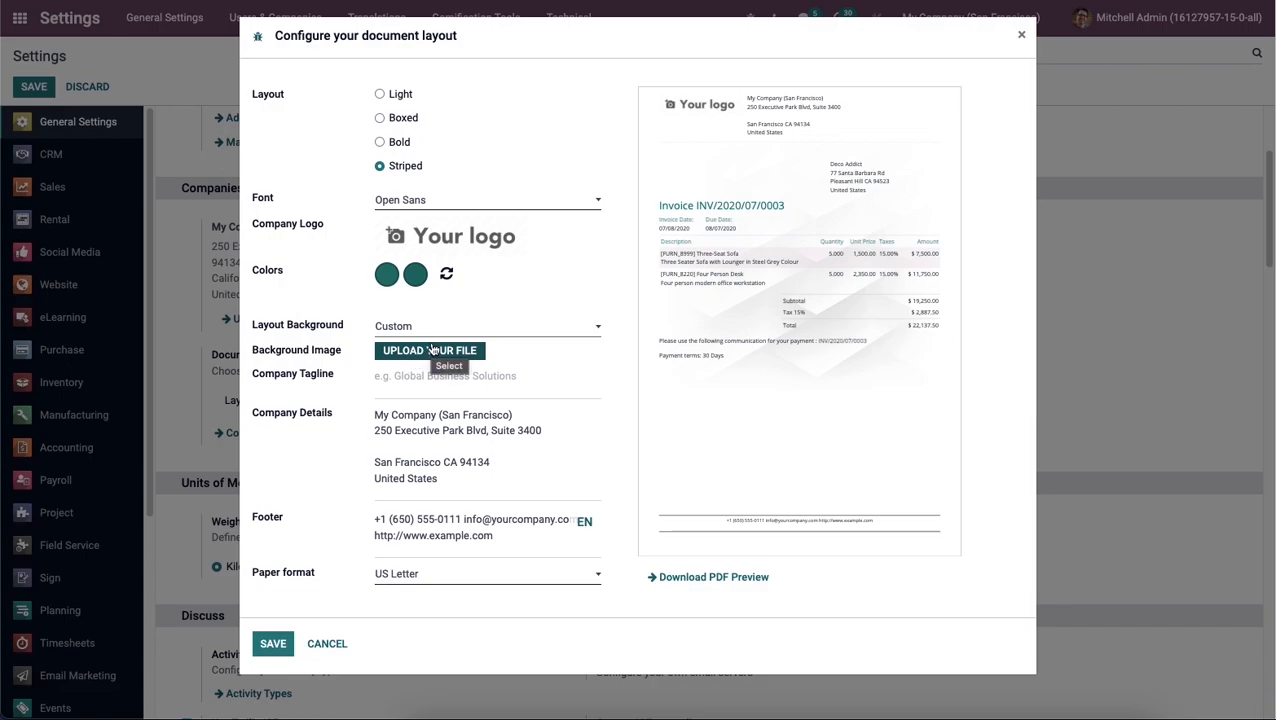
left_click(429, 350)
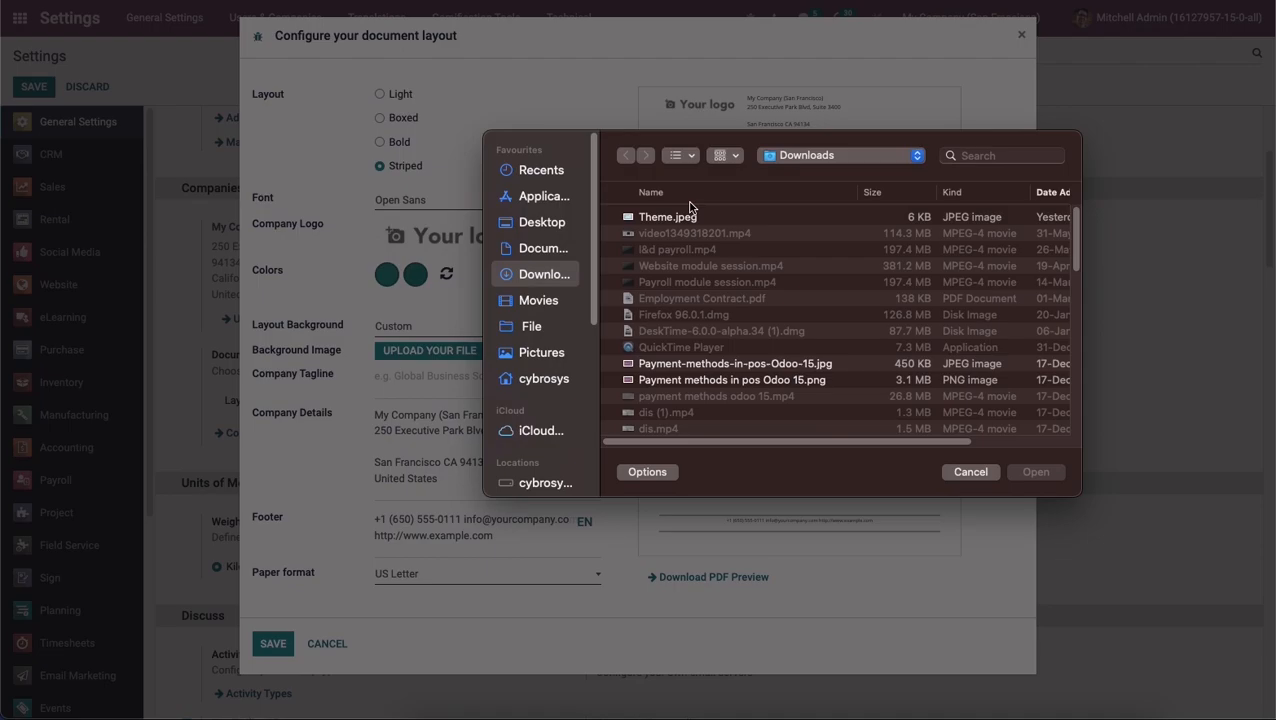
left_click(668, 216)
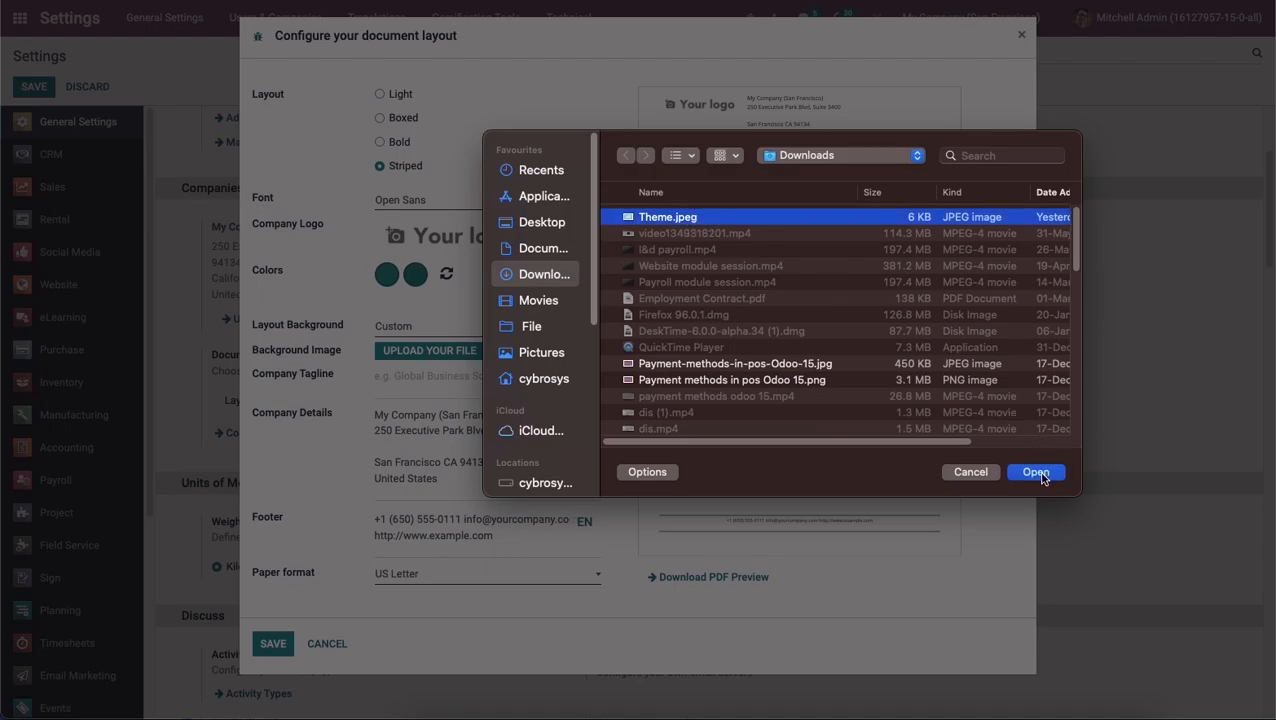
left_click(1034, 472)
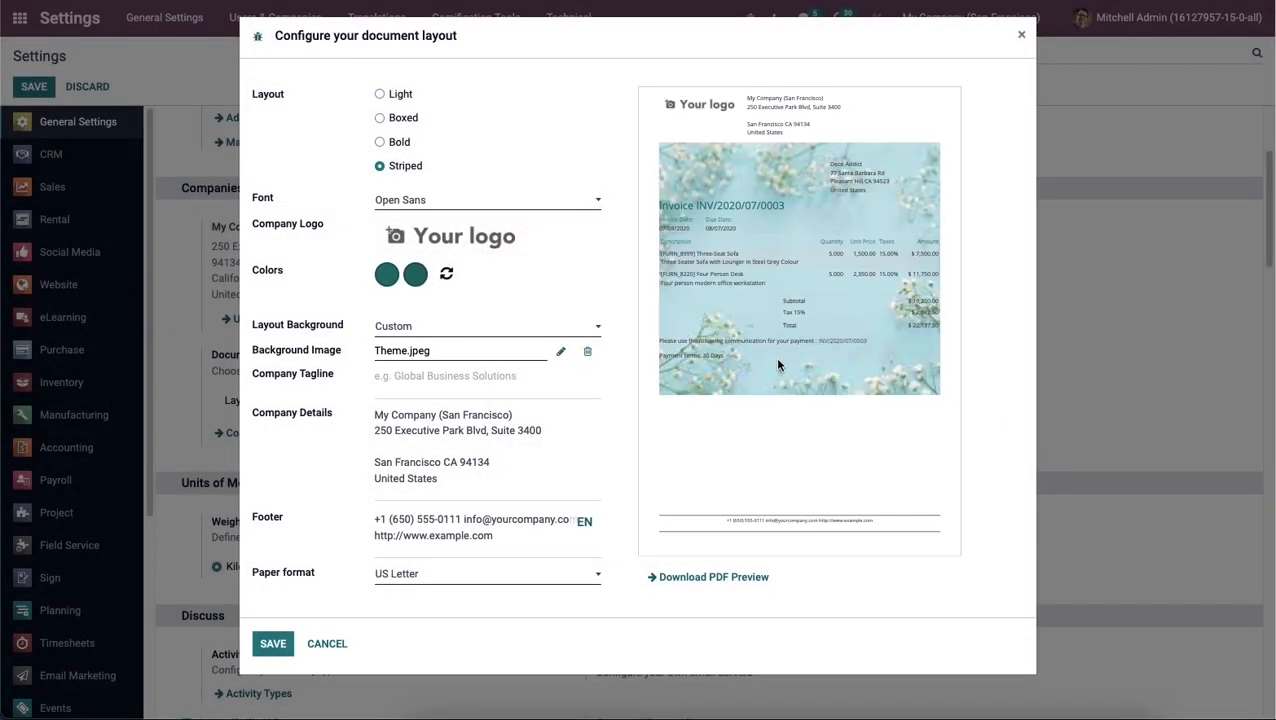
mouse_move(845, 328)
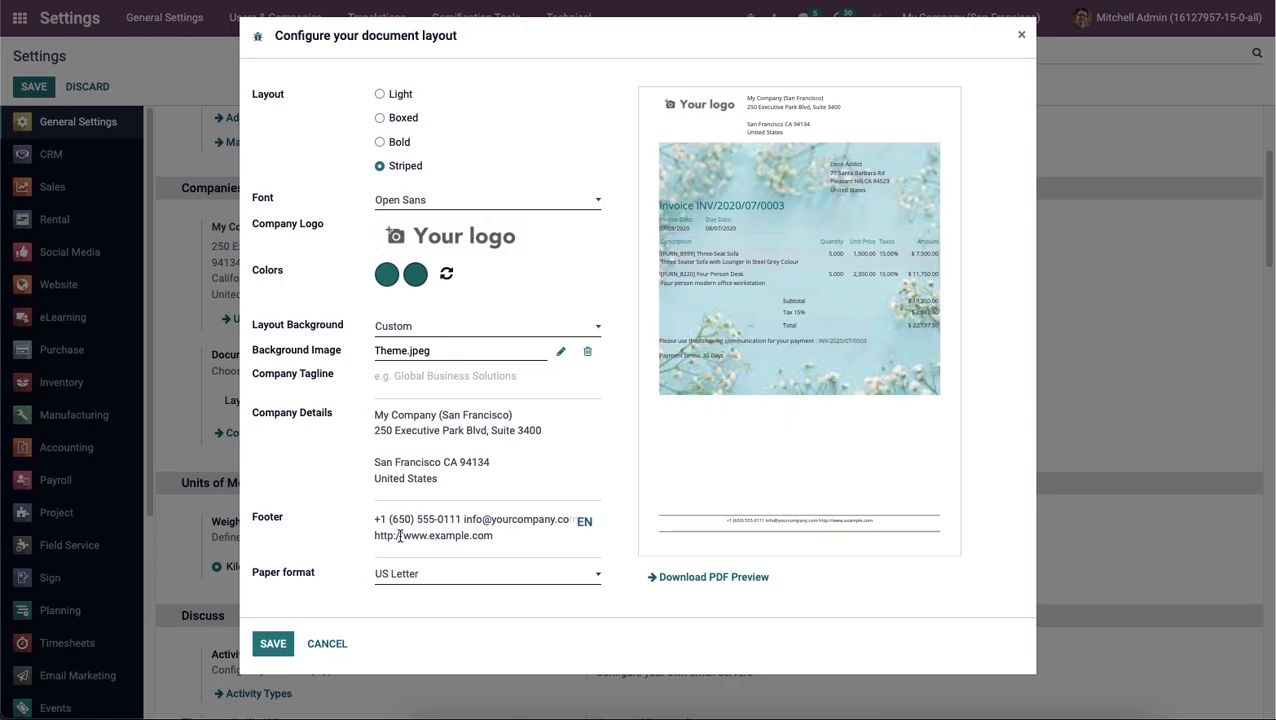
Step: Keep US Letter as the paper format and save the document layout
left_click(487, 573)
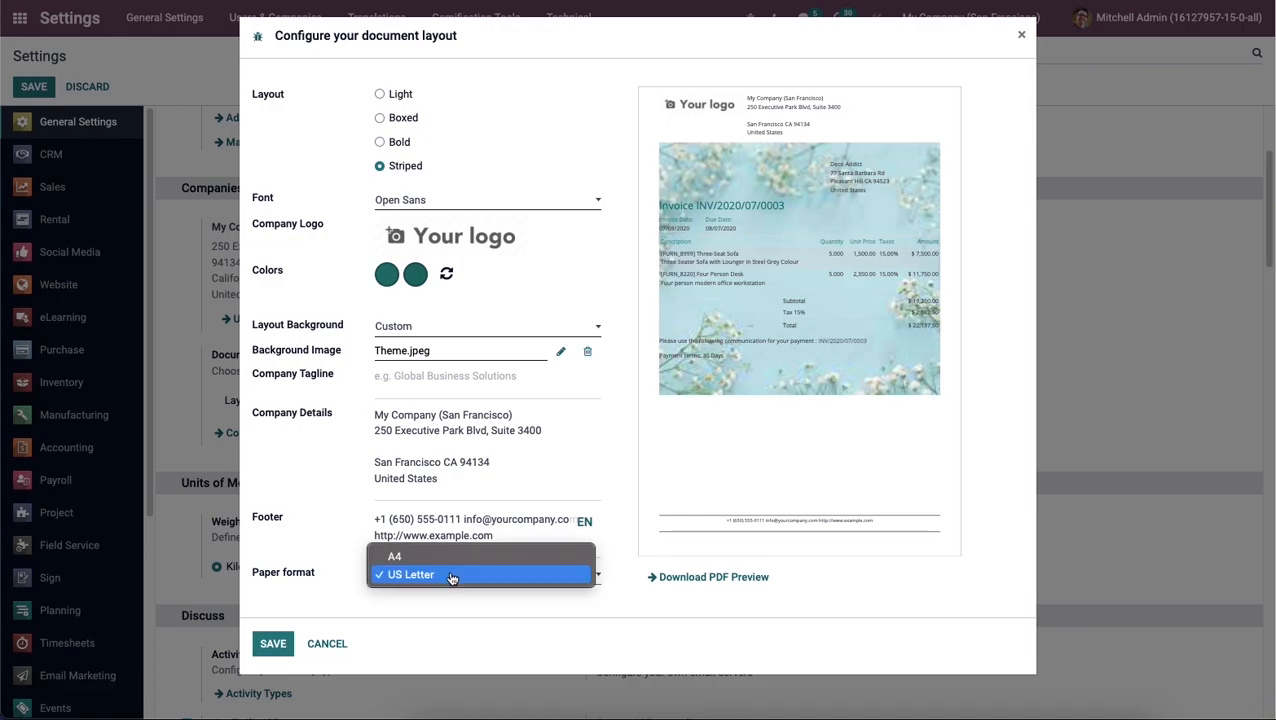
left_click(410, 574)
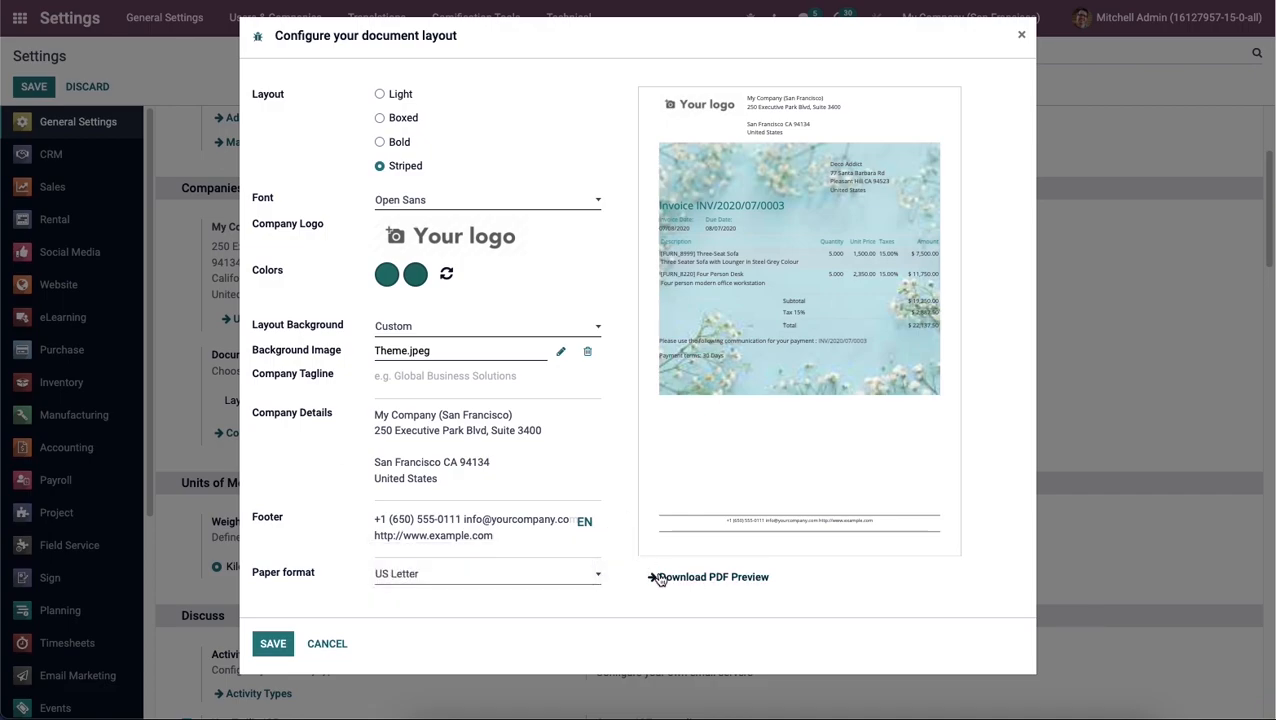
mouse_move(710, 577)
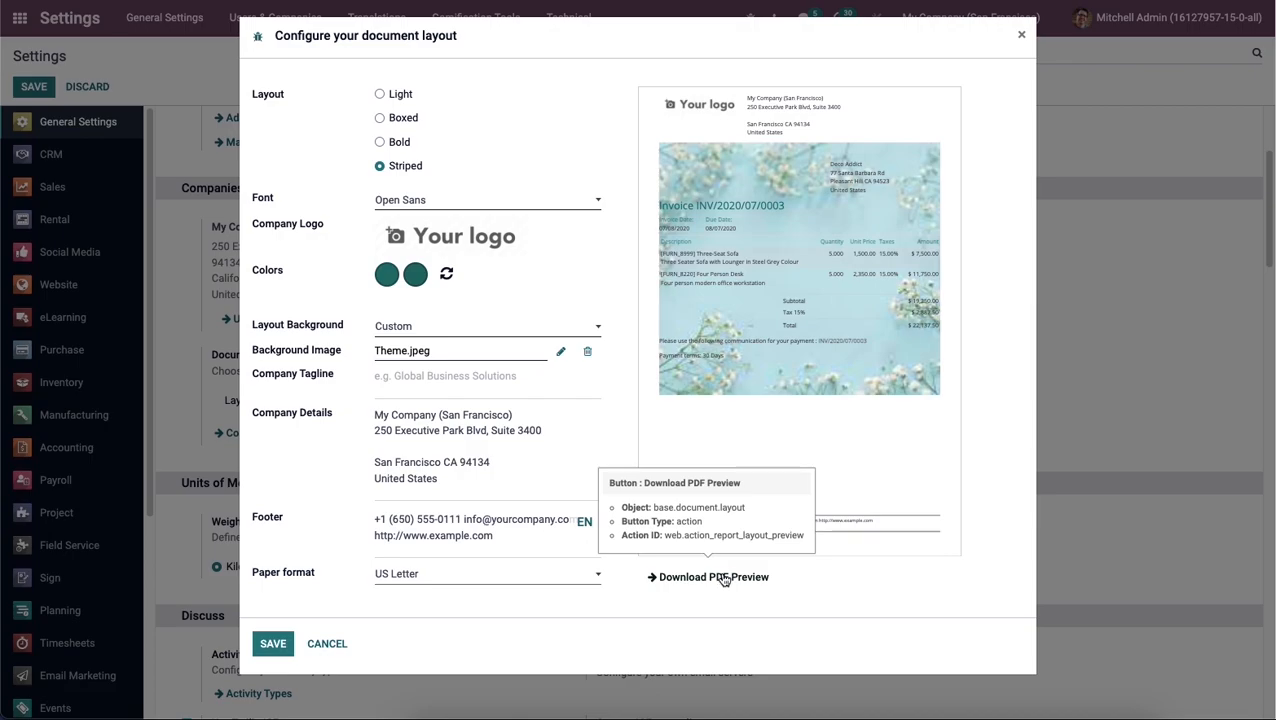
mouse_move(703, 577)
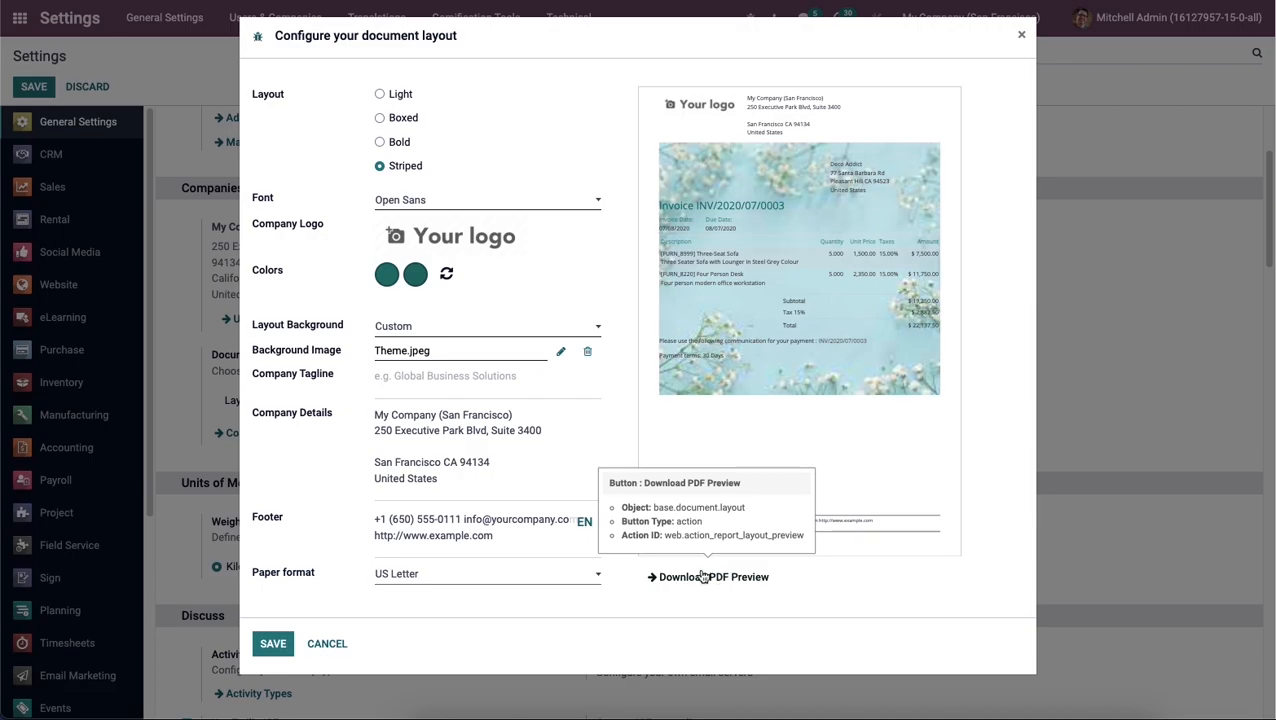
mouse_move(345, 583)
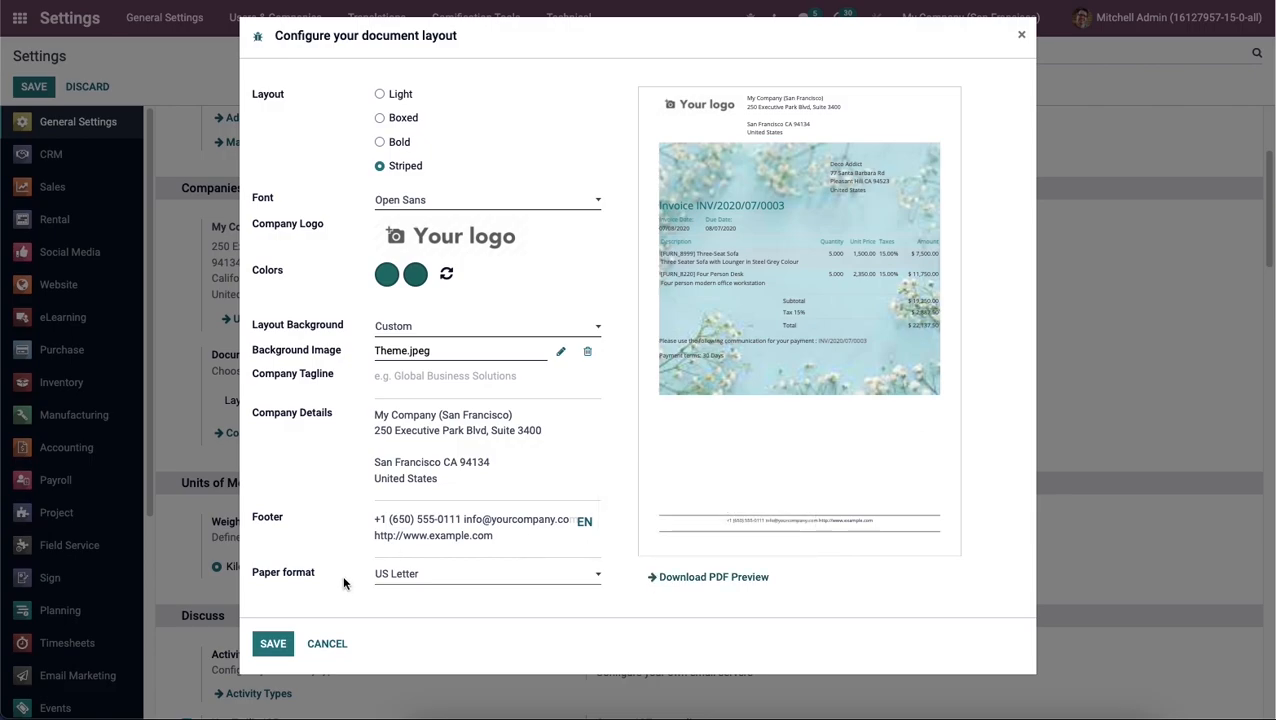
left_click(272, 643)
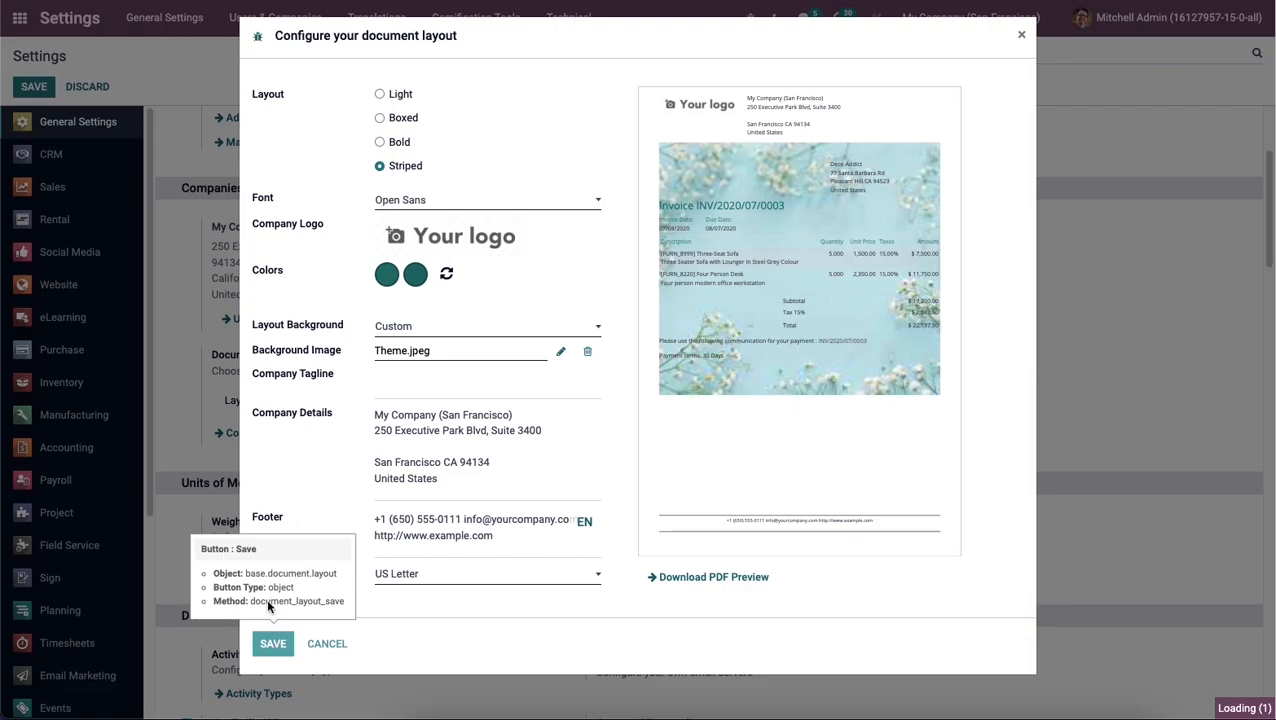
left_click(272, 643)
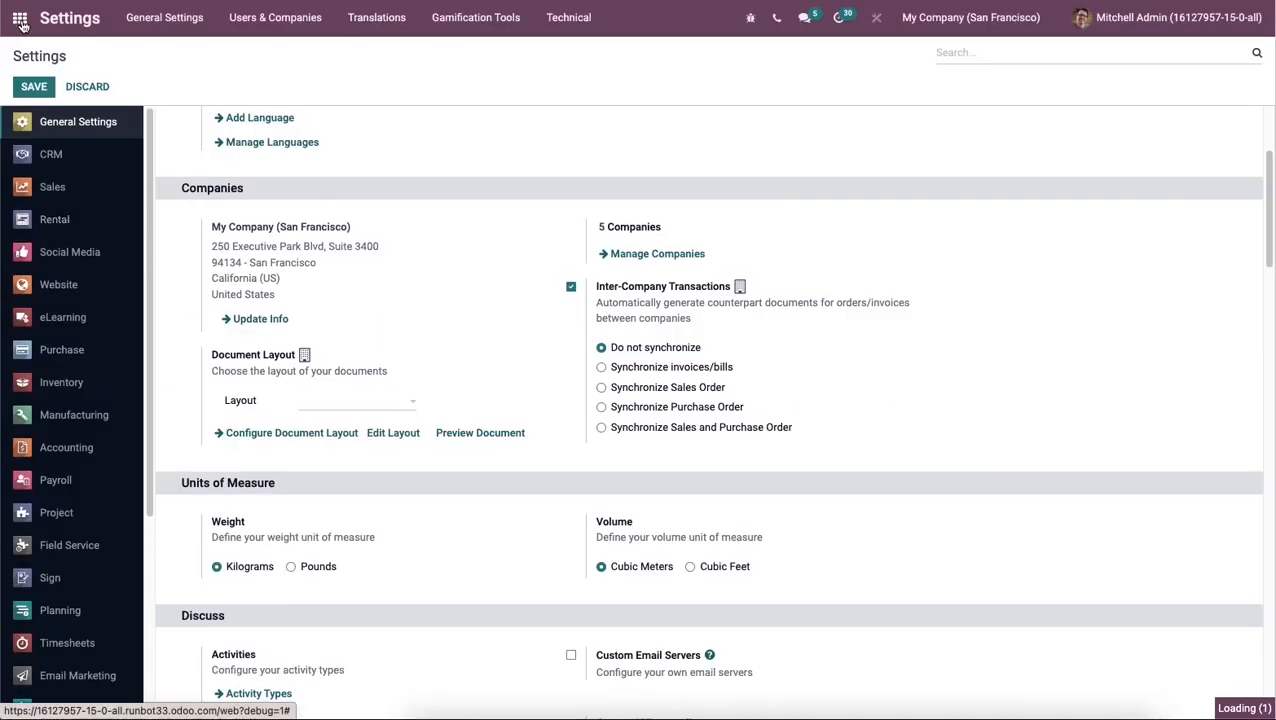
Step: Open the Sales app and bring up quotation S00063
left_click(19, 18)
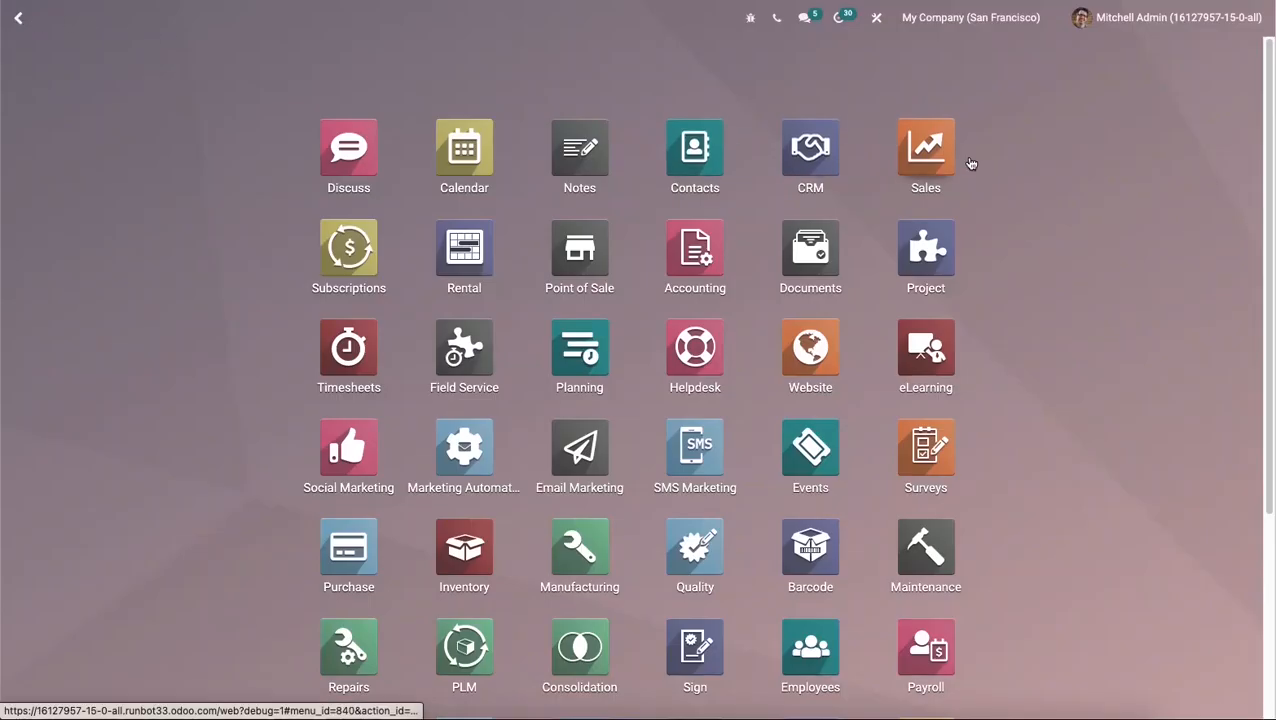
left_click(925, 155)
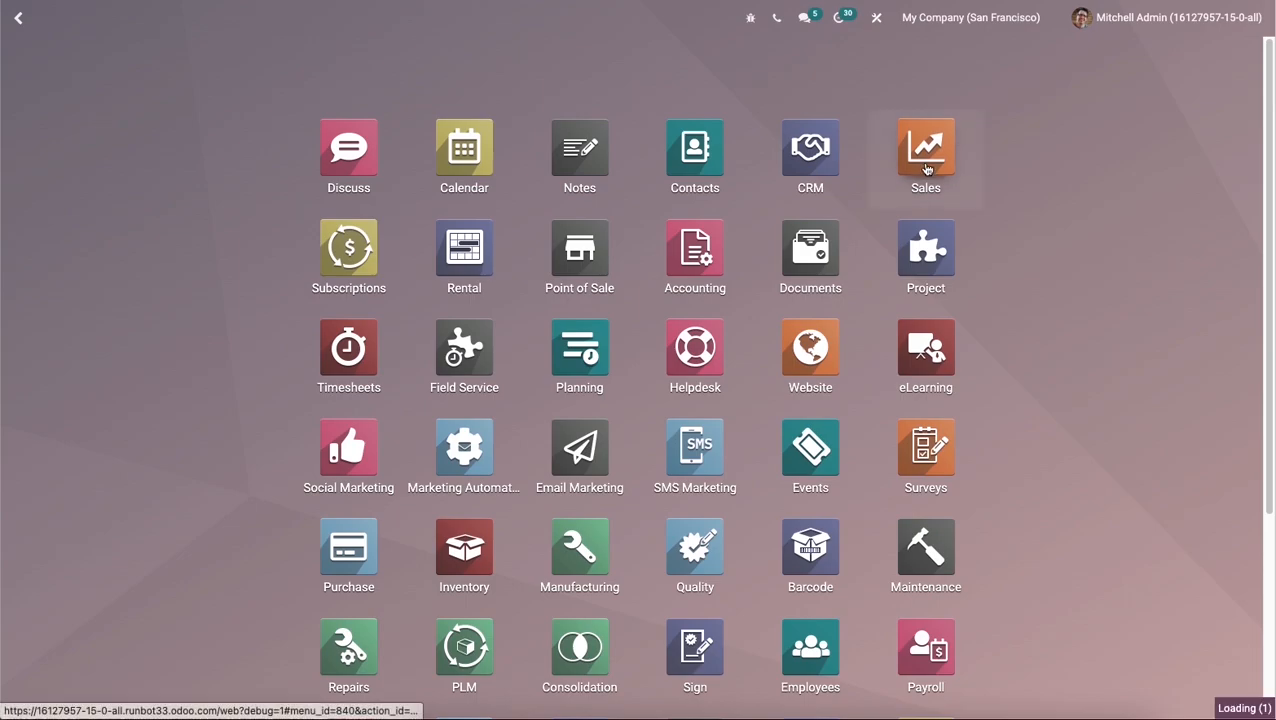
left_click(925, 150)
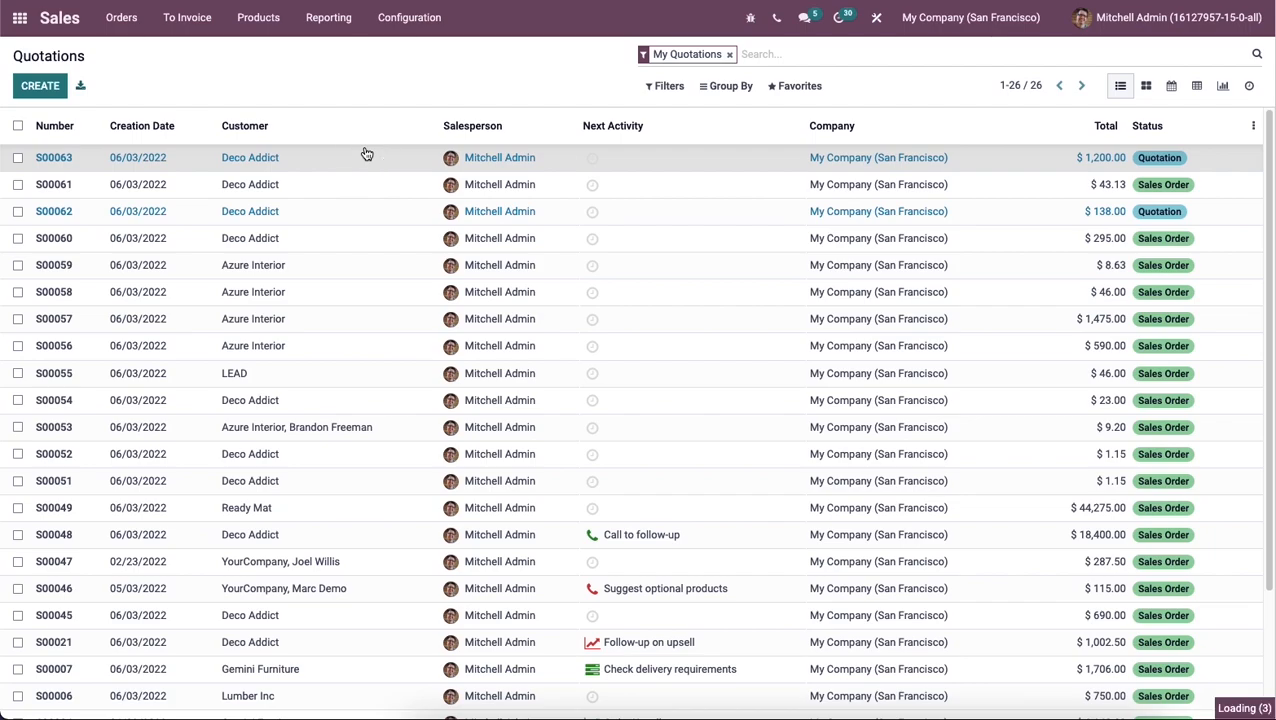
left_click(54, 157)
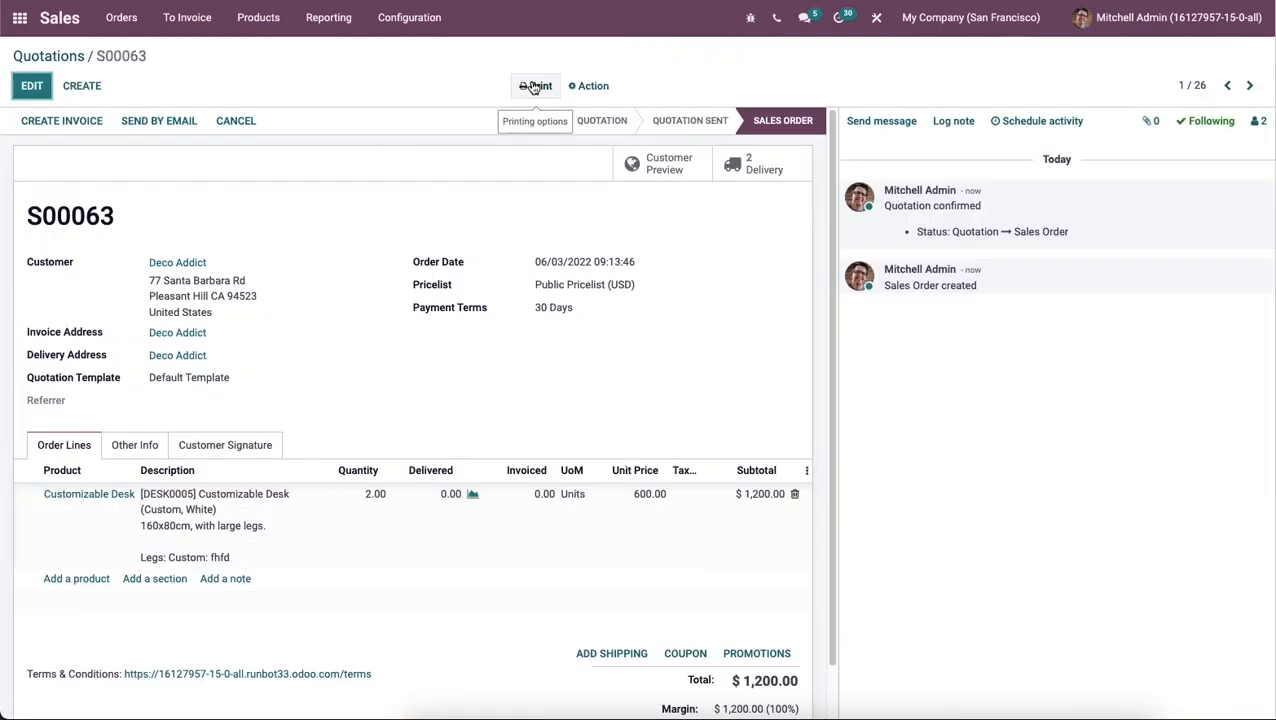
Step: Print the Quotation / Order report and open the downloaded Order - S00063.pdf
left_click(535, 85)
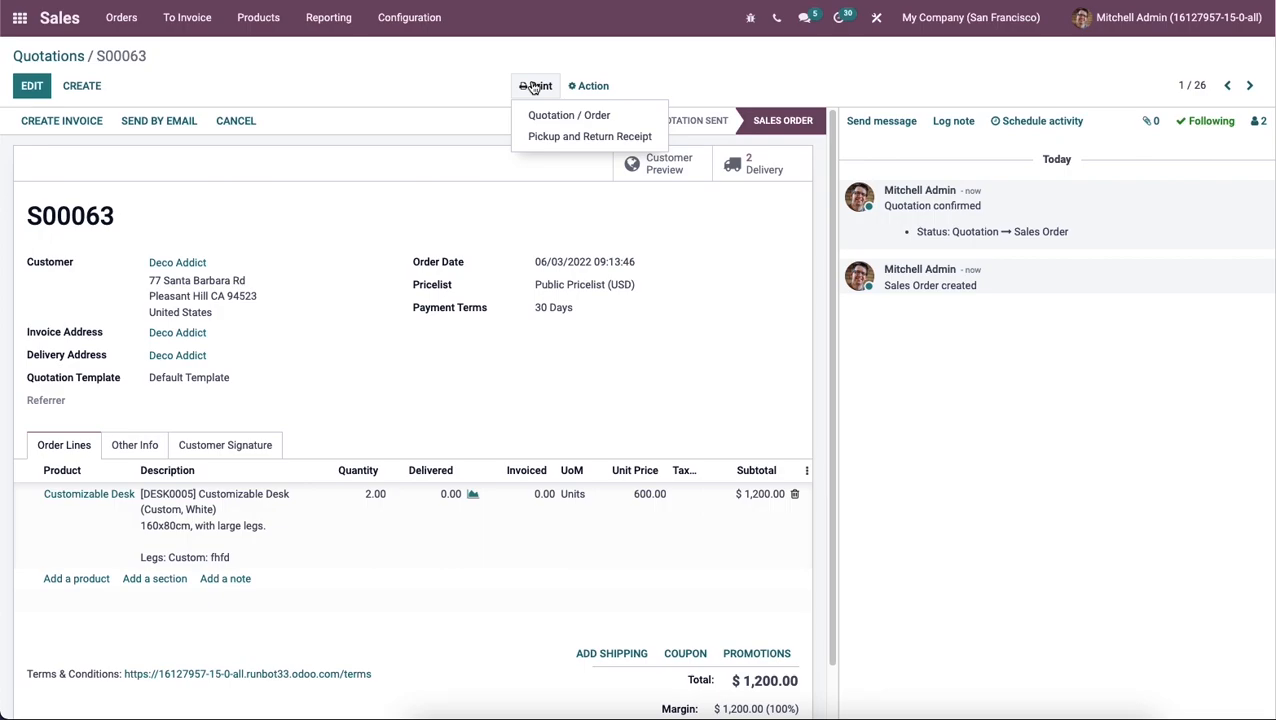
mouse_move(569, 115)
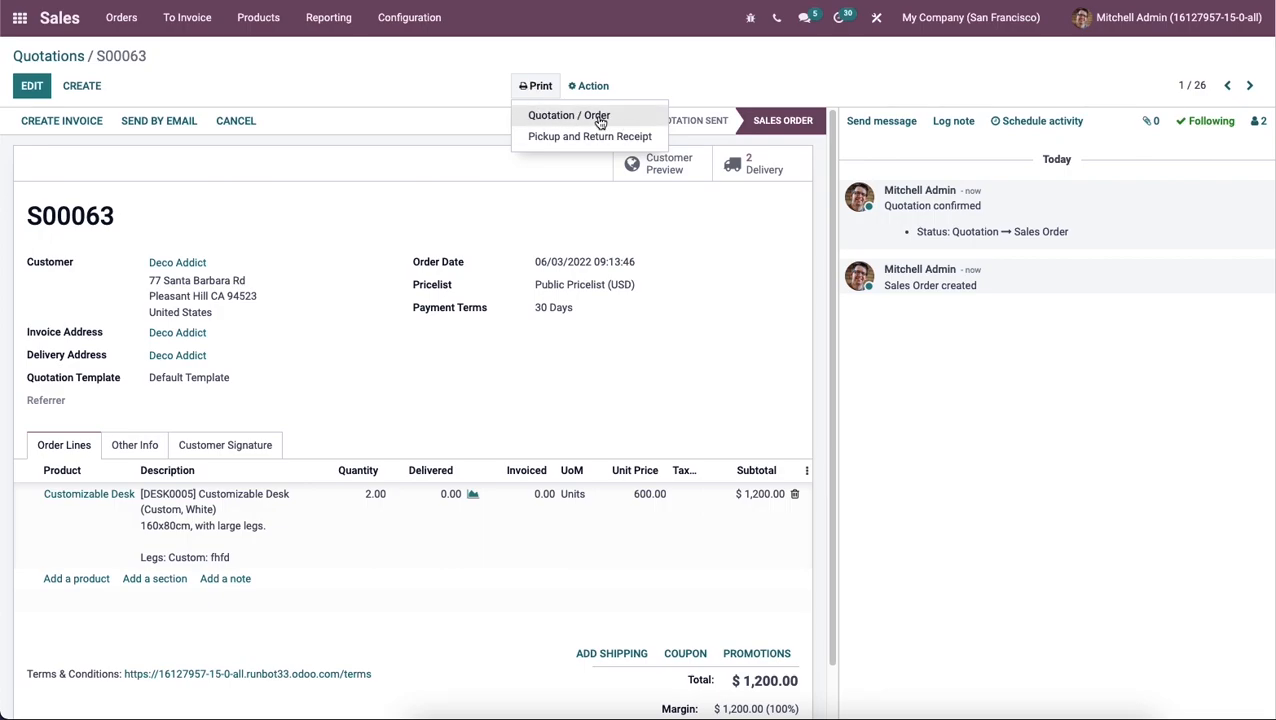
left_click(569, 115)
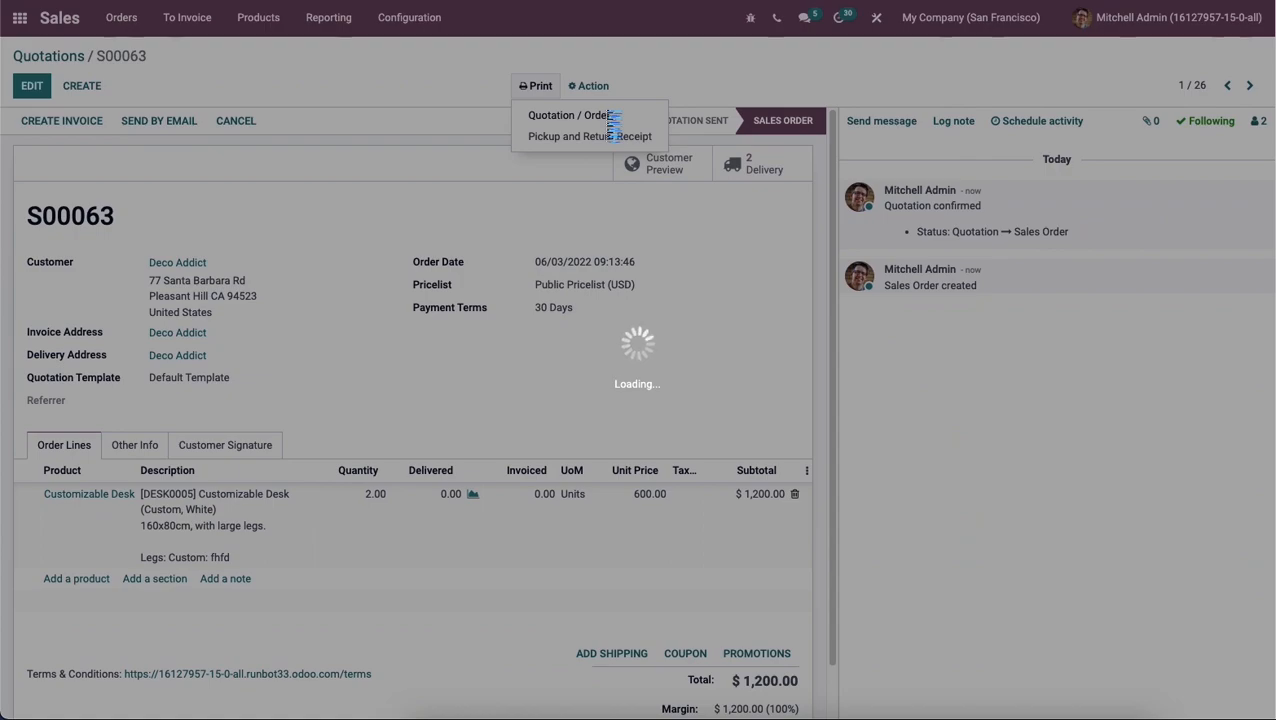
left_click(570, 115)
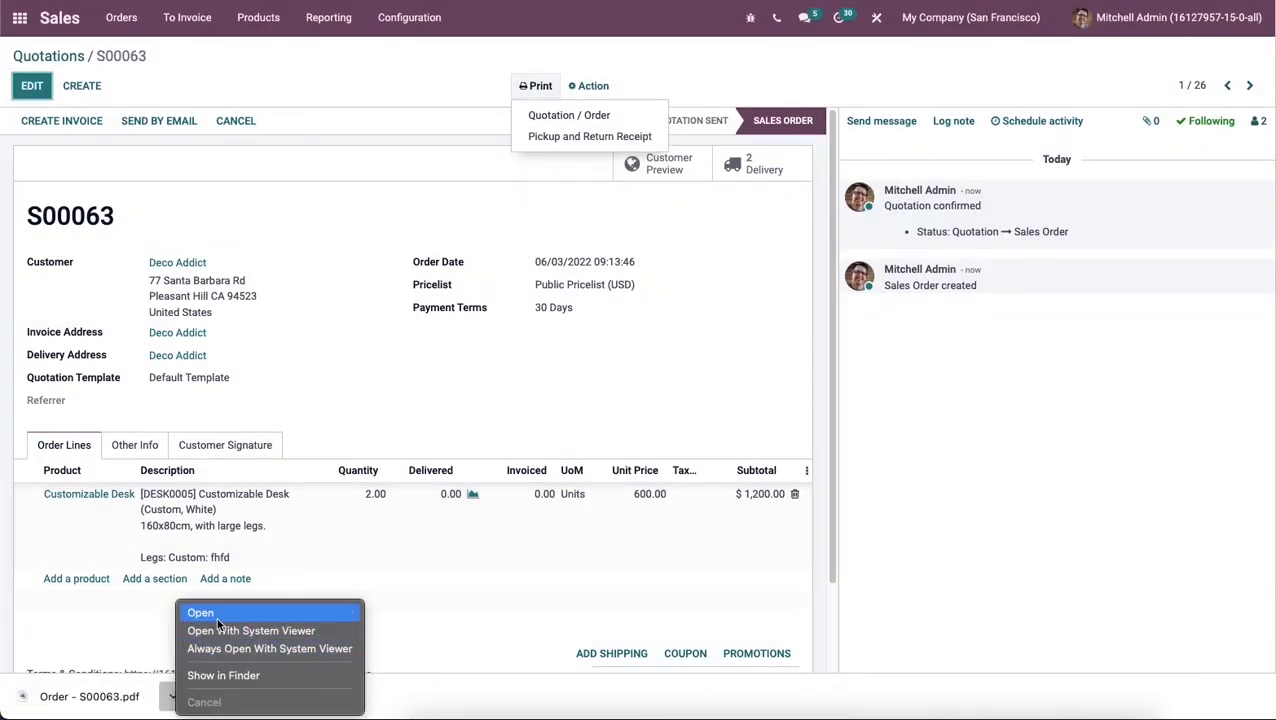
left_click(200, 612)
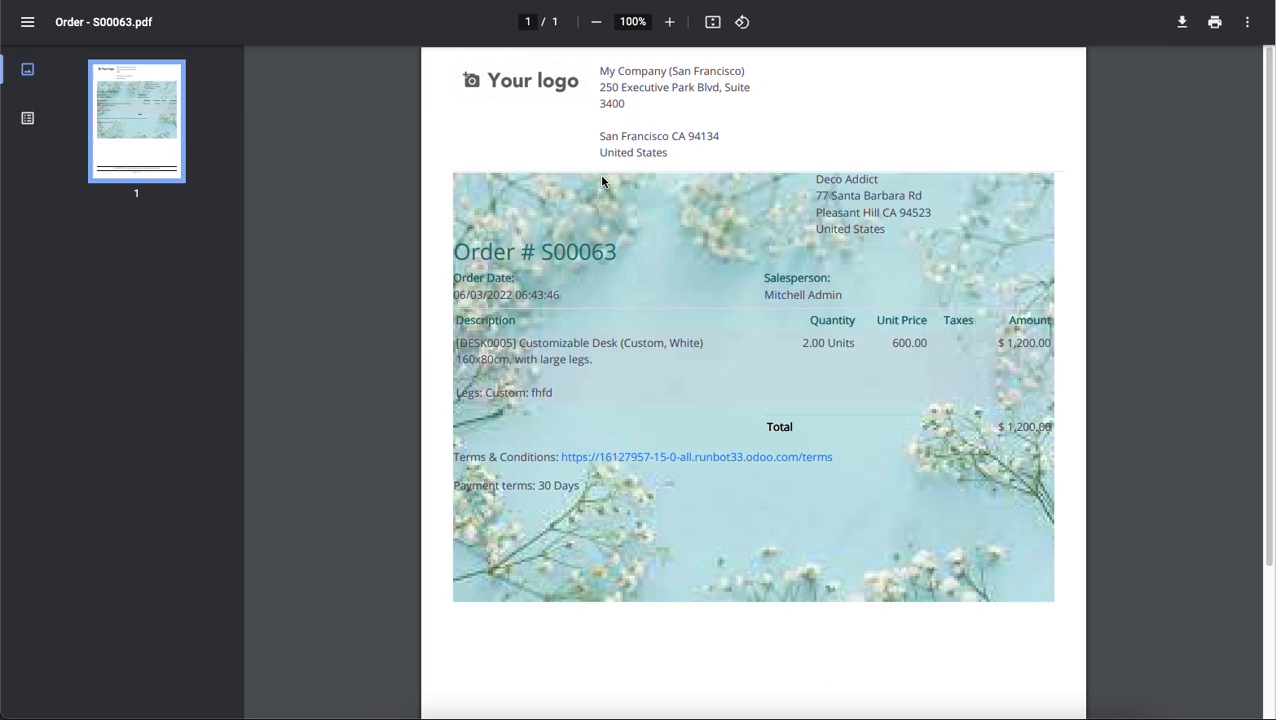
mouse_move(690, 388)
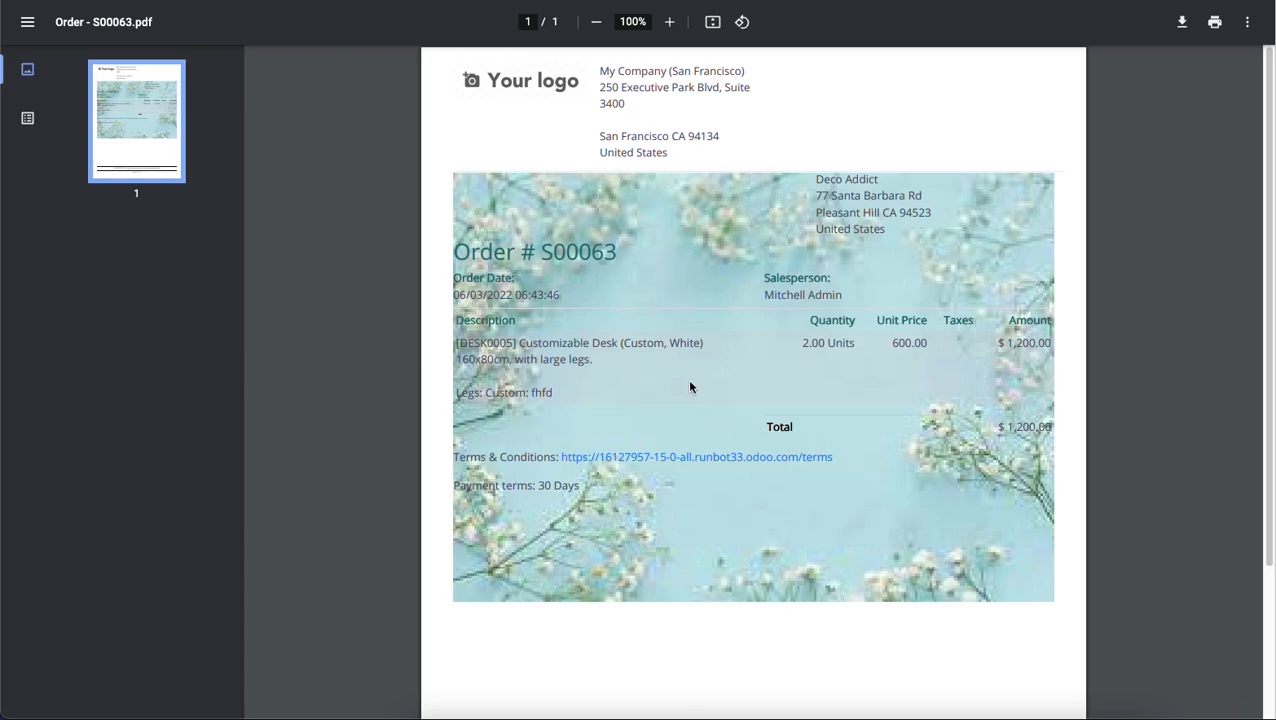
mouse_move(878, 310)
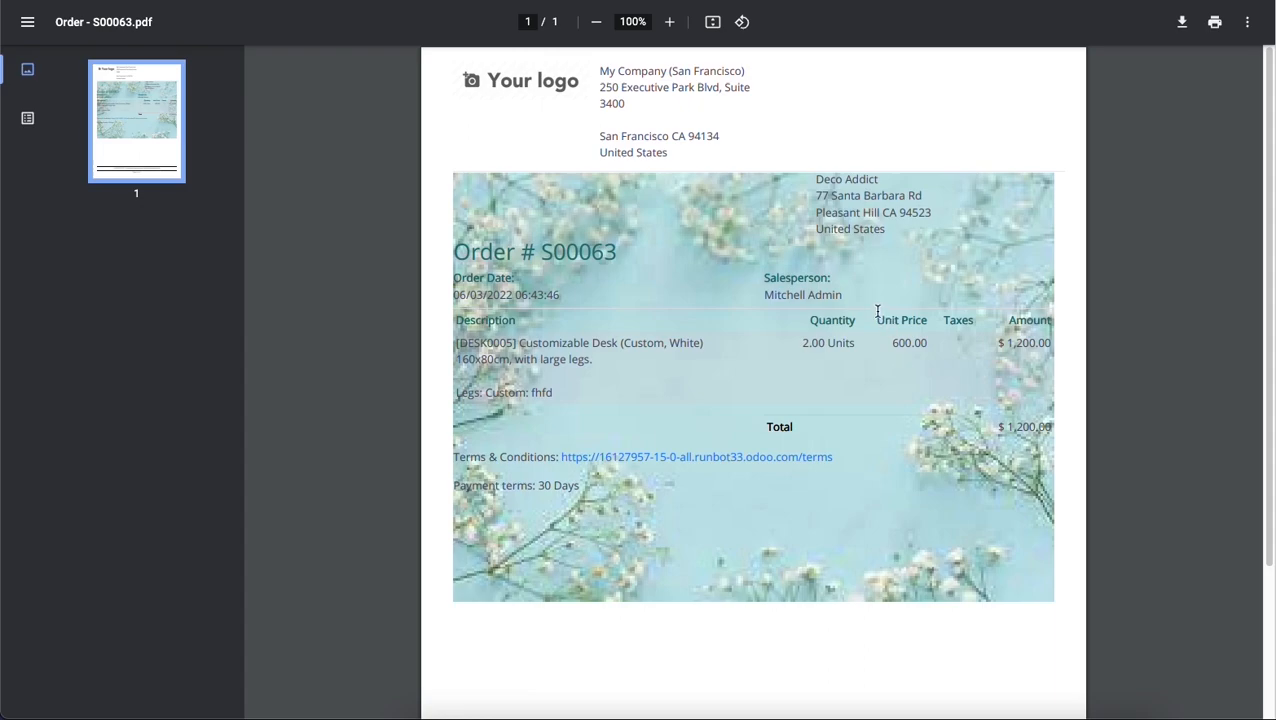
mouse_move(735, 128)
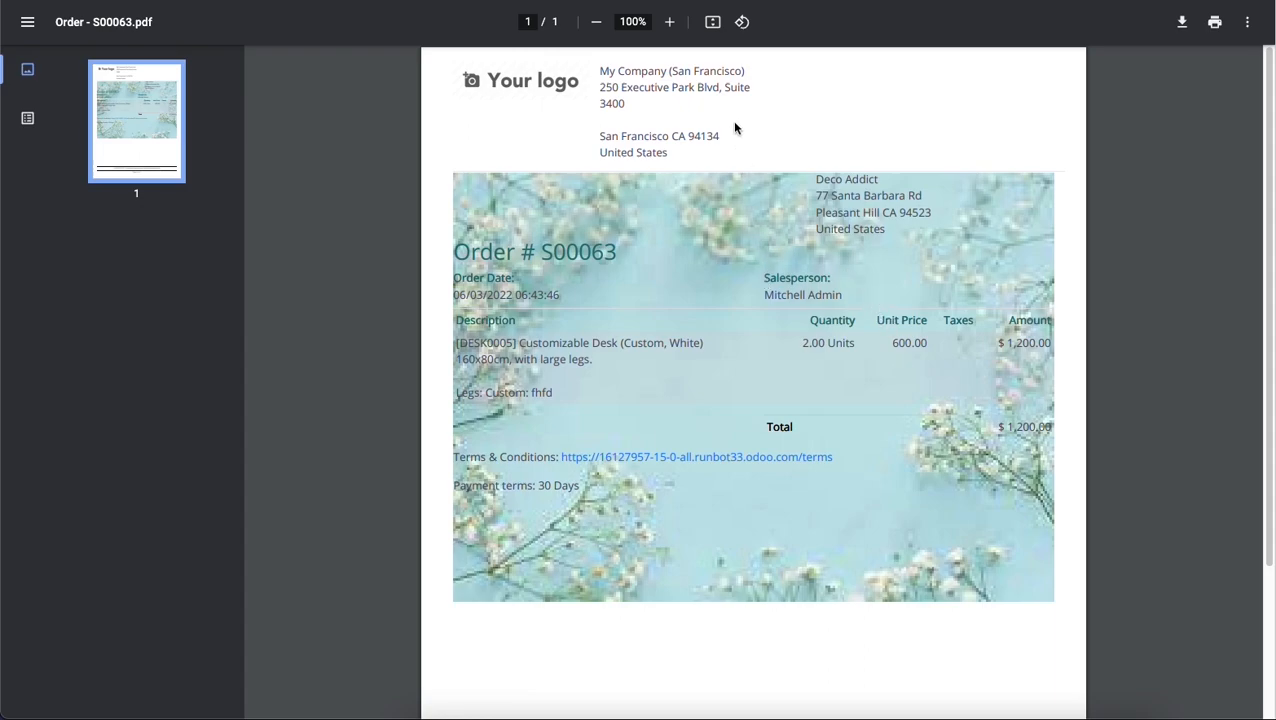
mouse_move(671, 127)
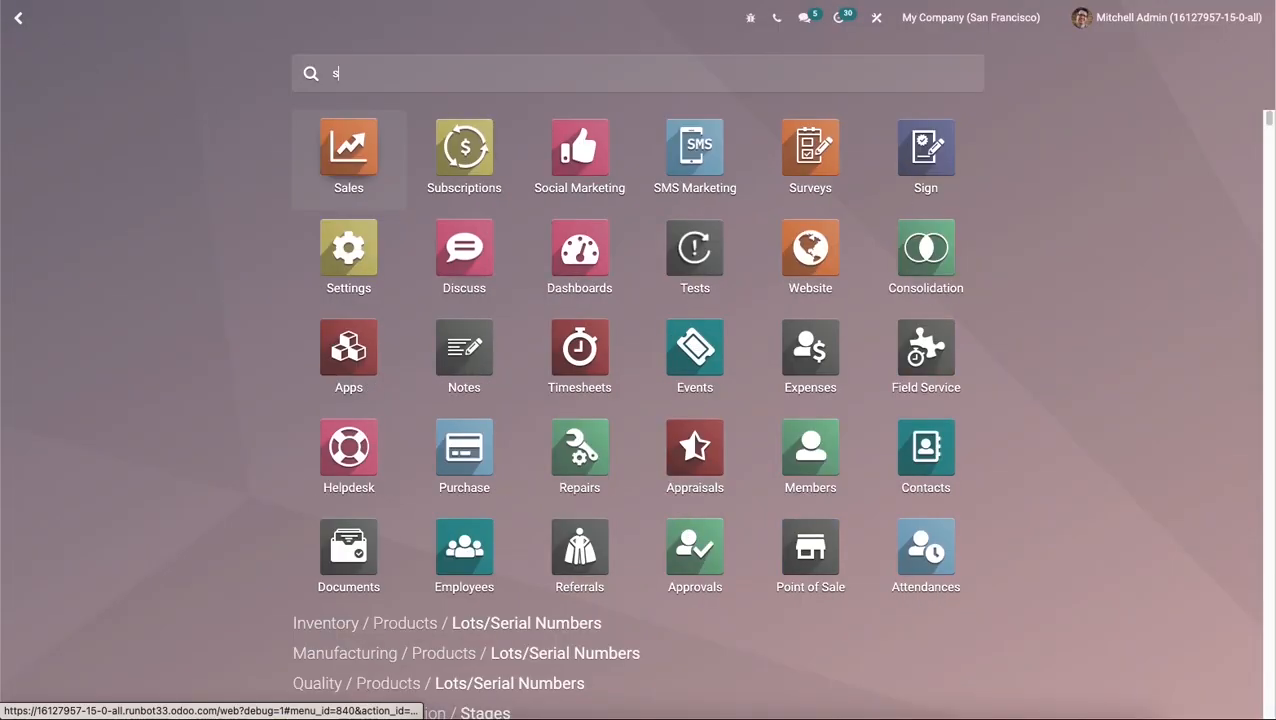
Step: Open Settings and go to Technical > Emails to see the recorded emails
type("e")
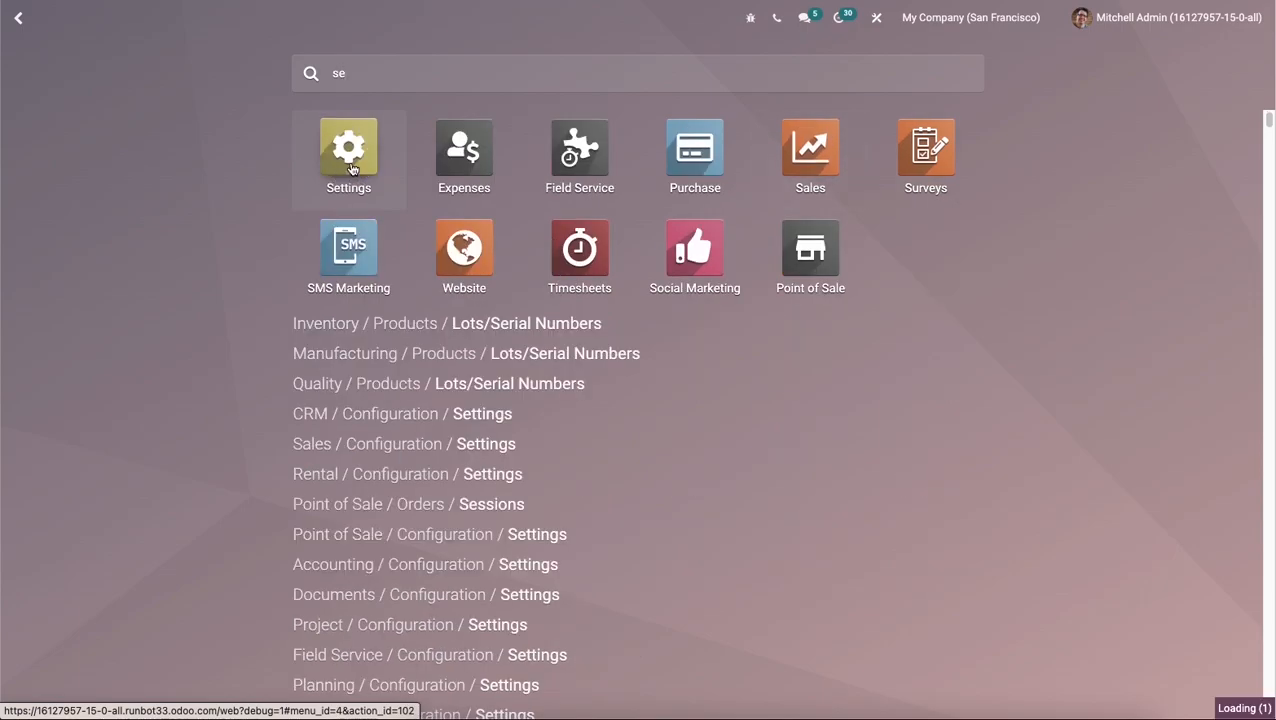
left_click(348, 150)
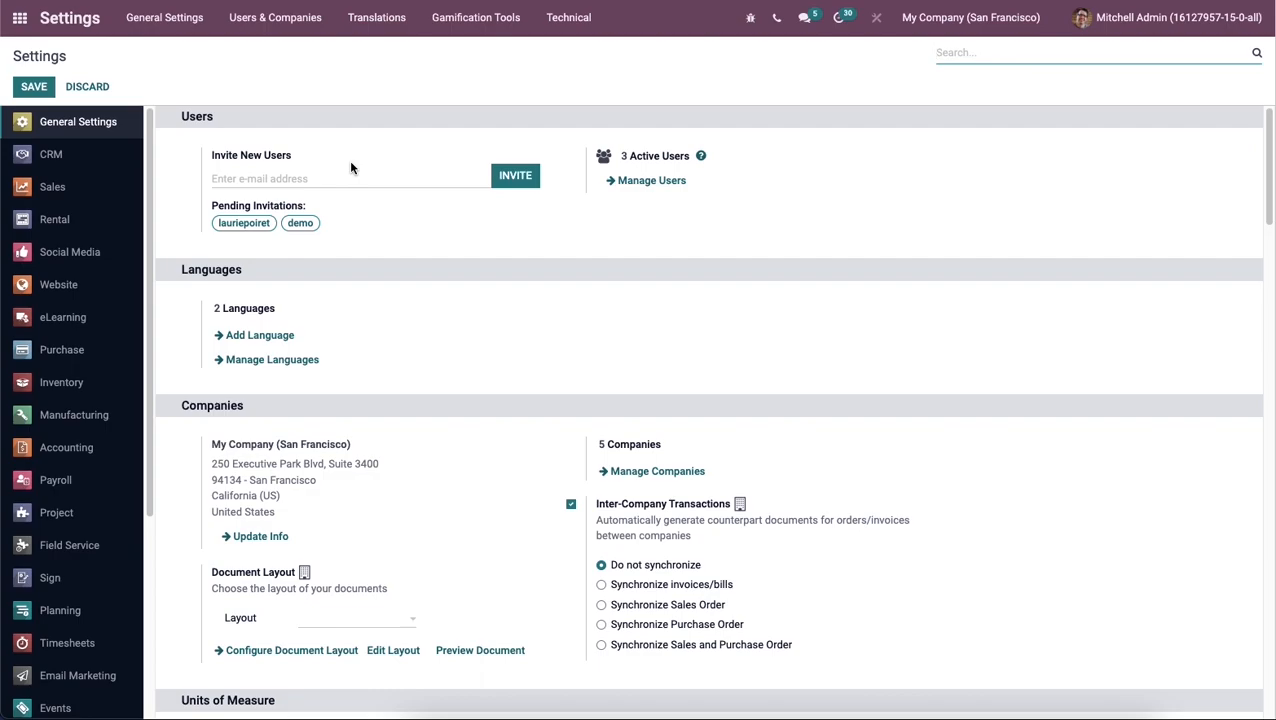
mouse_move(568, 17)
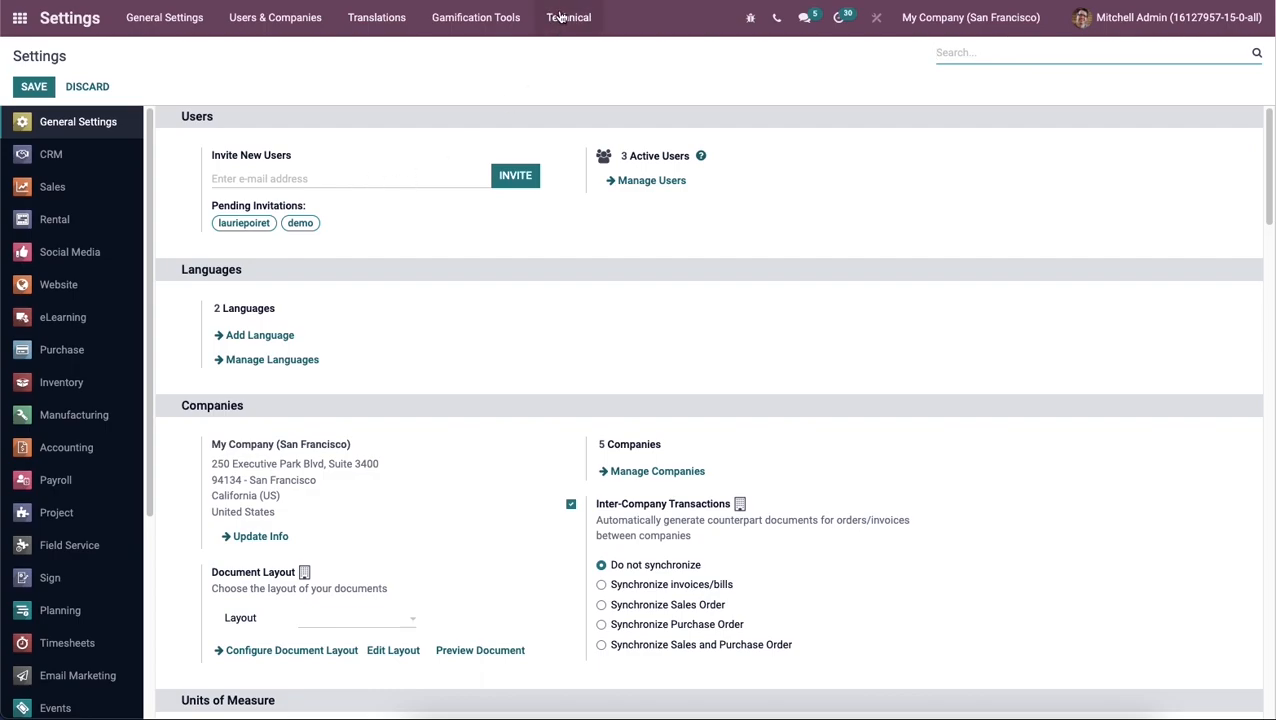
left_click(568, 17)
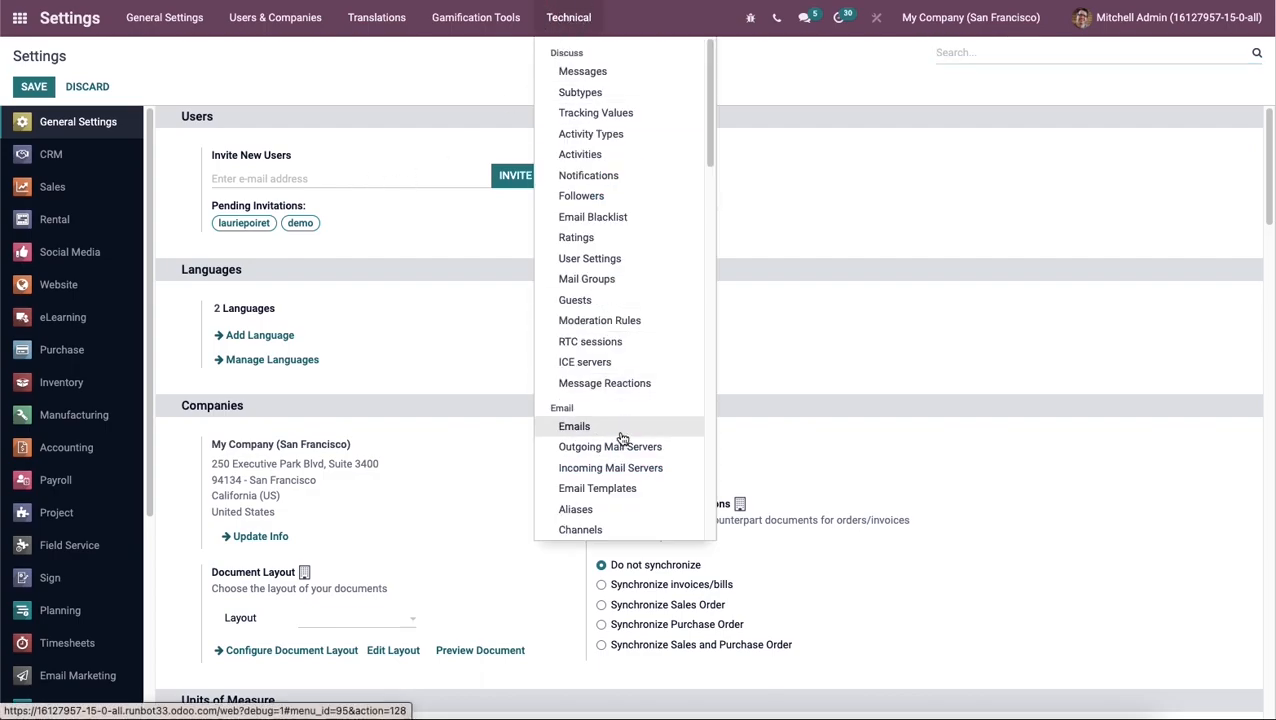
left_click(574, 426)
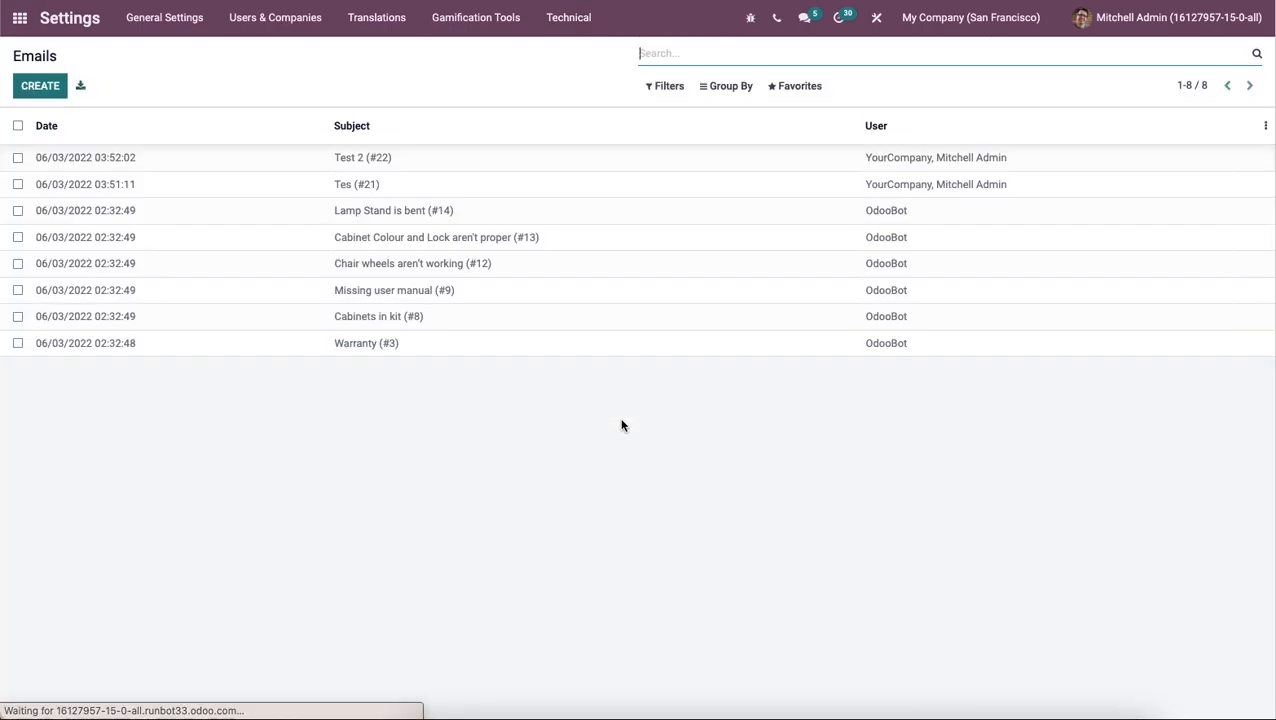
mouse_move(431, 248)
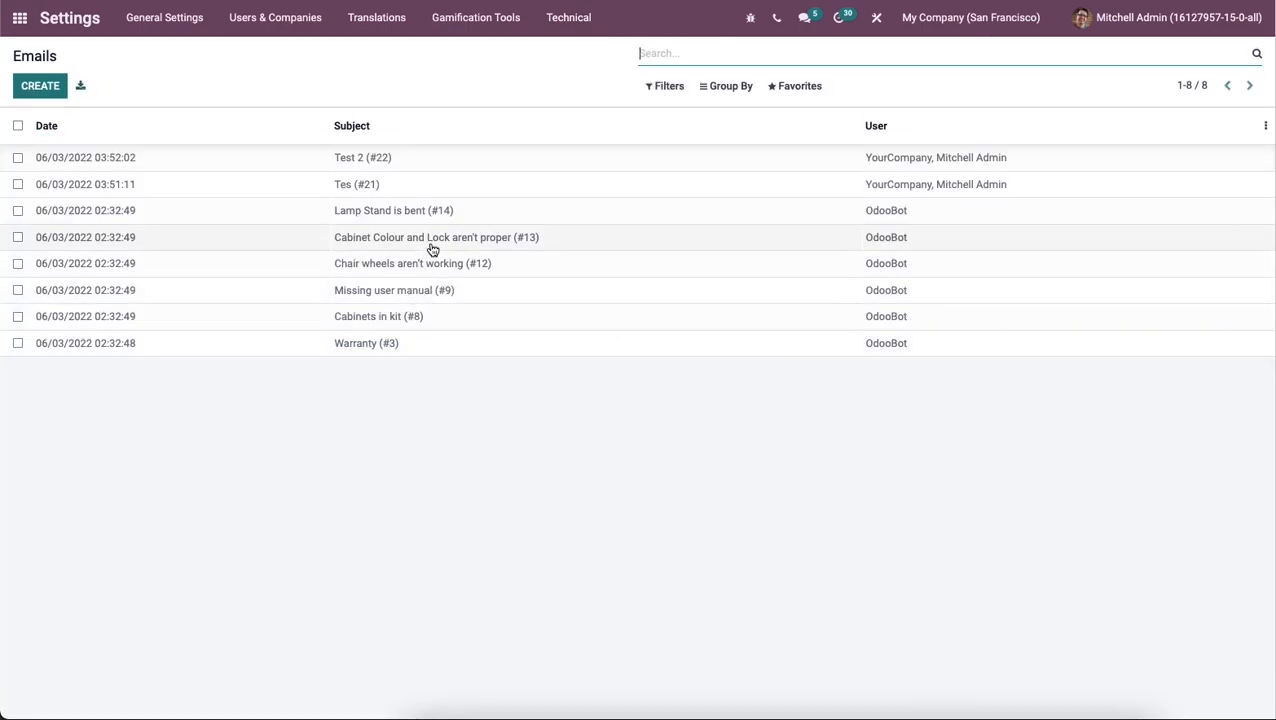
mouse_move(356, 216)
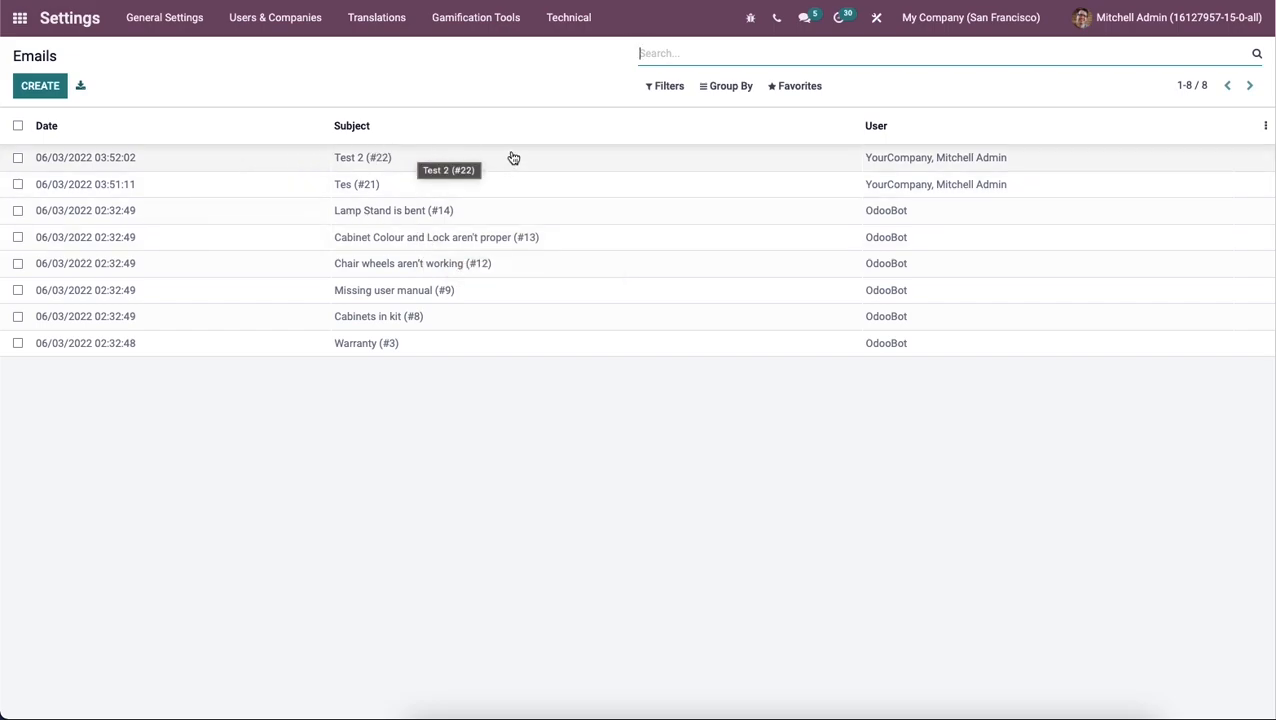
mouse_move(656, 247)
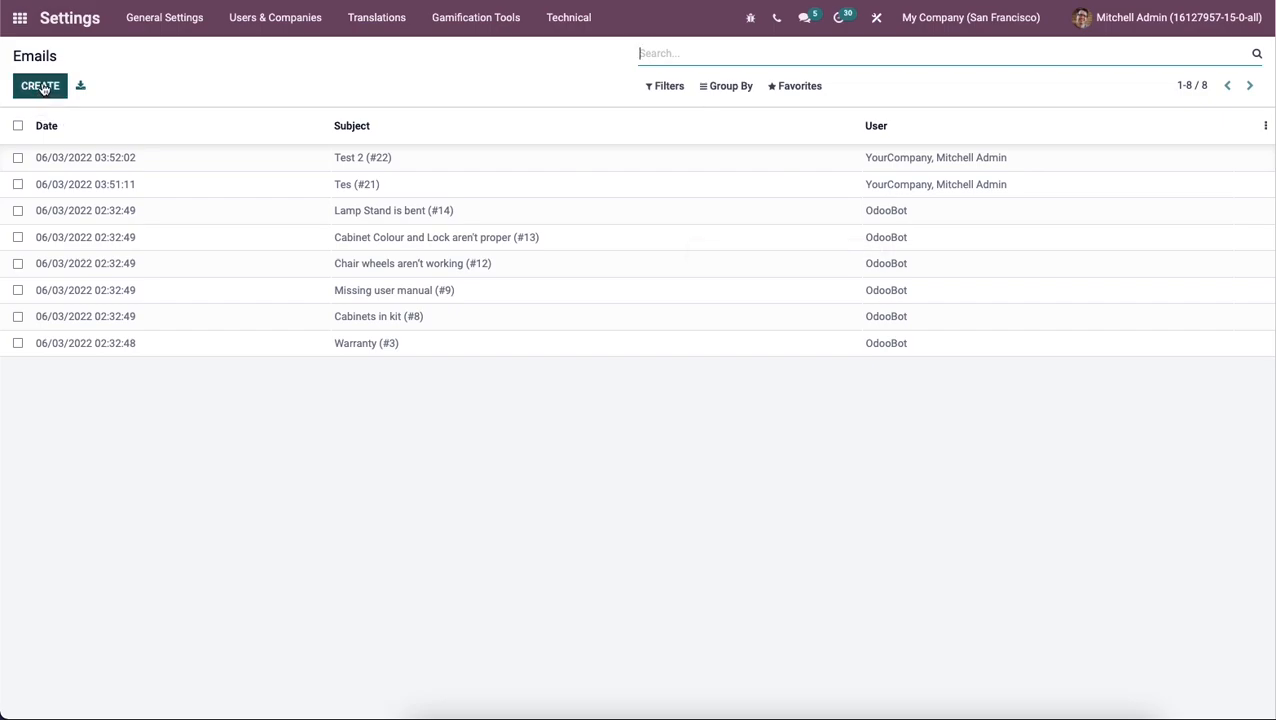
Step: Create a new blank email record
left_click(40, 85)
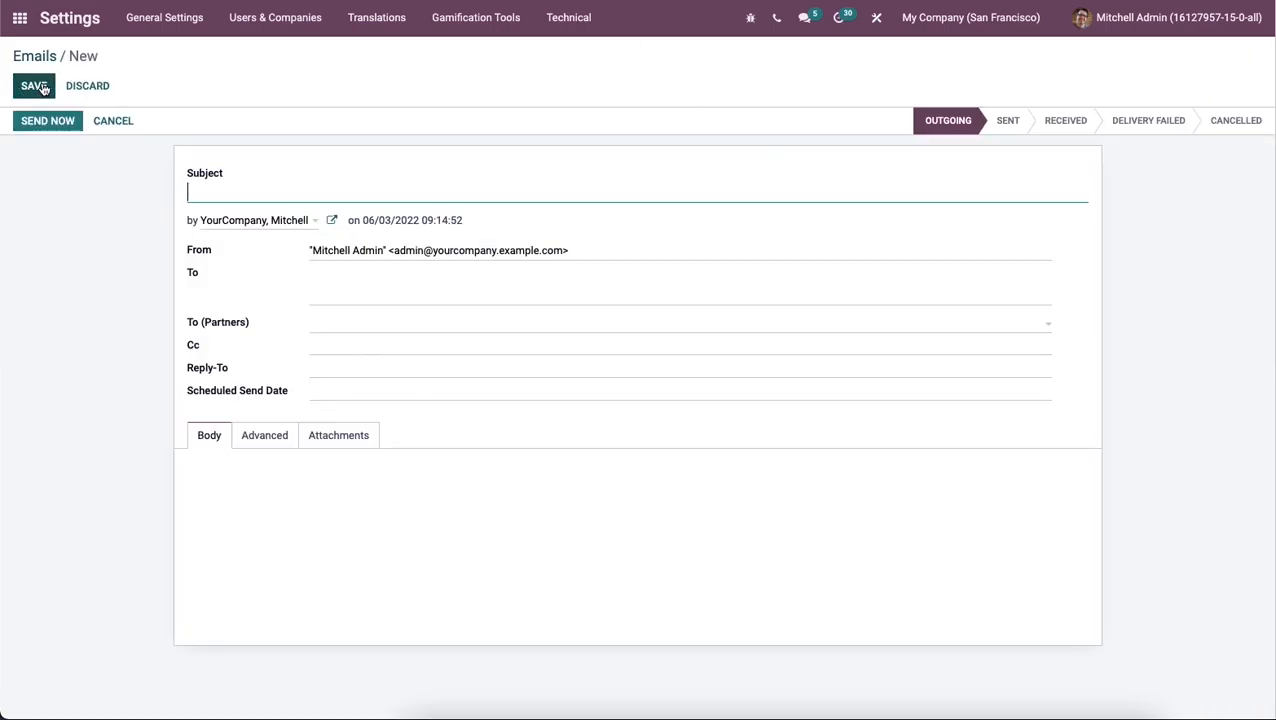
mouse_move(265, 180)
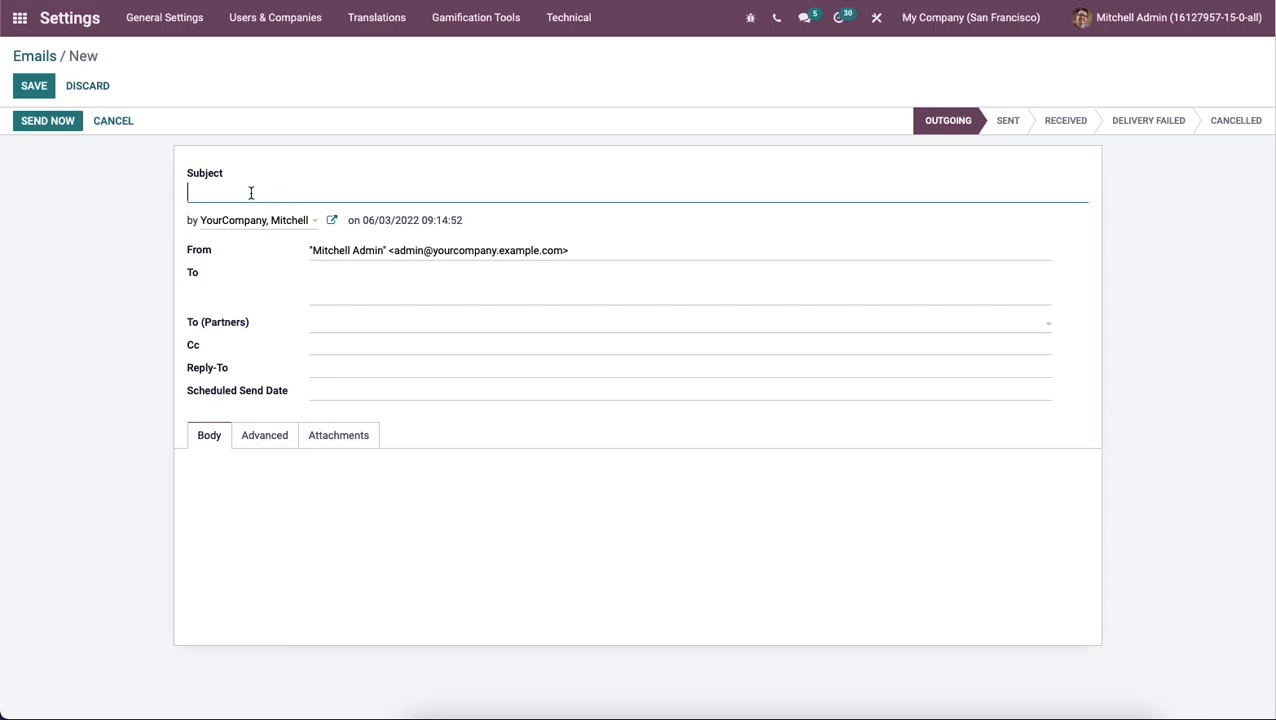
type("Me")
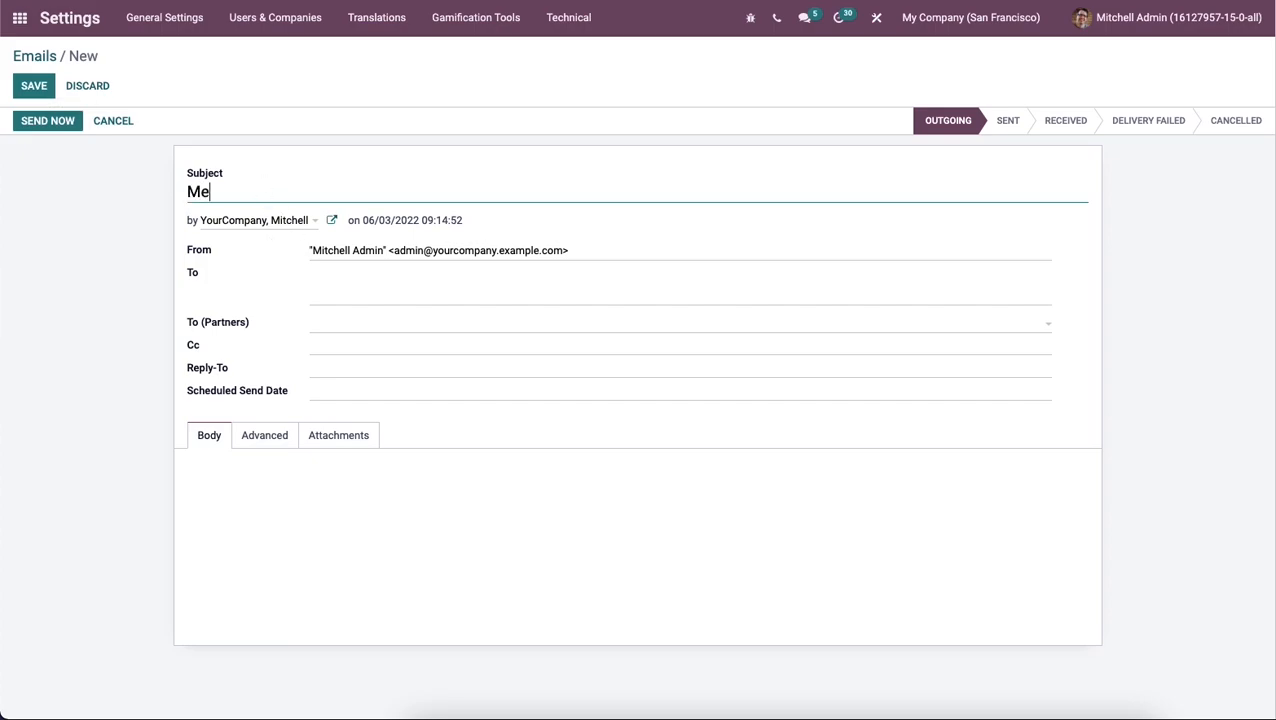
type("eting")
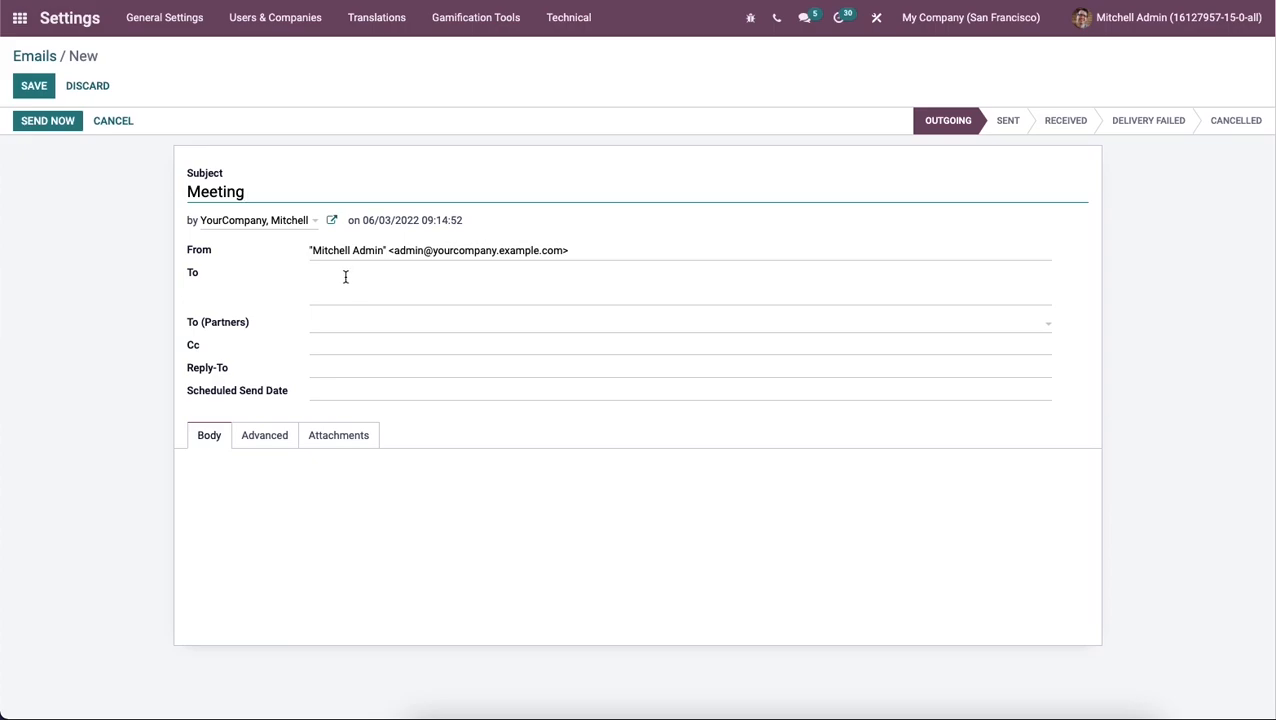
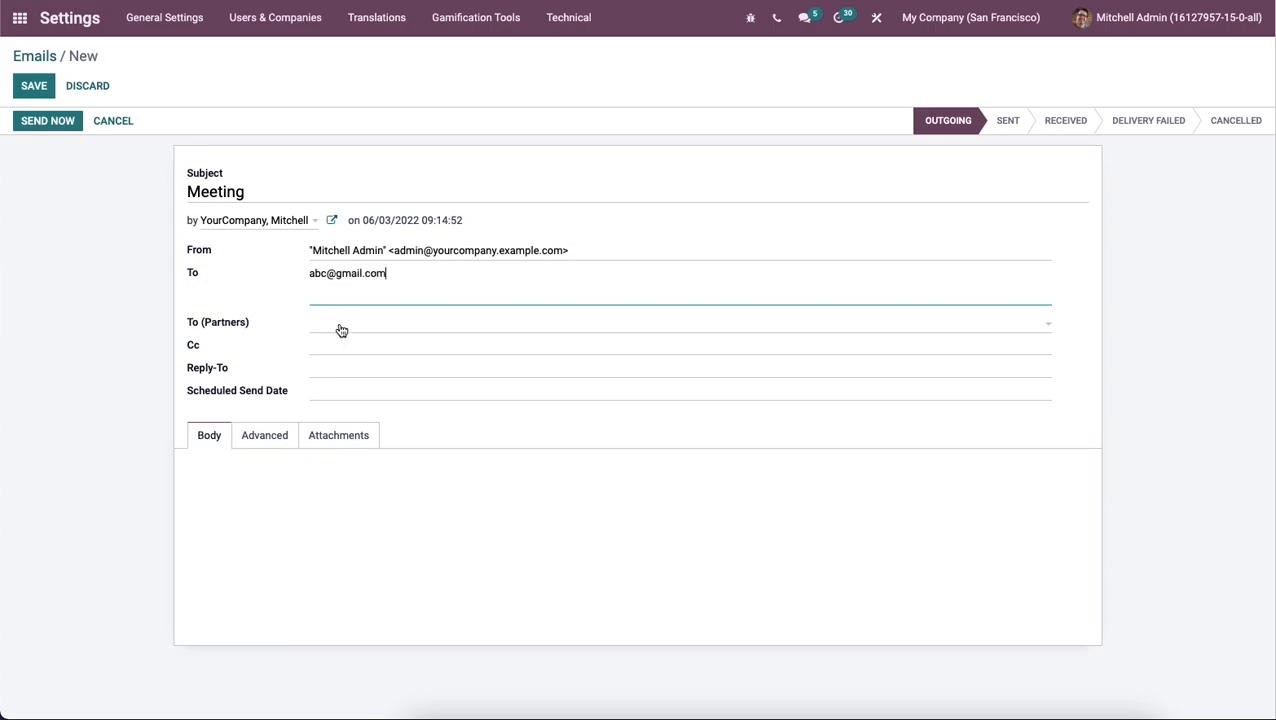
mouse_move(352, 325)
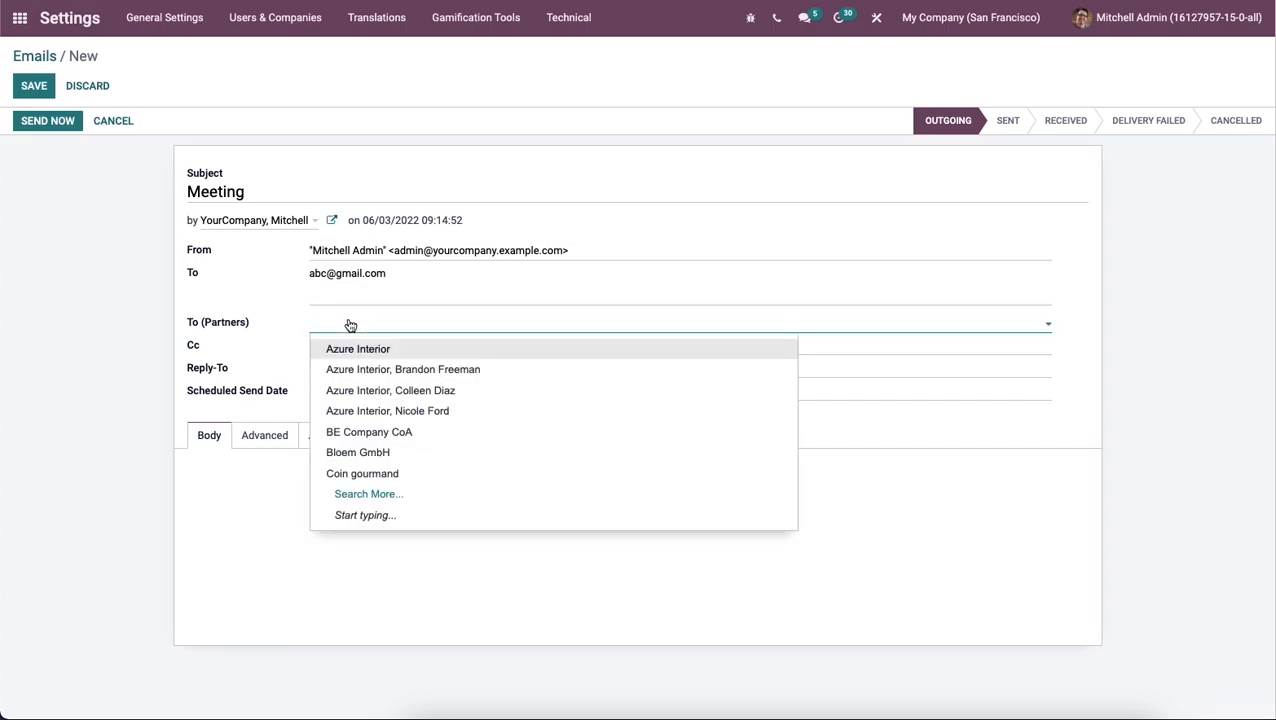
mouse_move(358, 349)
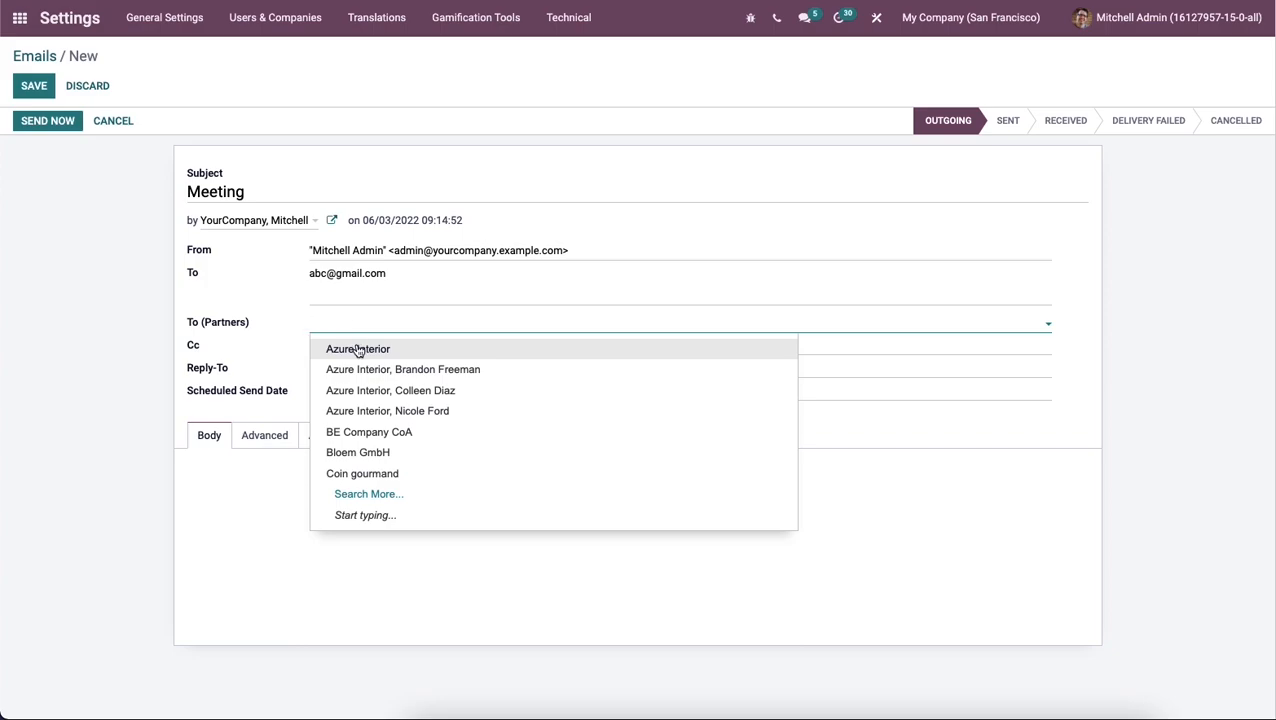
Step: Add Azure Interior to the To (Partners) recipients of the email
left_click(358, 348)
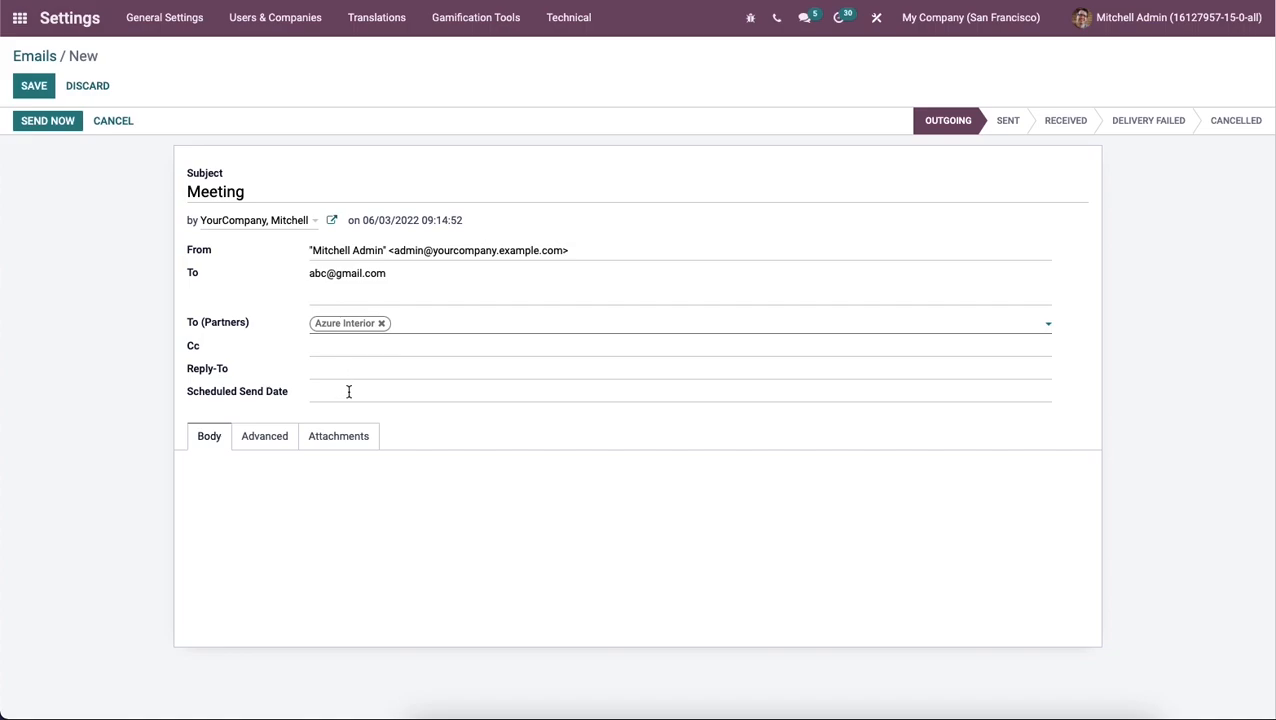
mouse_move(353, 458)
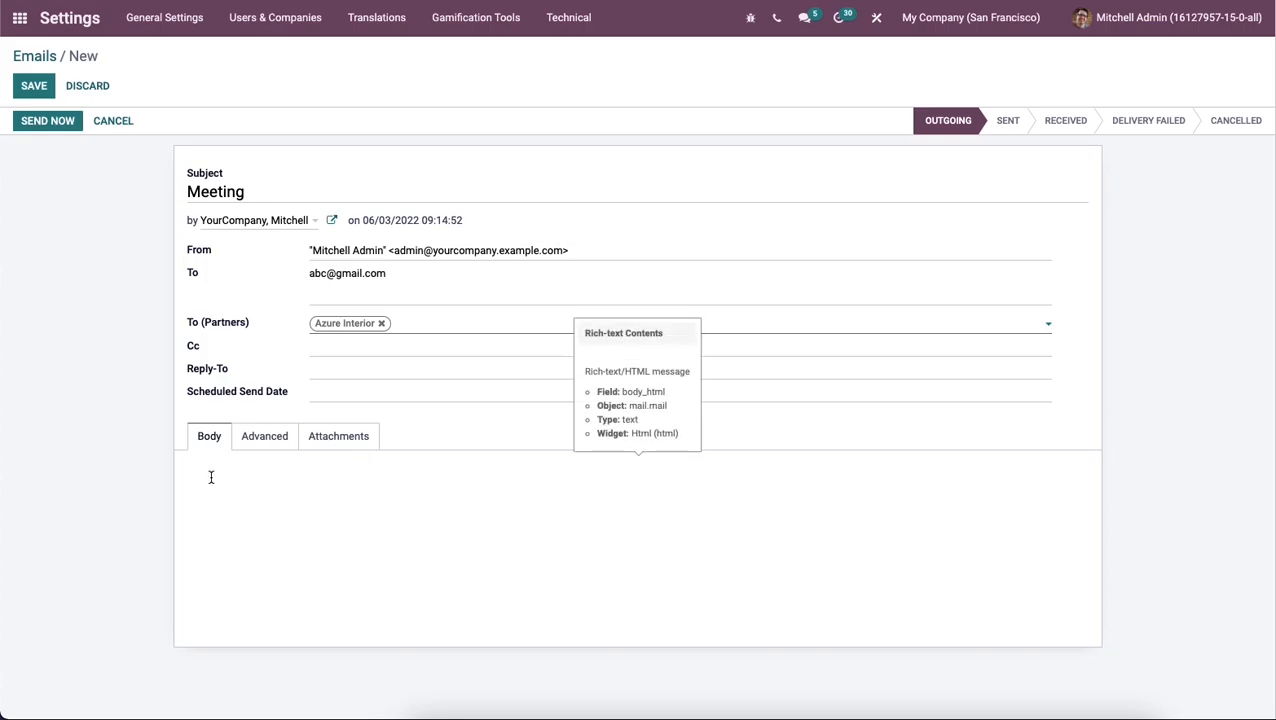
Step: Write the body 'Hello Team' and 'All are invited to the scheduled meeting.'
left_click(210, 477)
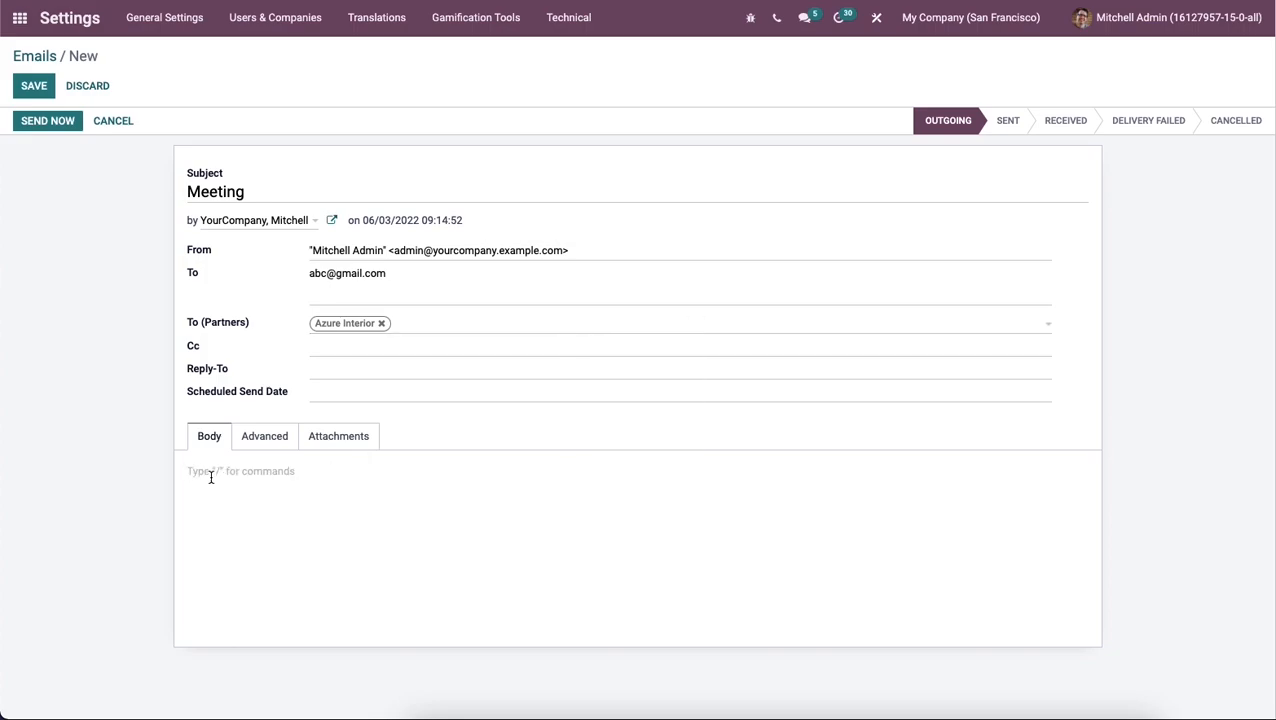
type("H")
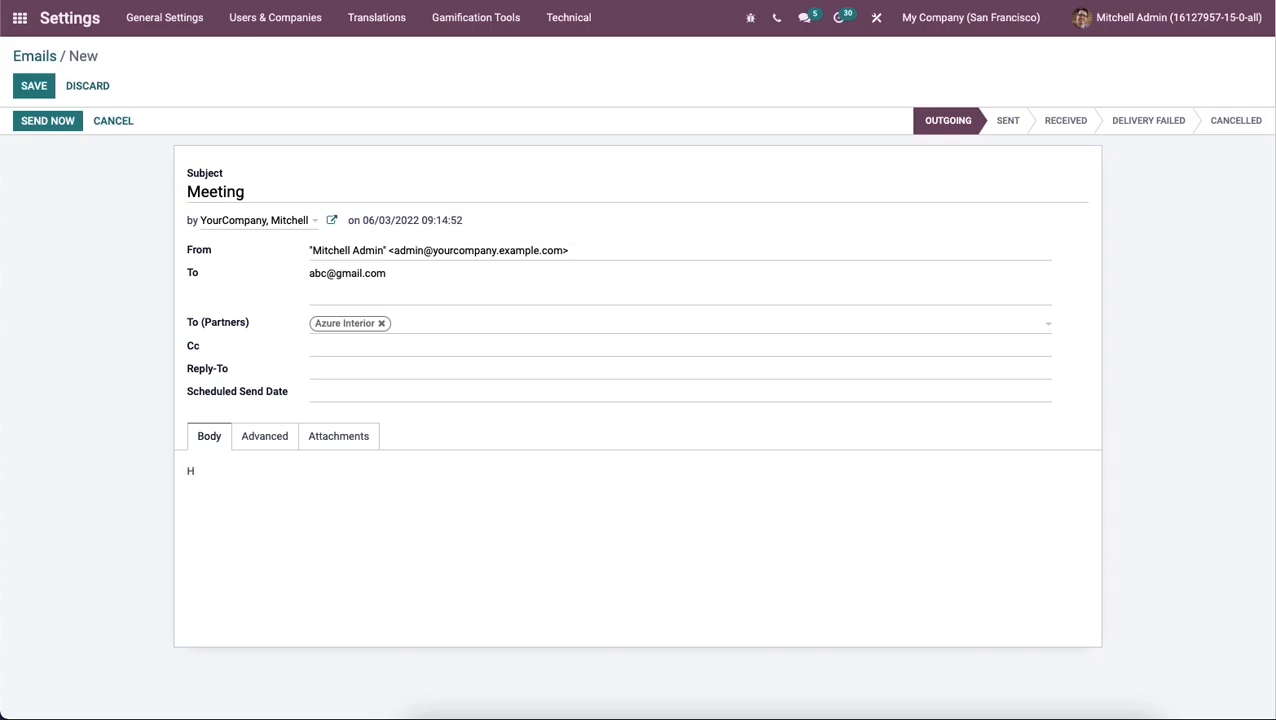
type("ello Team")
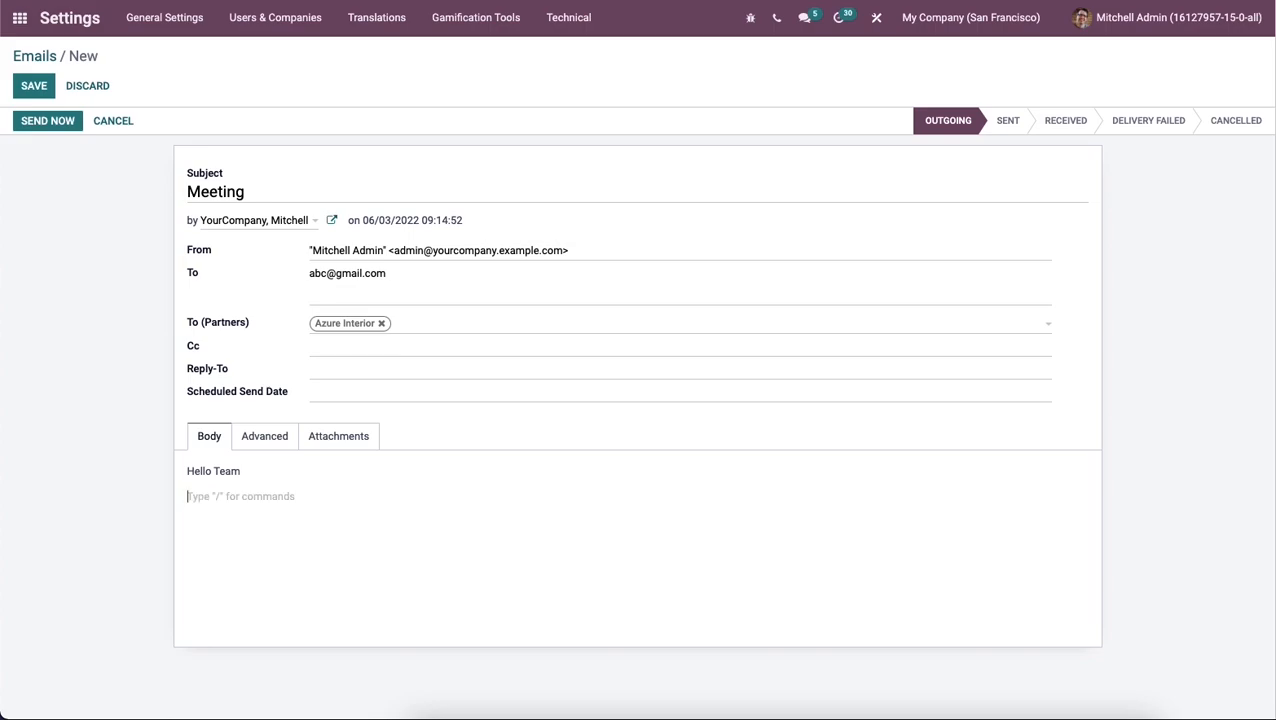
type("A")
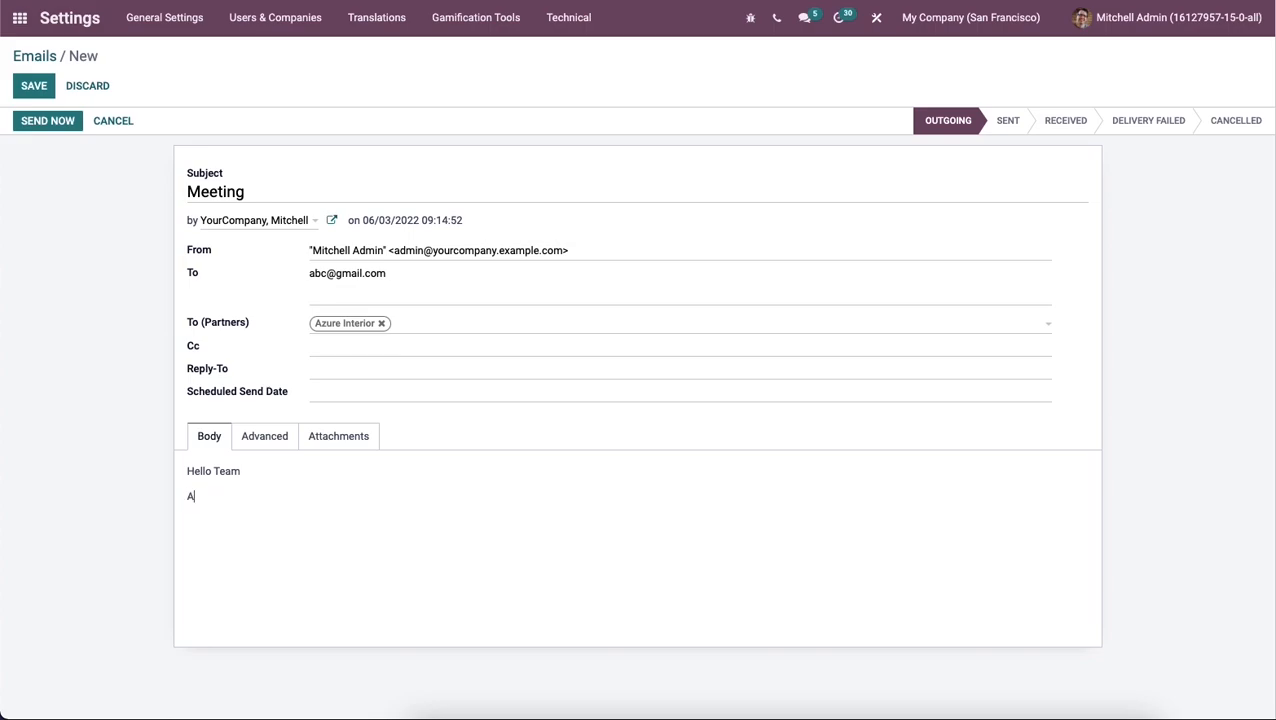
type("ll A")
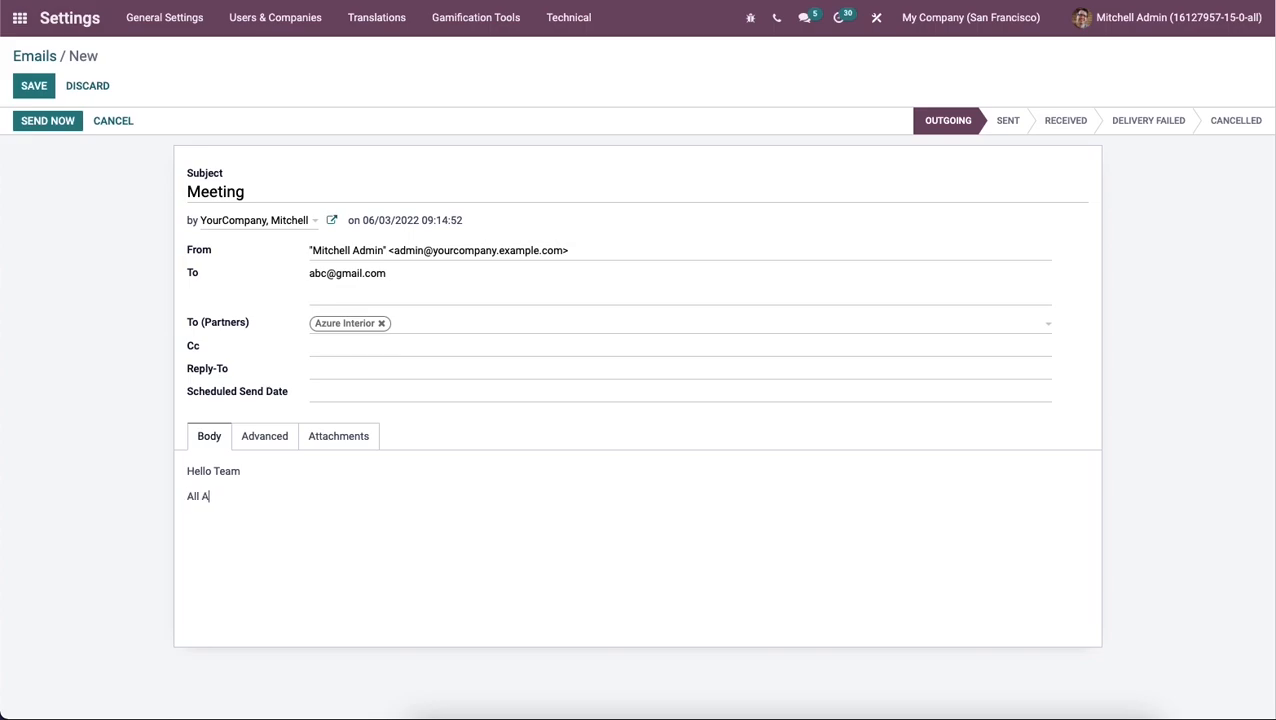
key("Backspace")
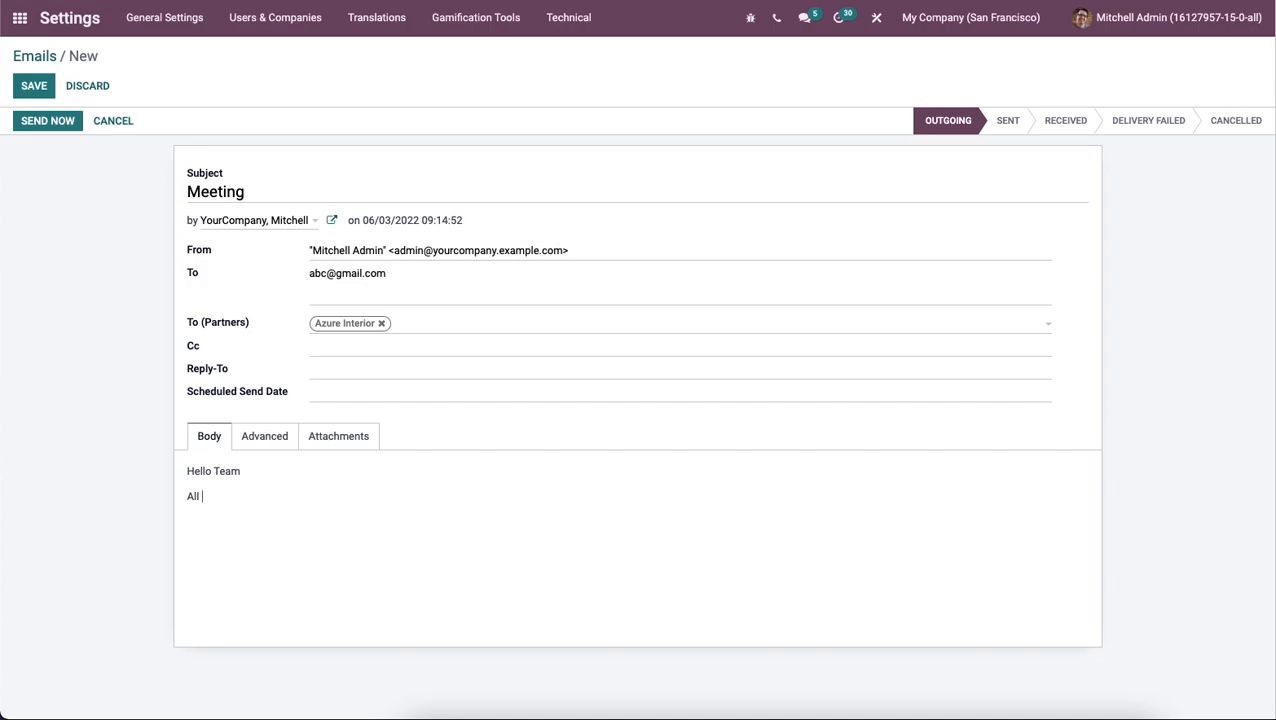
type("are")
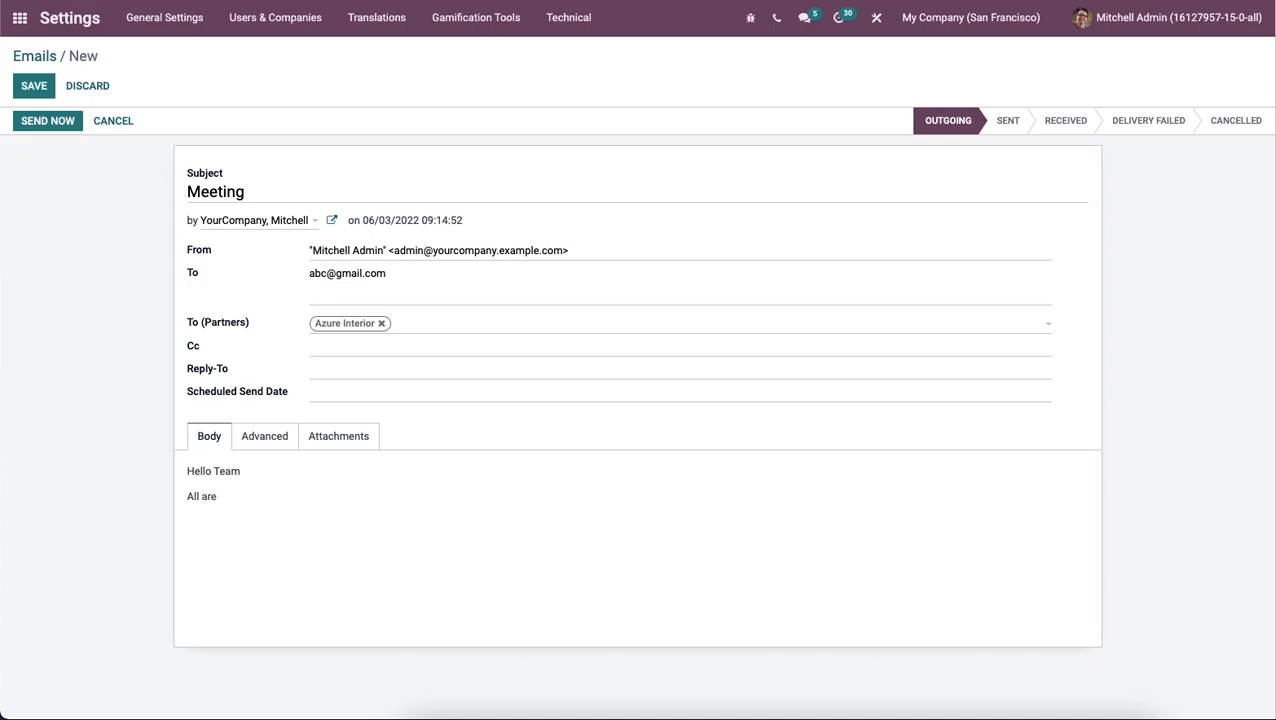
type("invited")
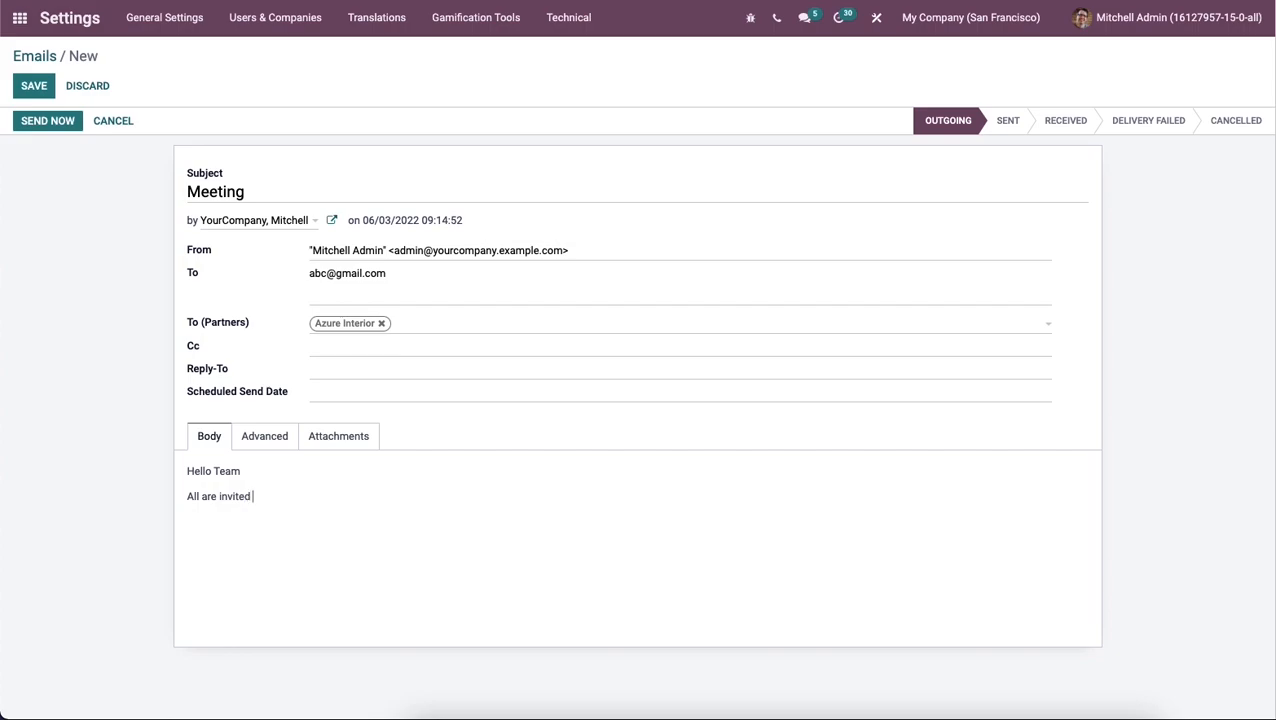
type("to tht")
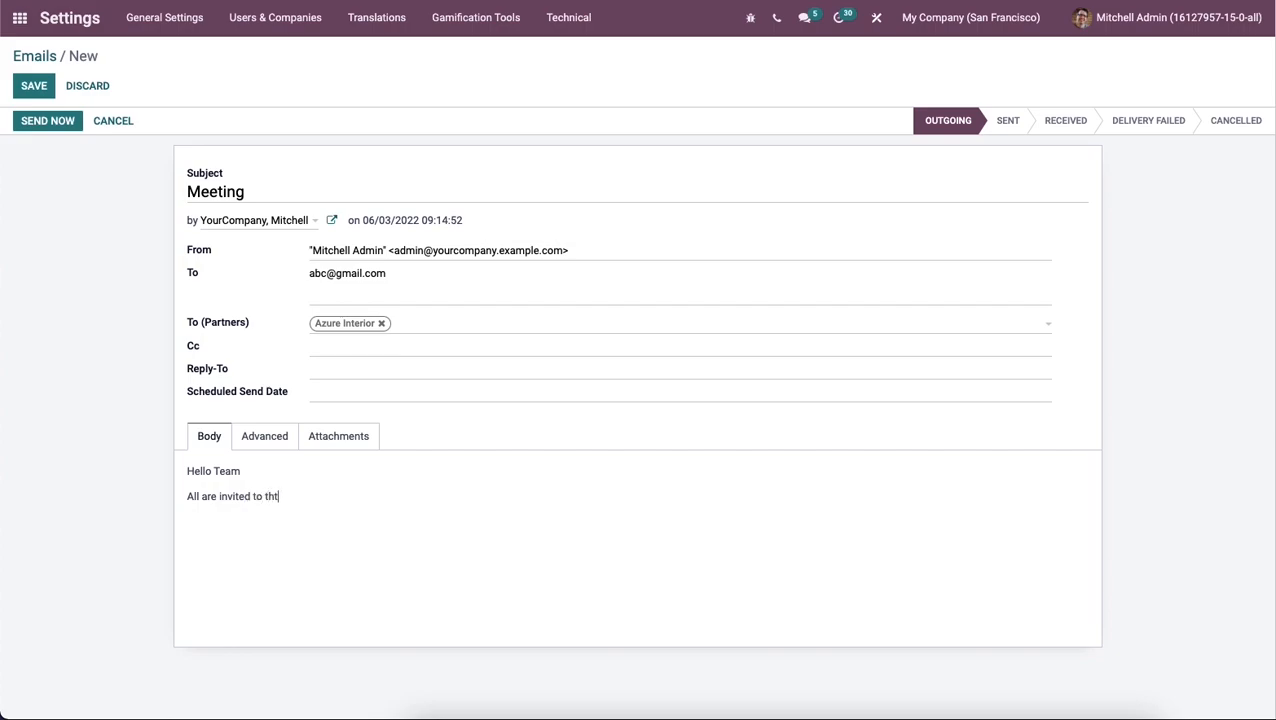
type("e")
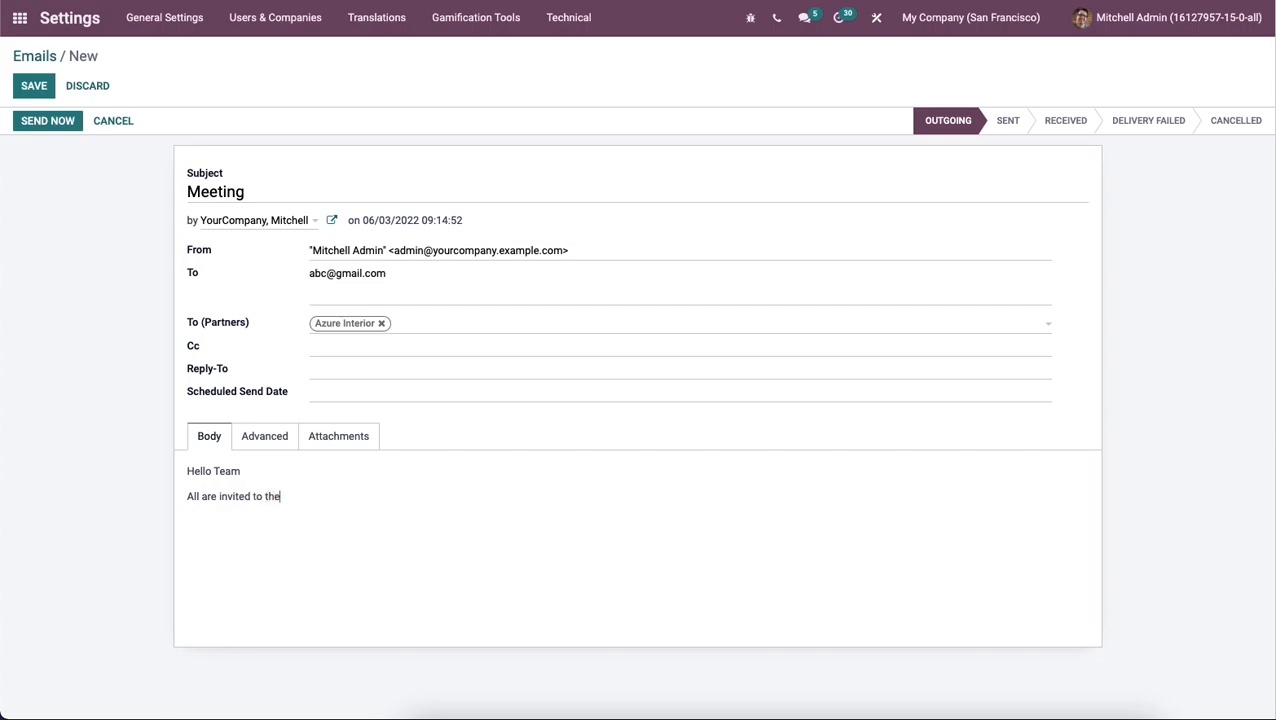
type("sc")
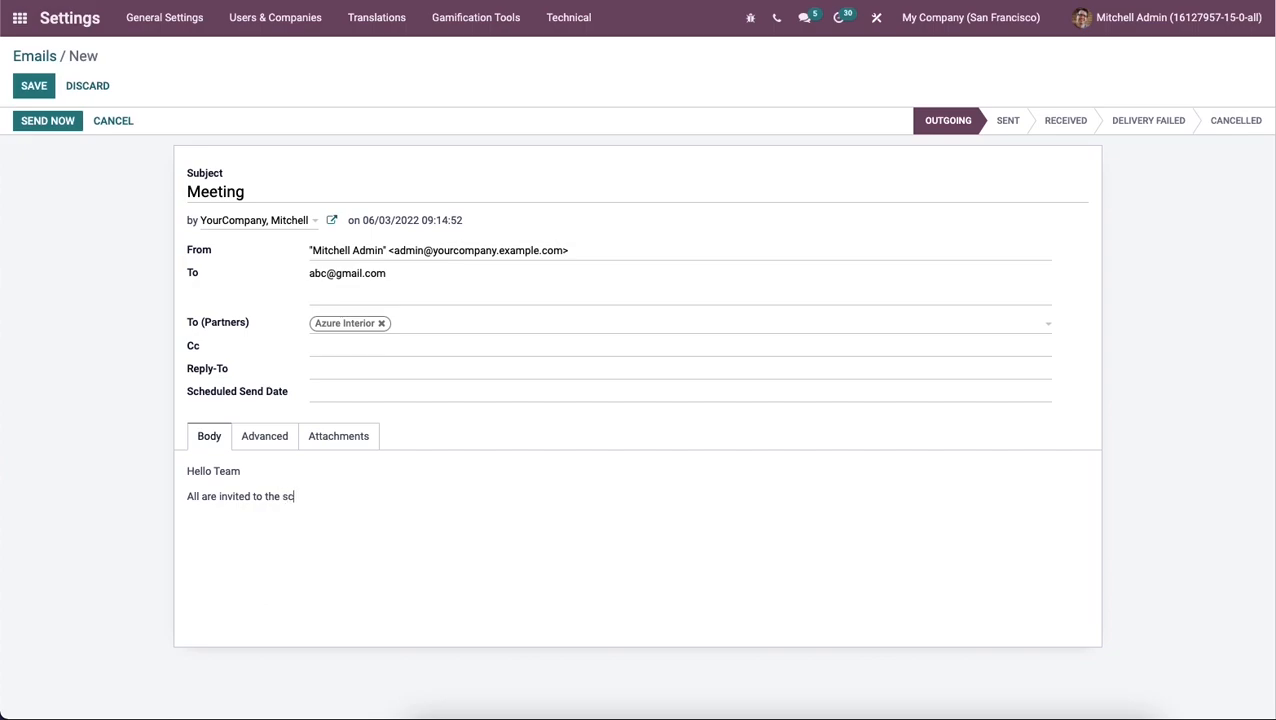
type("heduled")
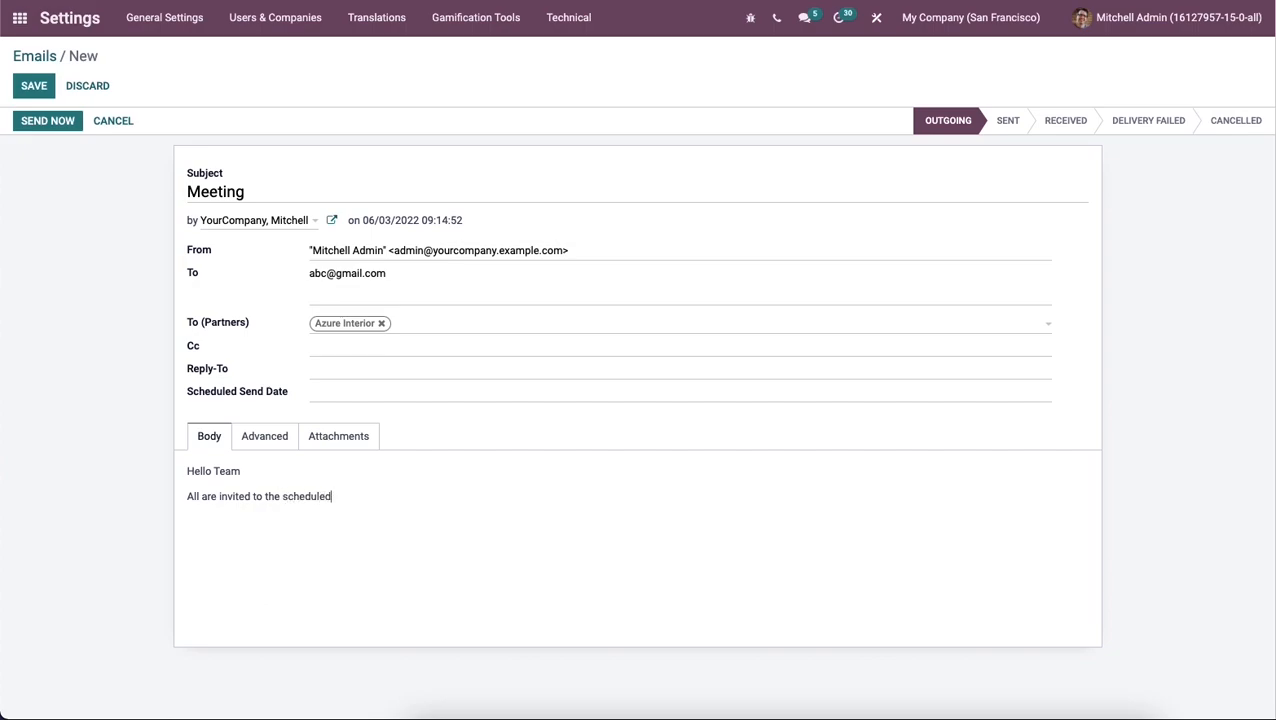
type("m")
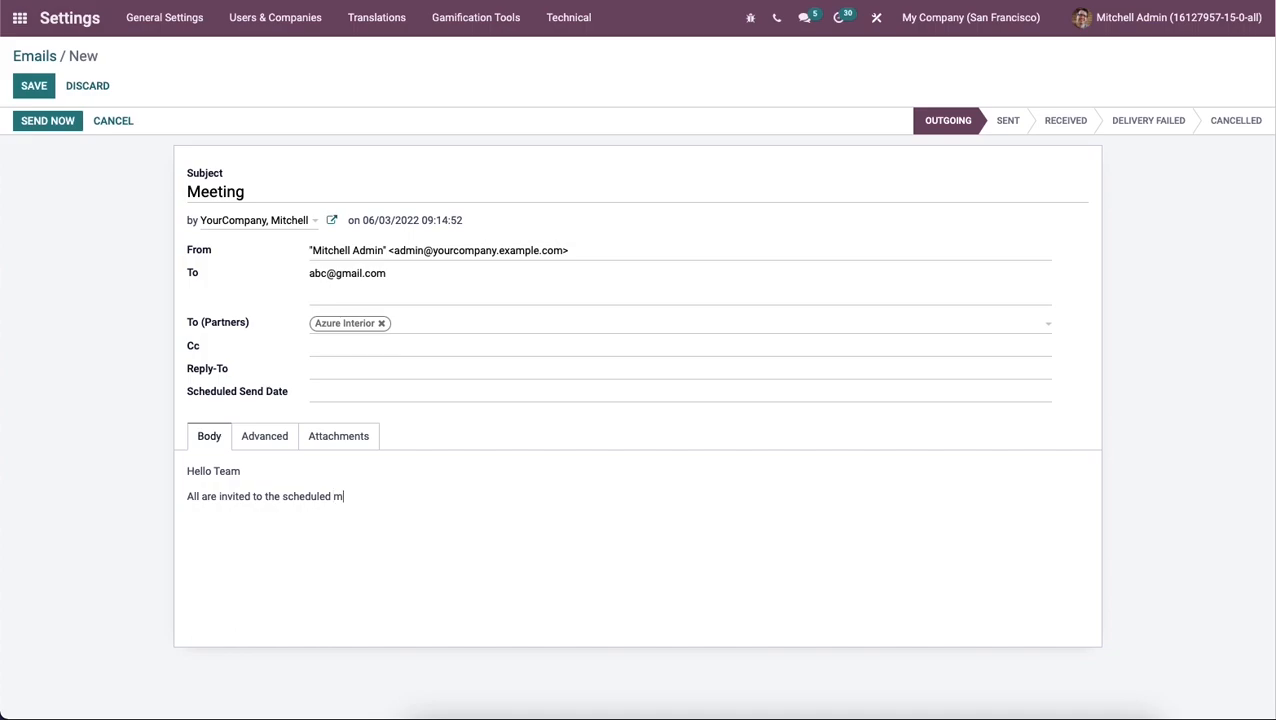
type("eeting")
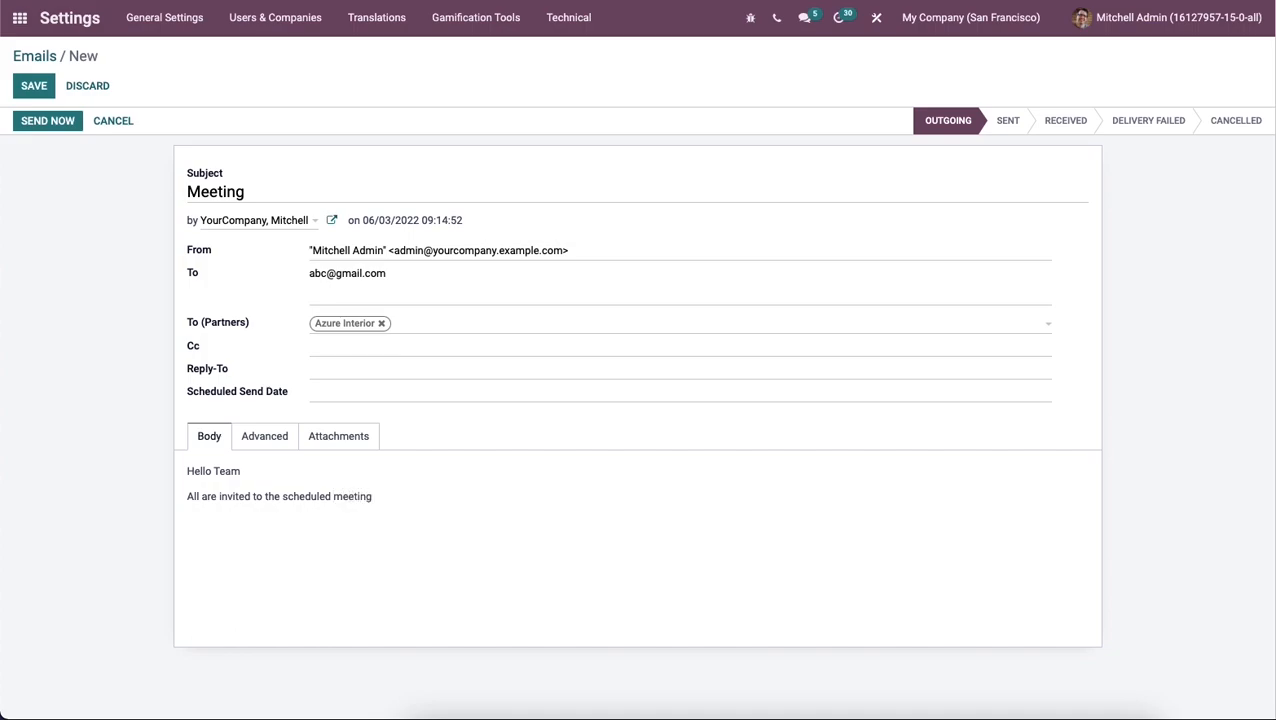
type("..")
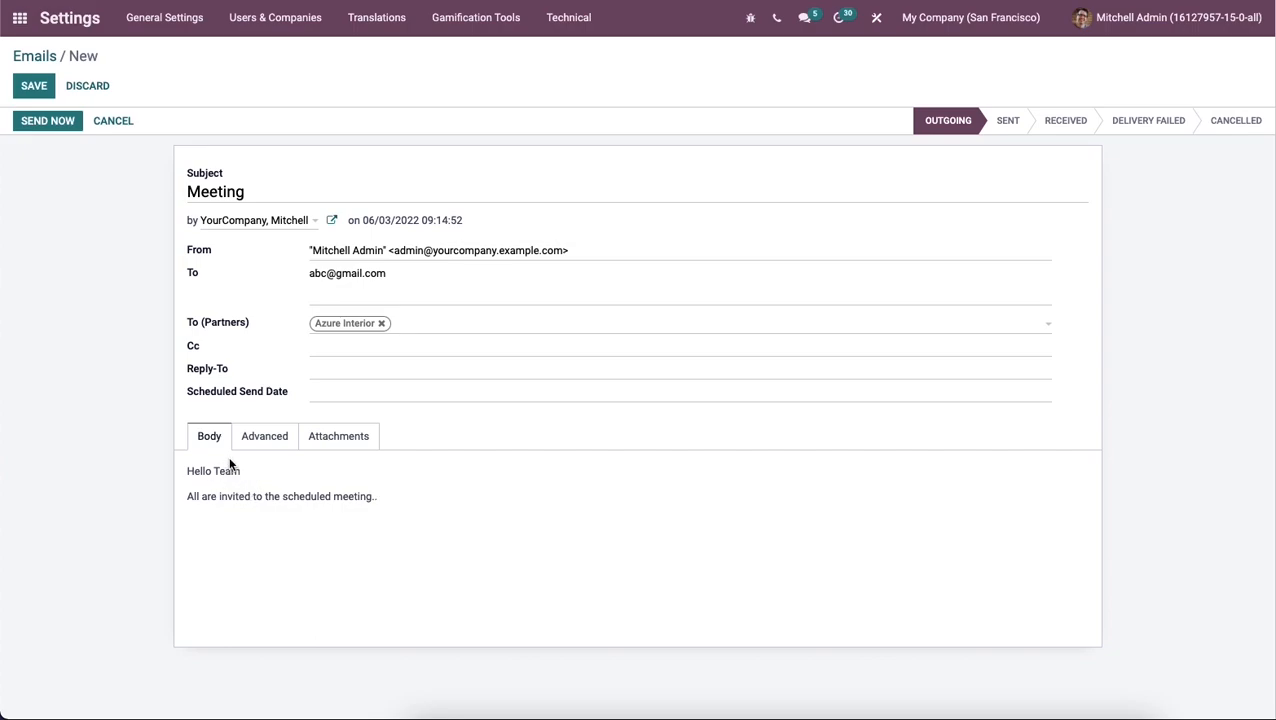
Step: Review the Advanced settings and keep the message type as Email
left_click(264, 436)
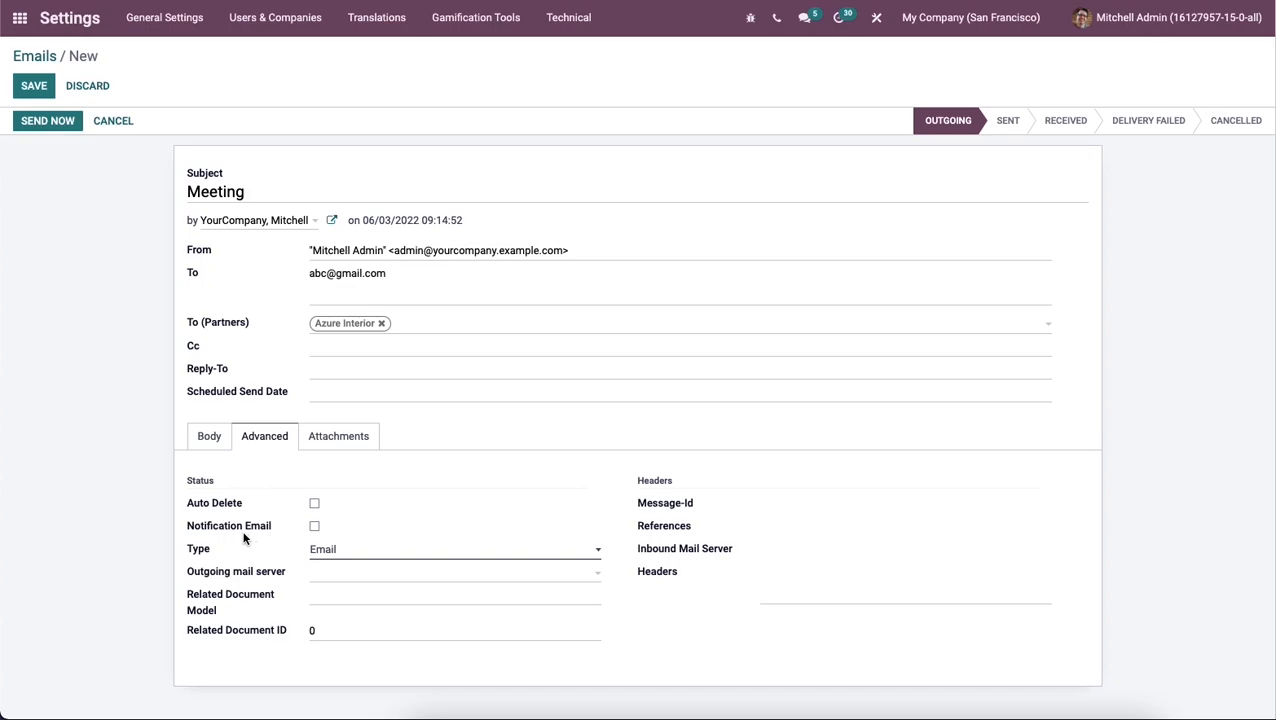
mouse_move(613, 511)
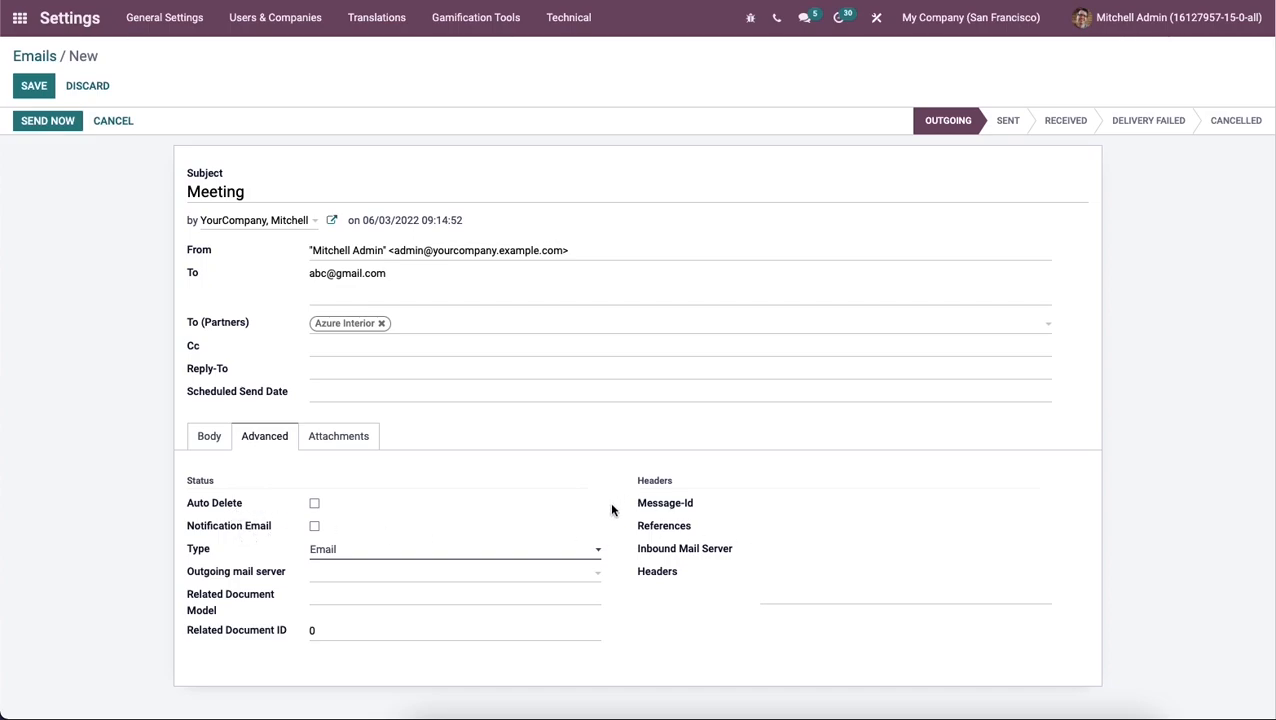
mouse_move(330, 520)
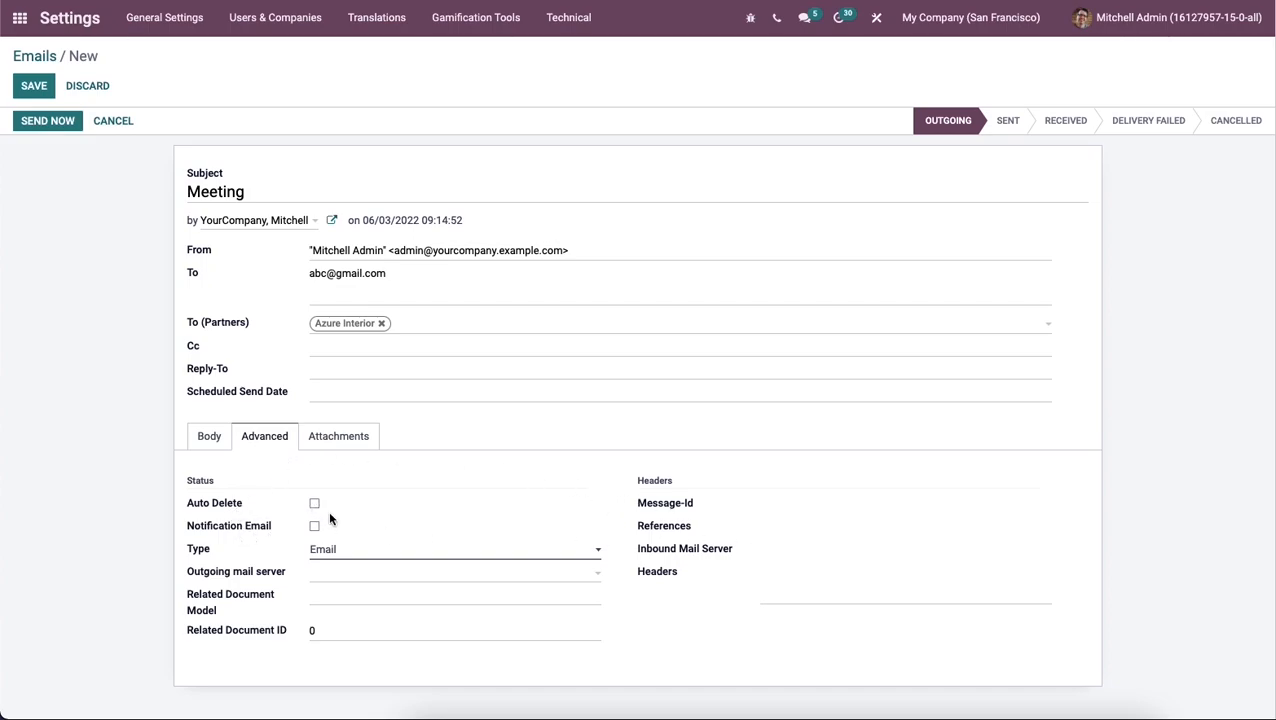
mouse_move(363, 518)
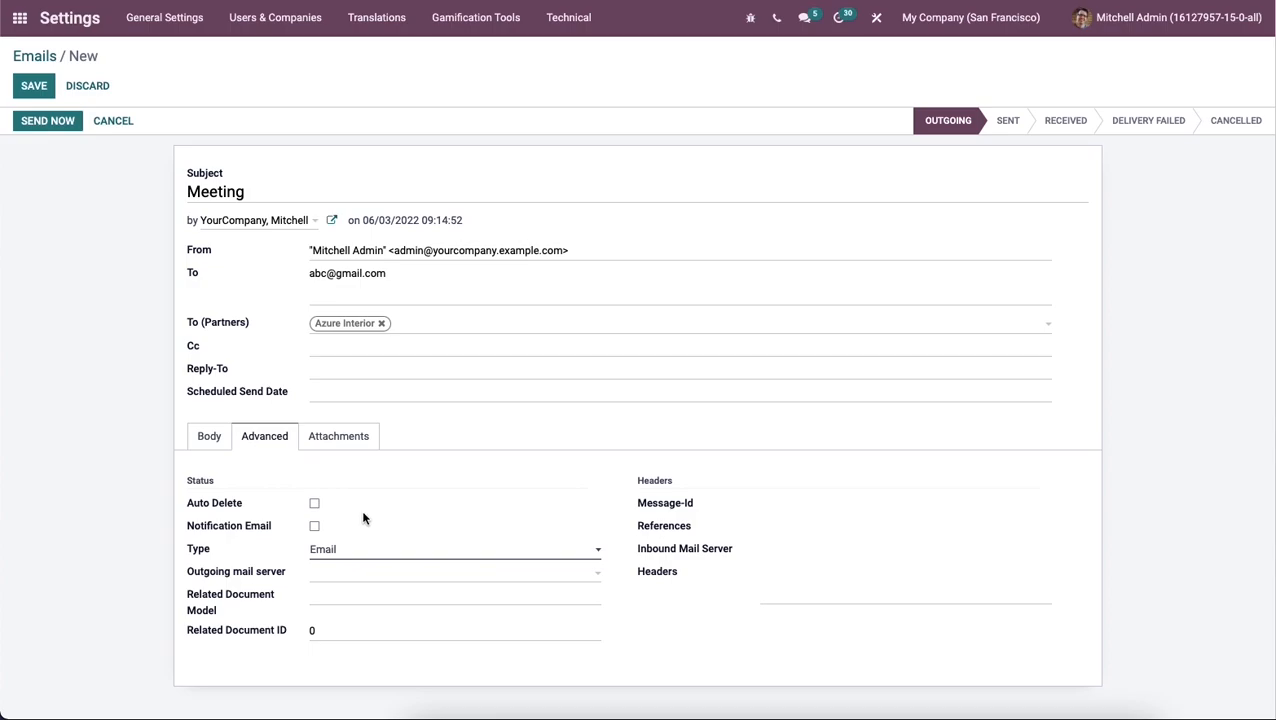
mouse_move(360, 519)
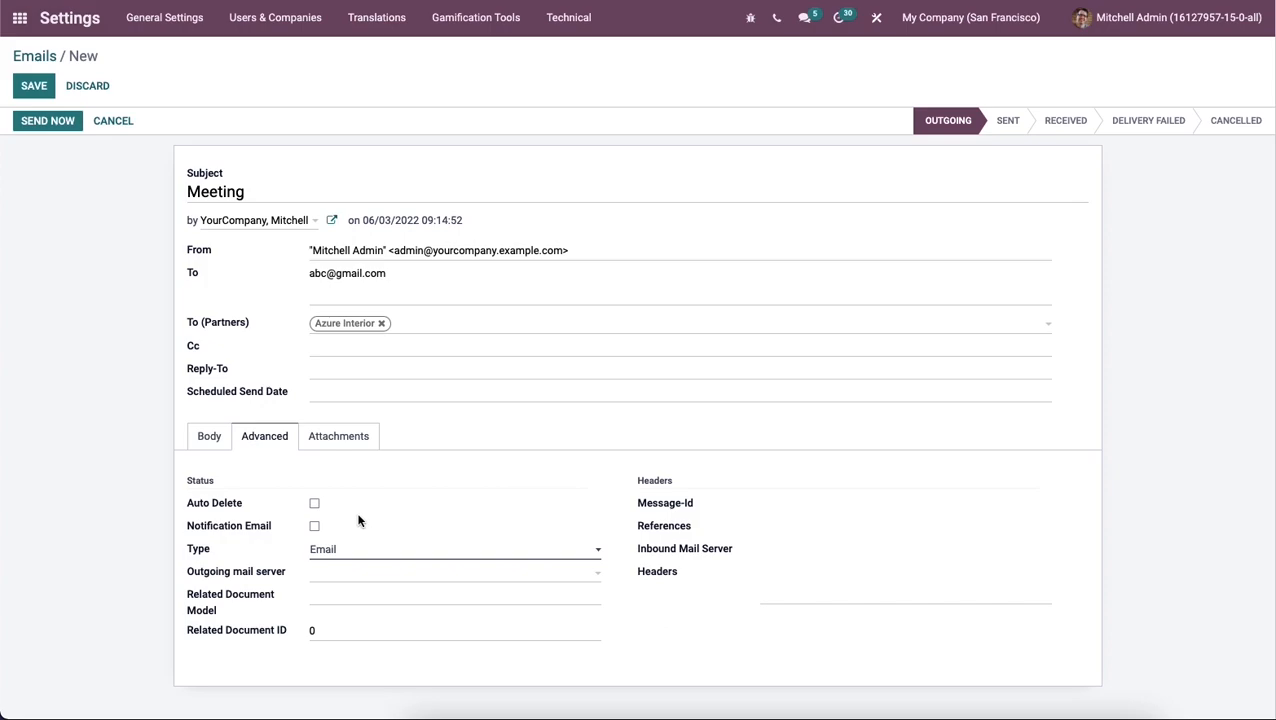
mouse_move(321, 524)
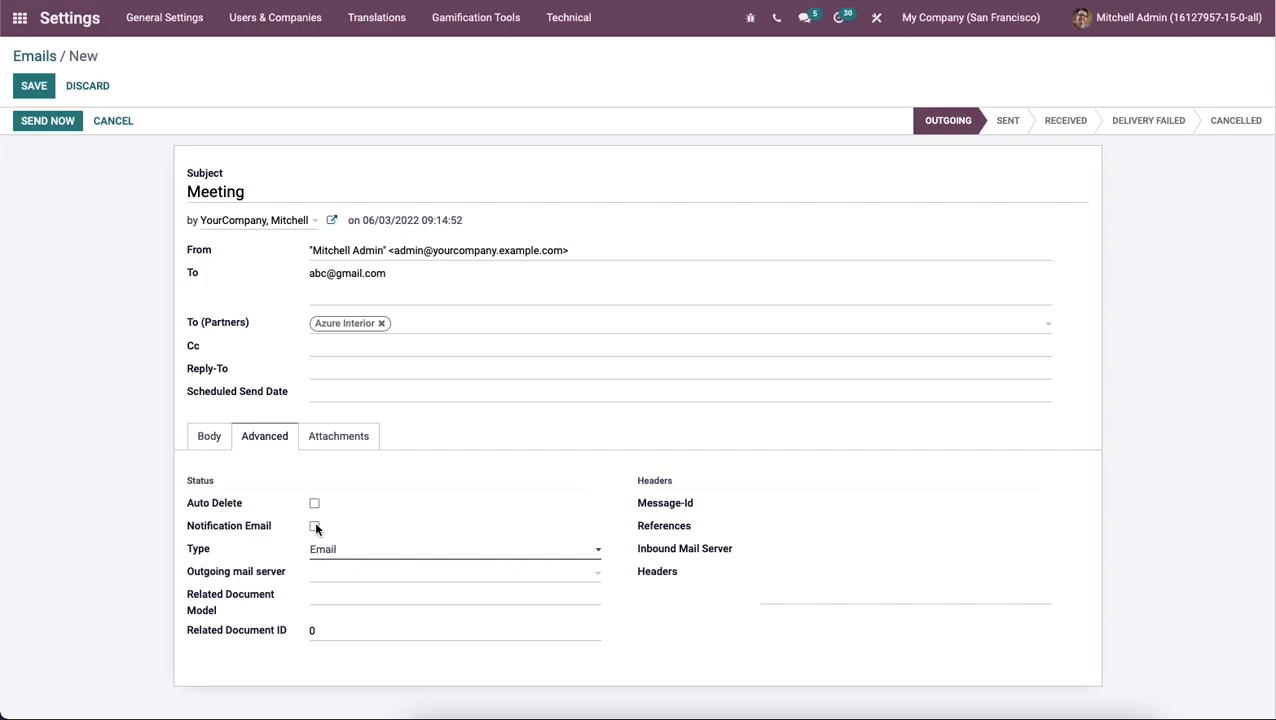
mouse_move(337, 552)
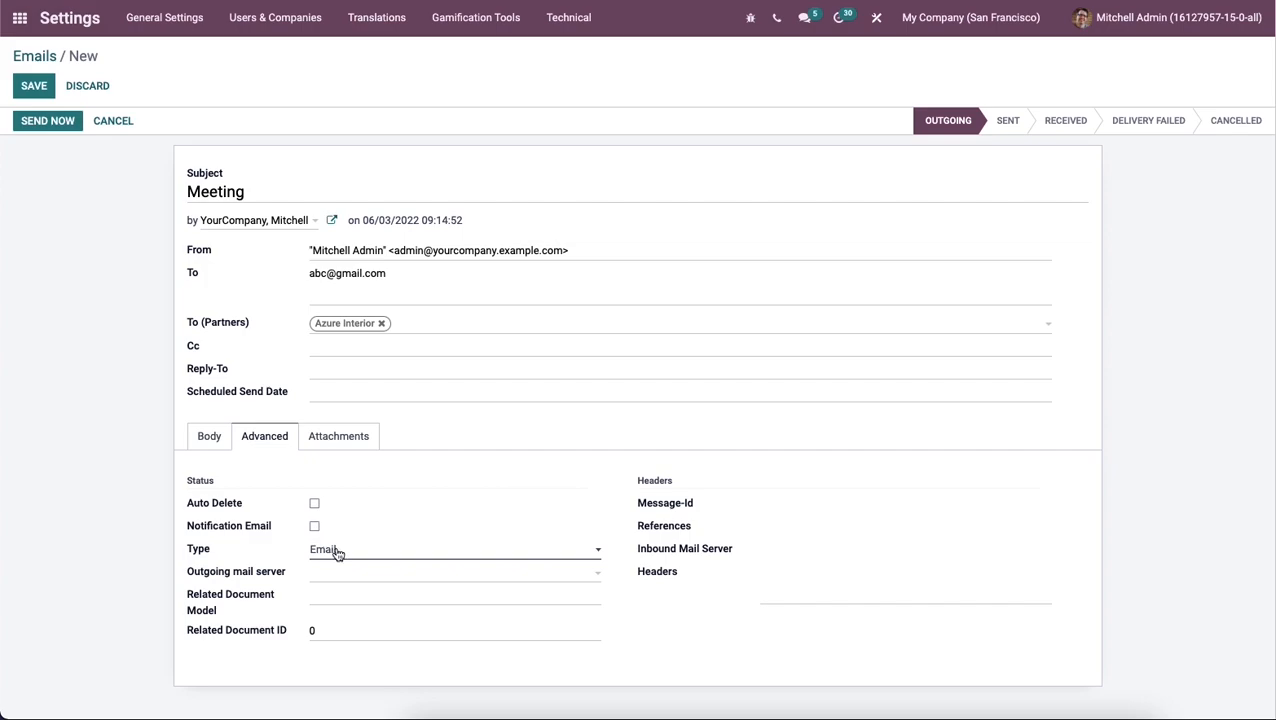
left_click(455, 548)
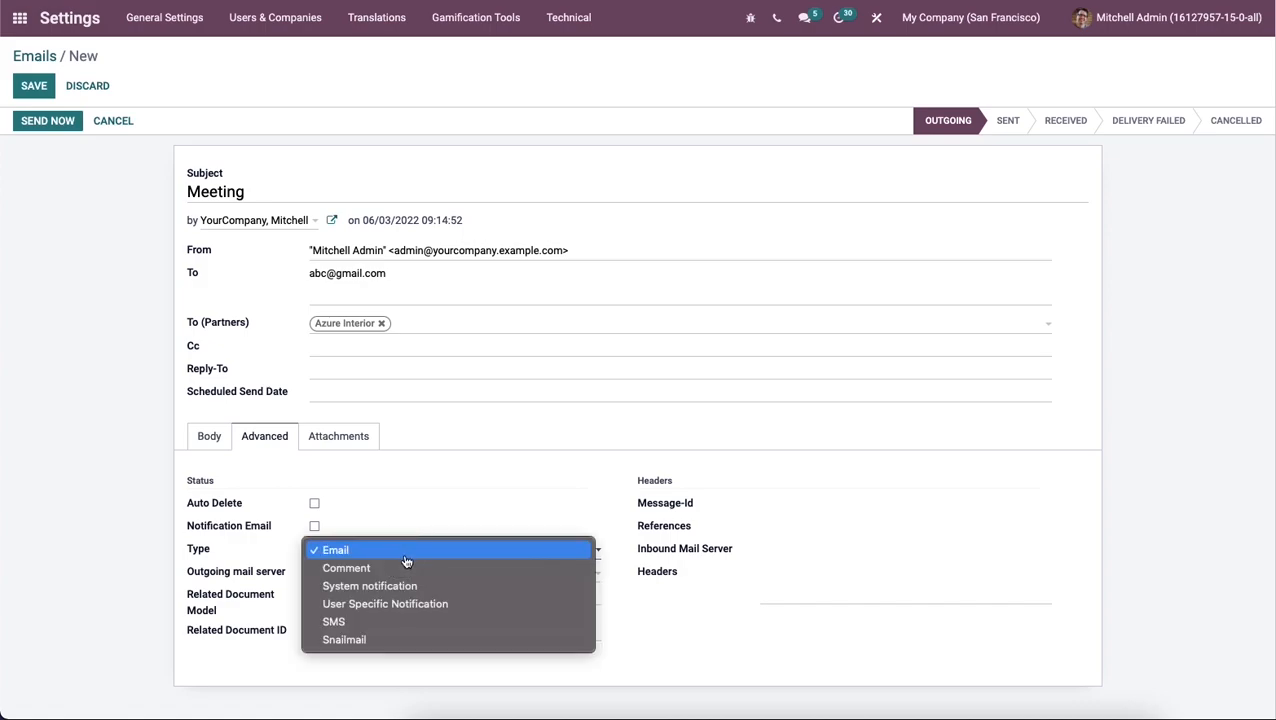
mouse_move(420, 567)
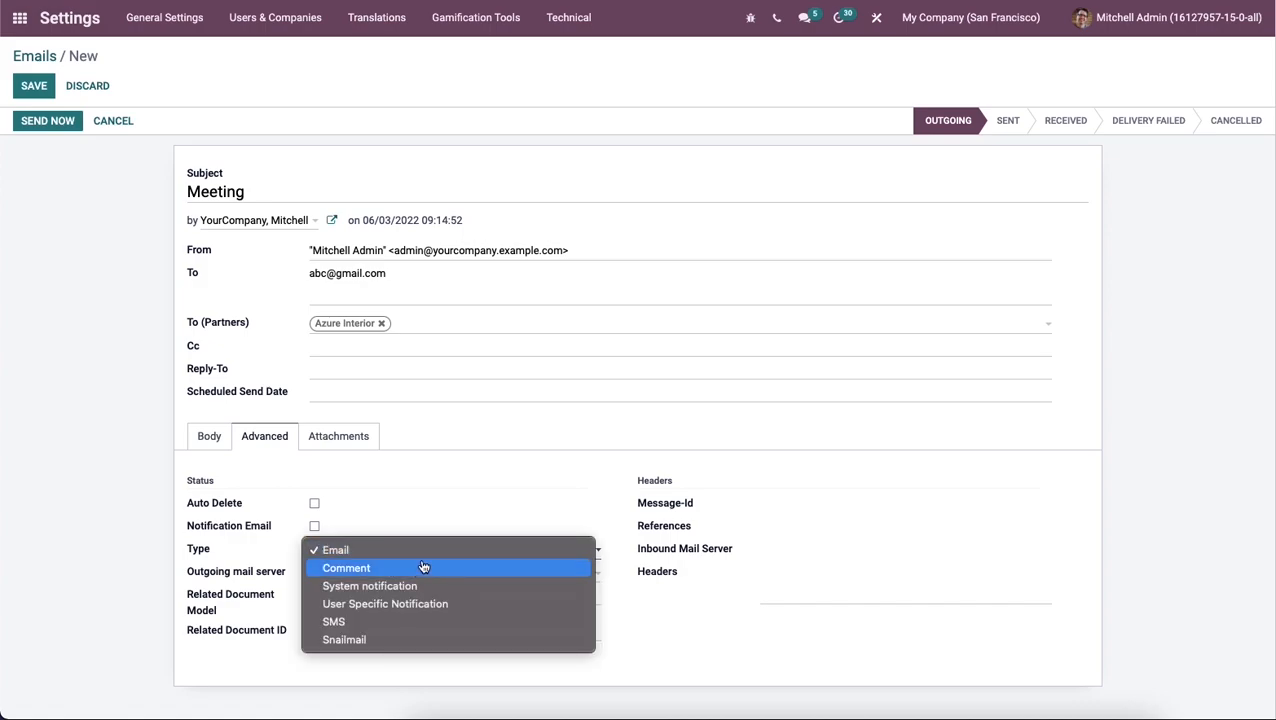
mouse_move(490, 568)
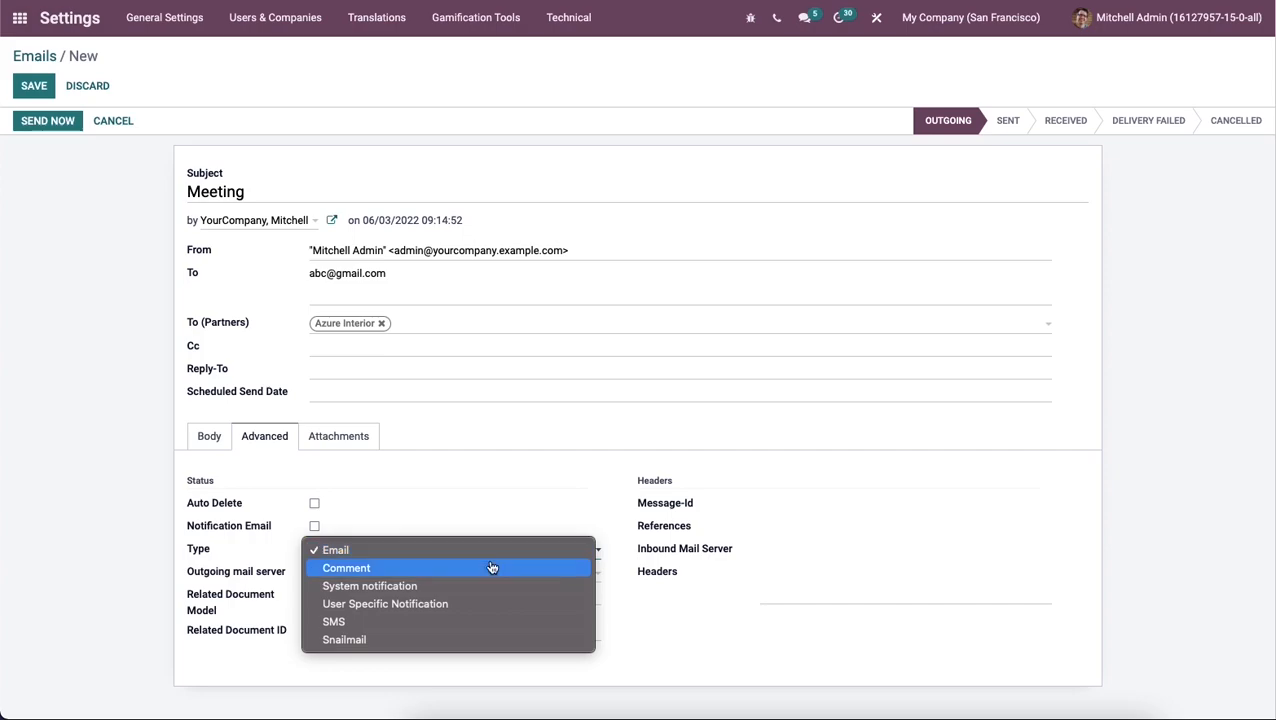
left_click(335, 549)
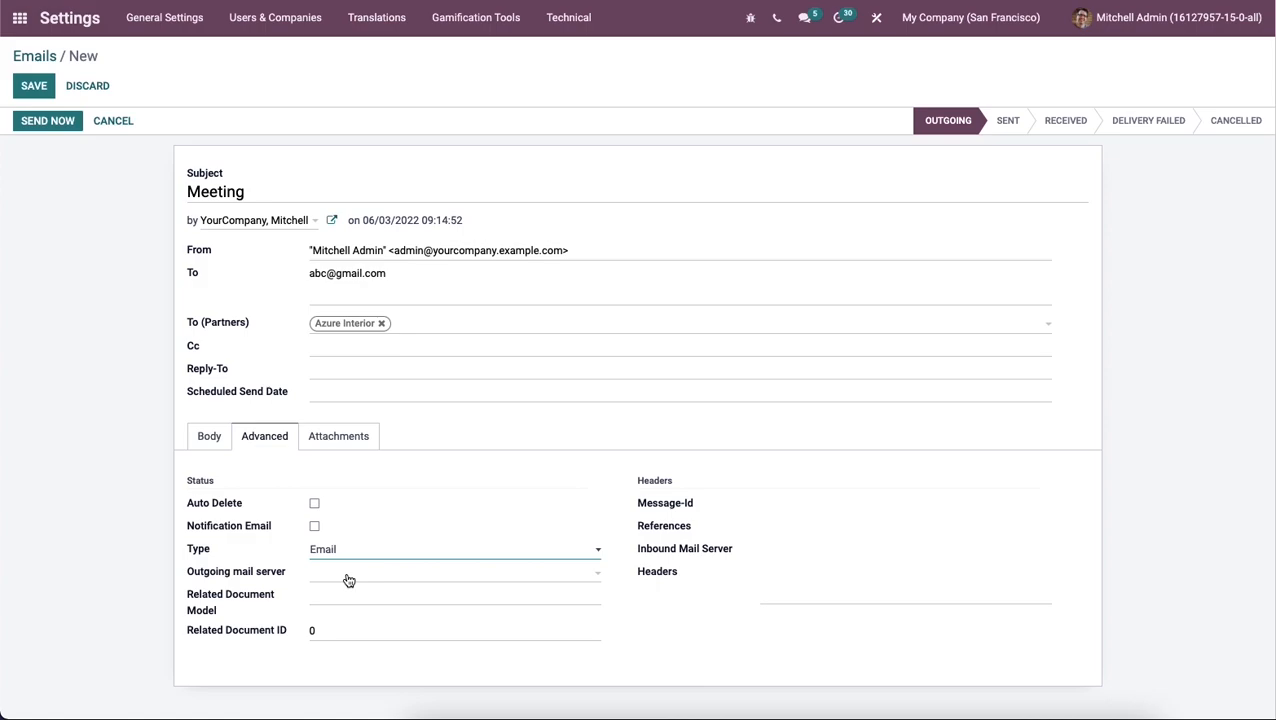
mouse_move(817, 499)
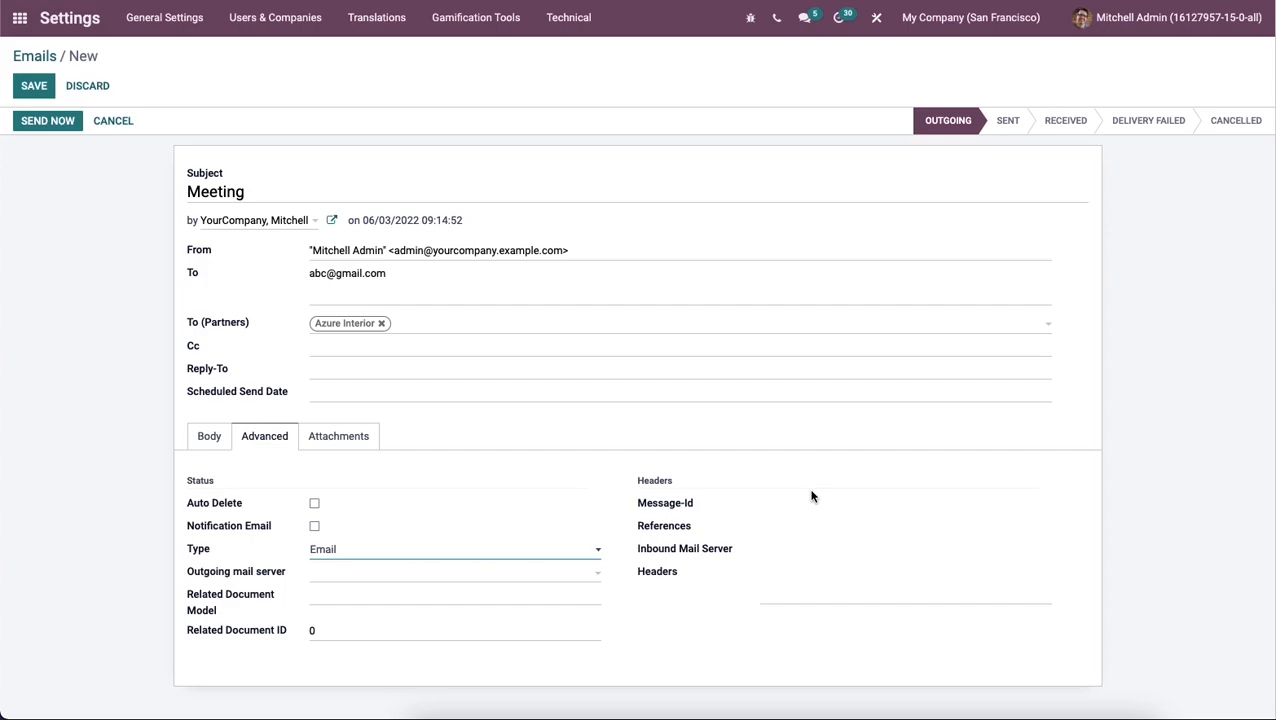
mouse_move(795, 532)
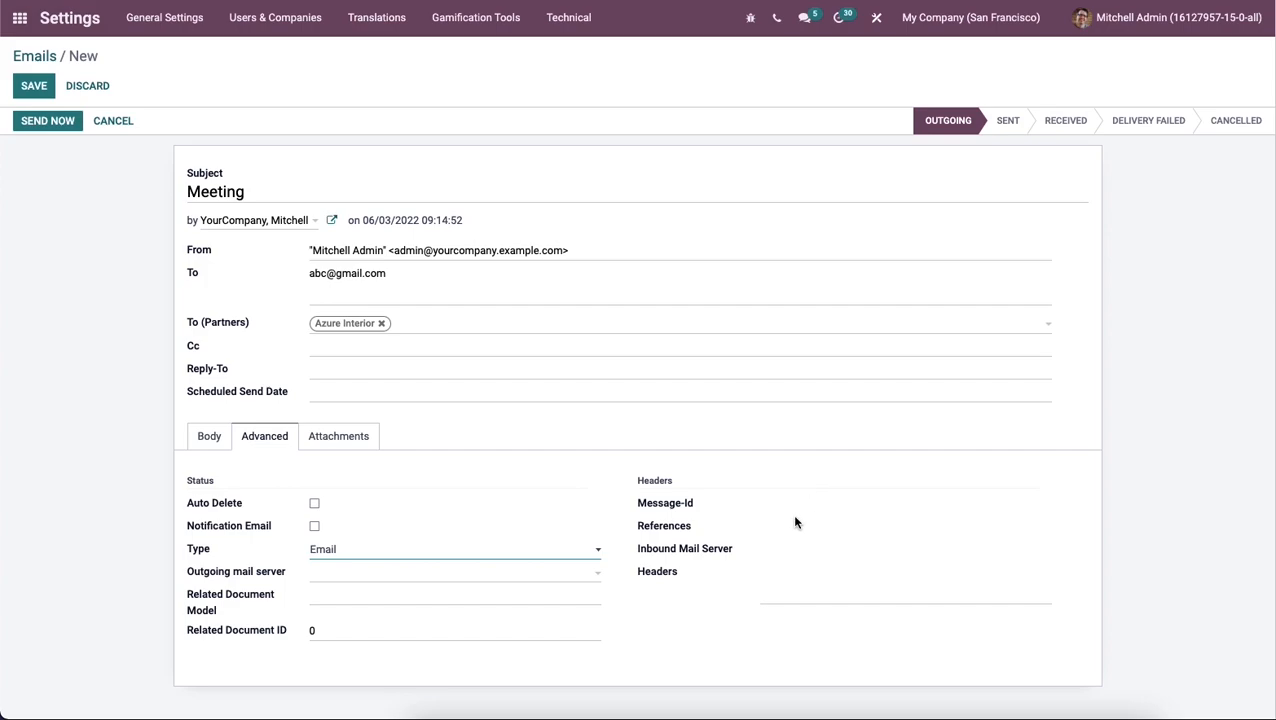
mouse_move(758, 568)
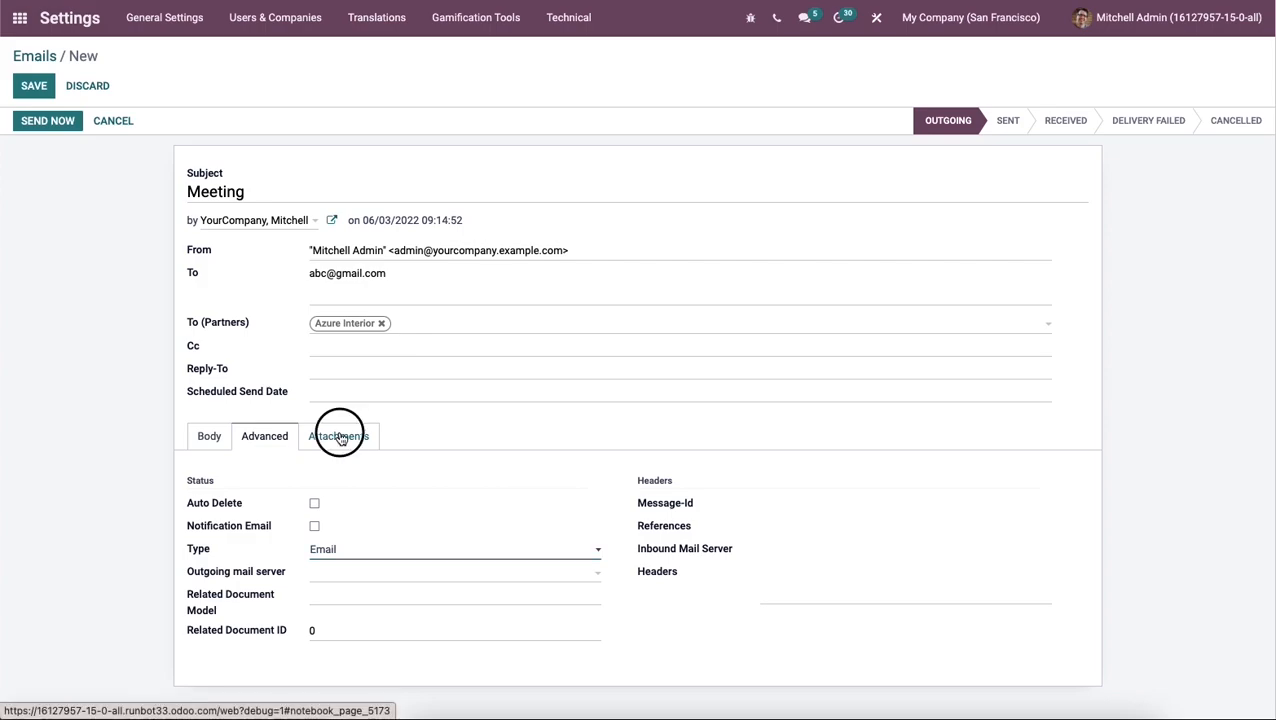
Step: Review the Attachments list and cancel the picker, leaving no attachments
left_click(338, 436)
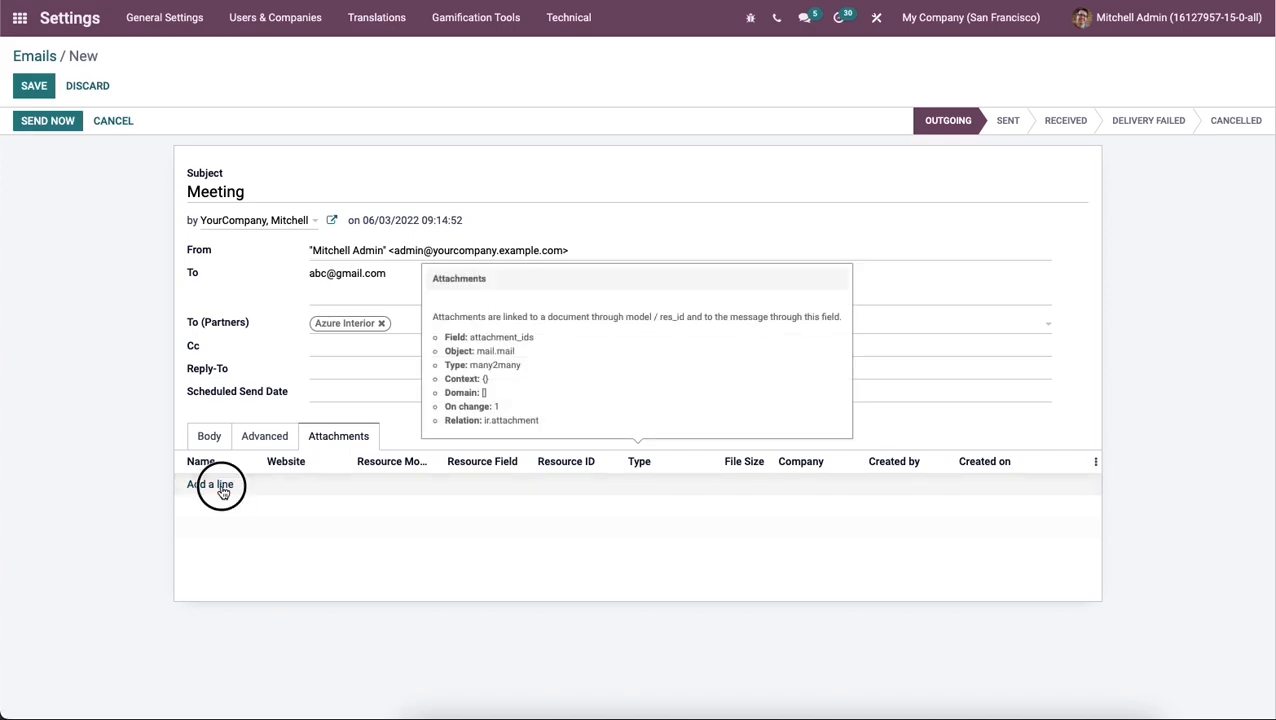
left_click(210, 484)
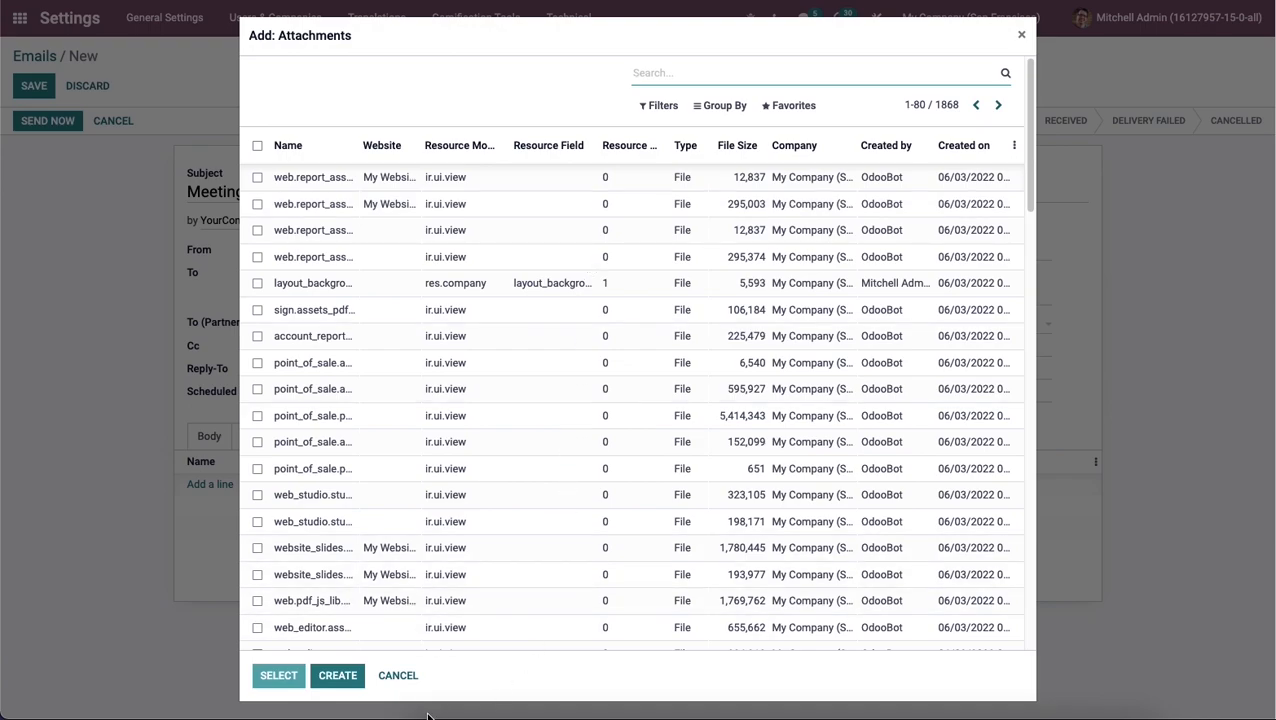
left_click(398, 675)
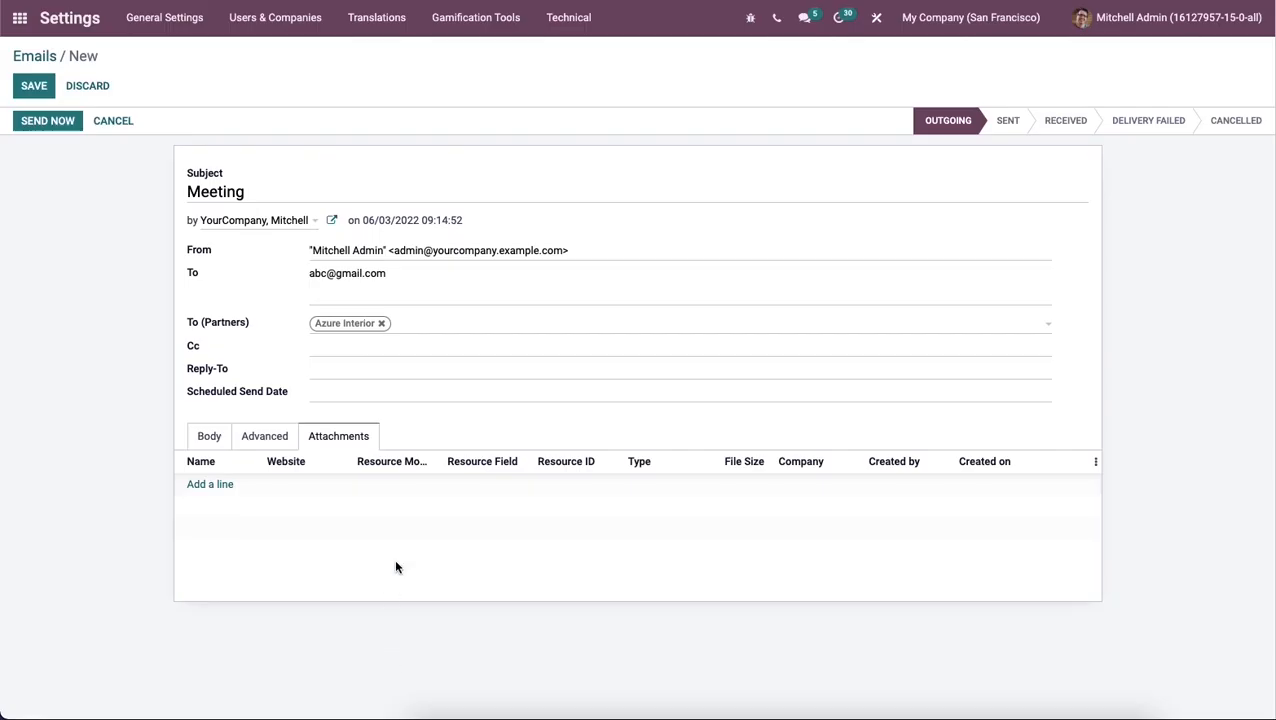
Step: Save the Meeting email and send it now so its status becomes Sent
left_click(33, 85)
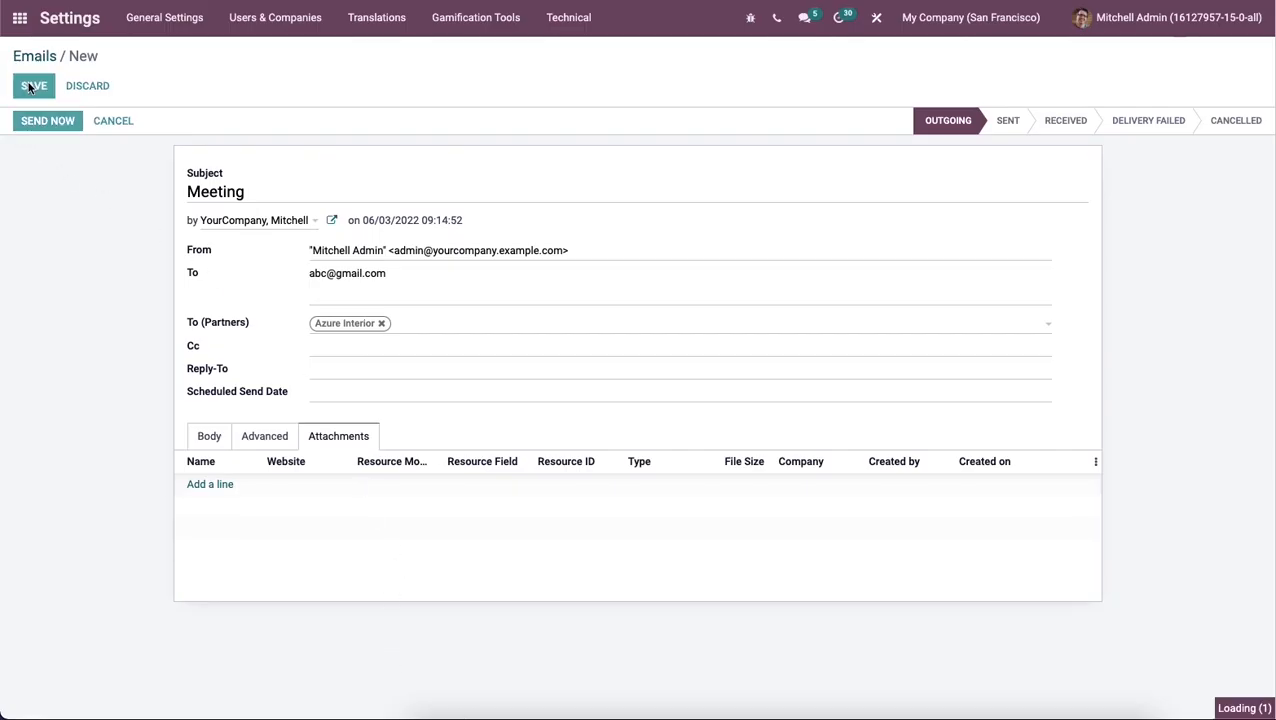
left_click(32, 85)
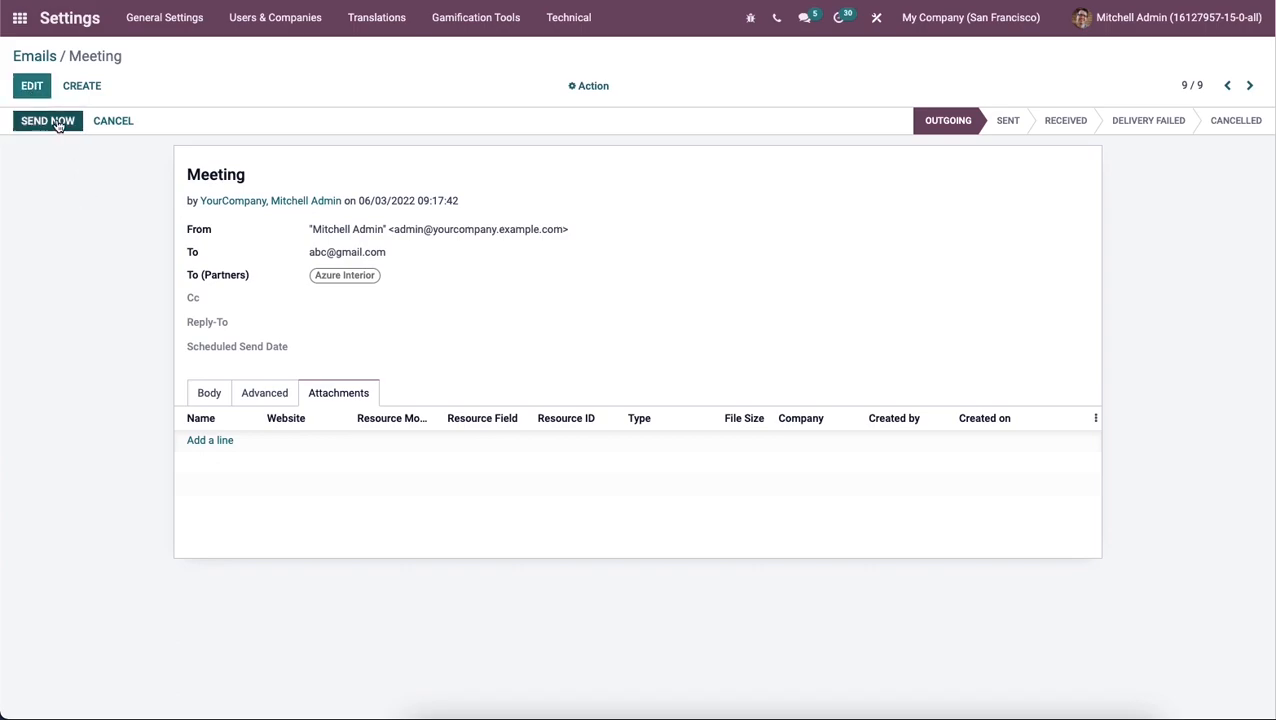
mouse_move(47, 120)
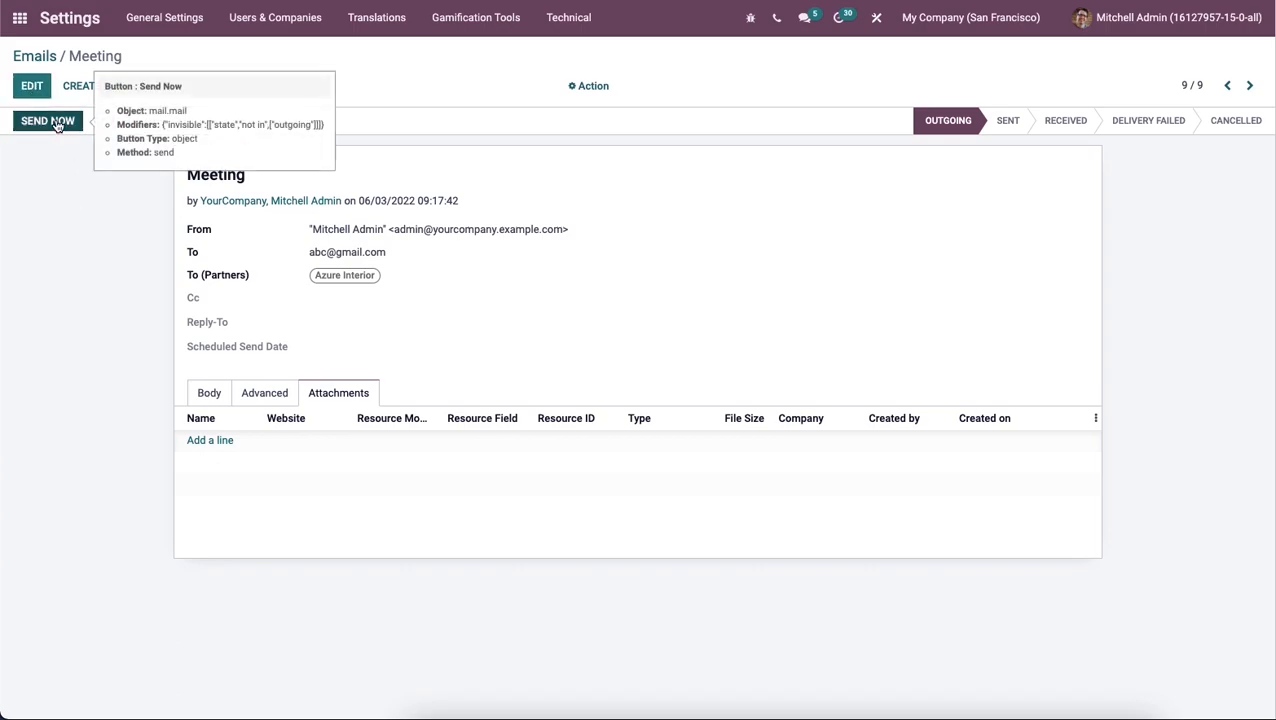
left_click(47, 121)
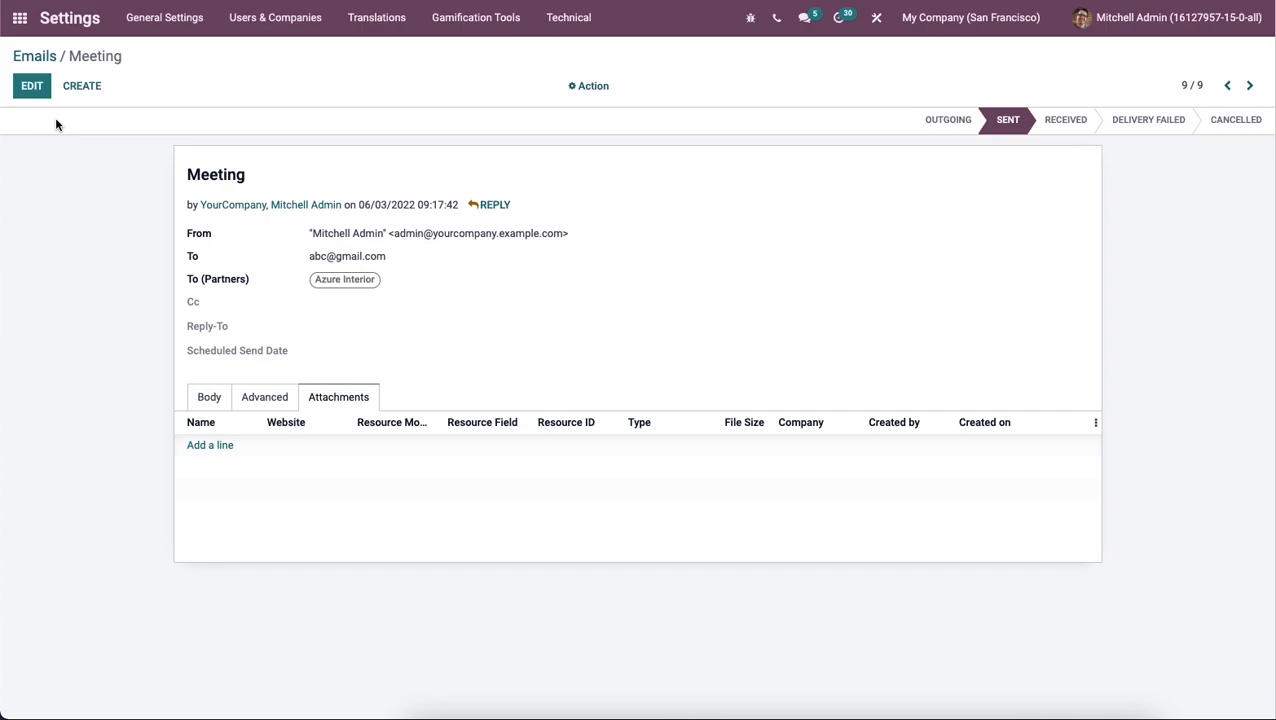
mouse_move(1077, 302)
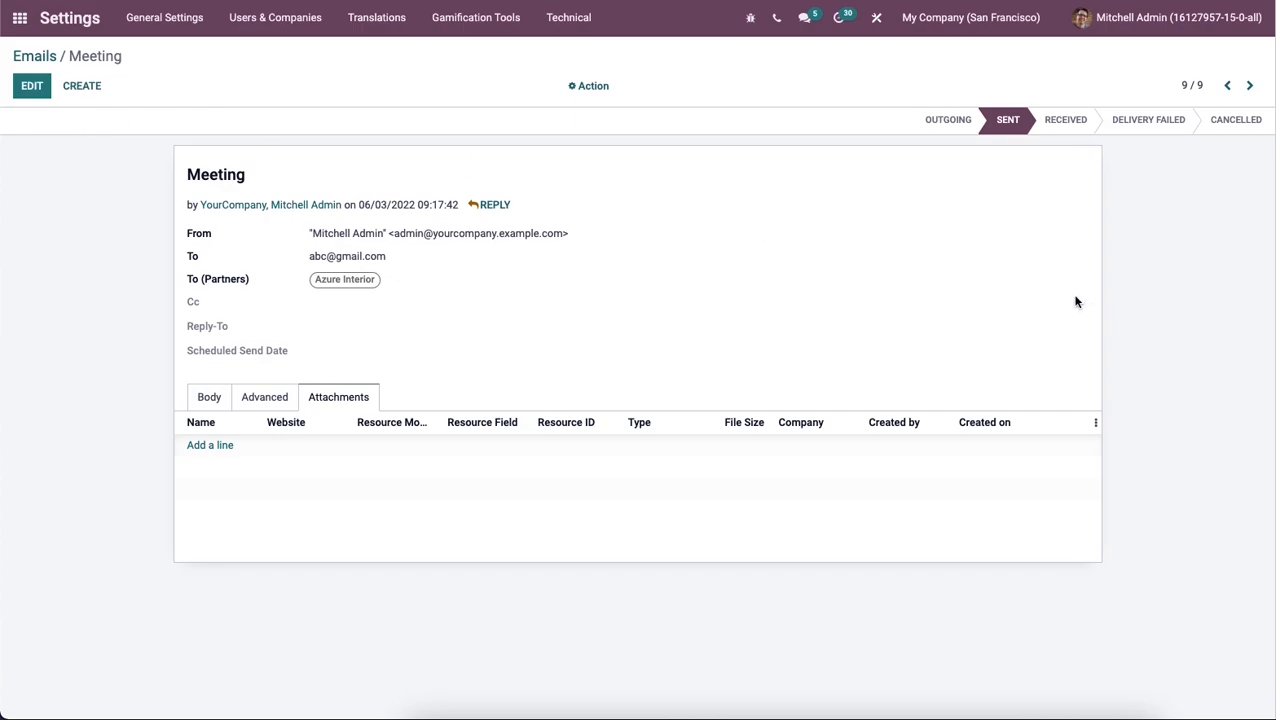
mouse_move(1266, 314)
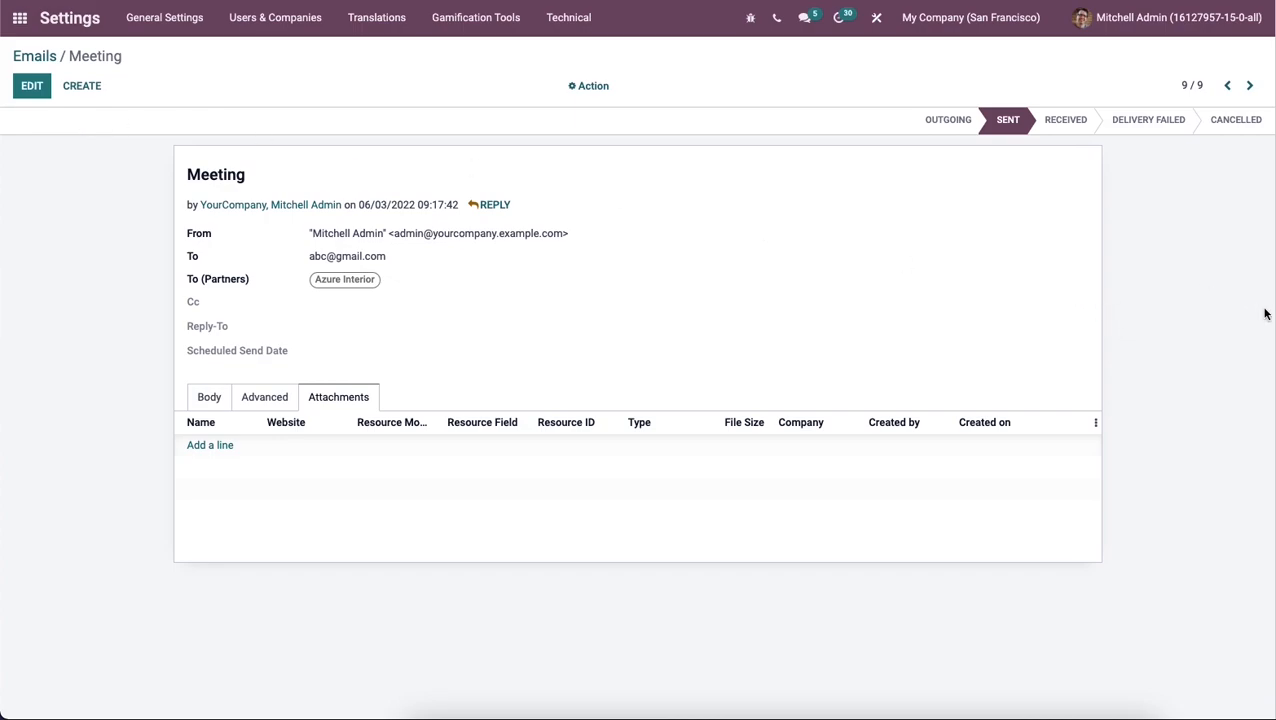